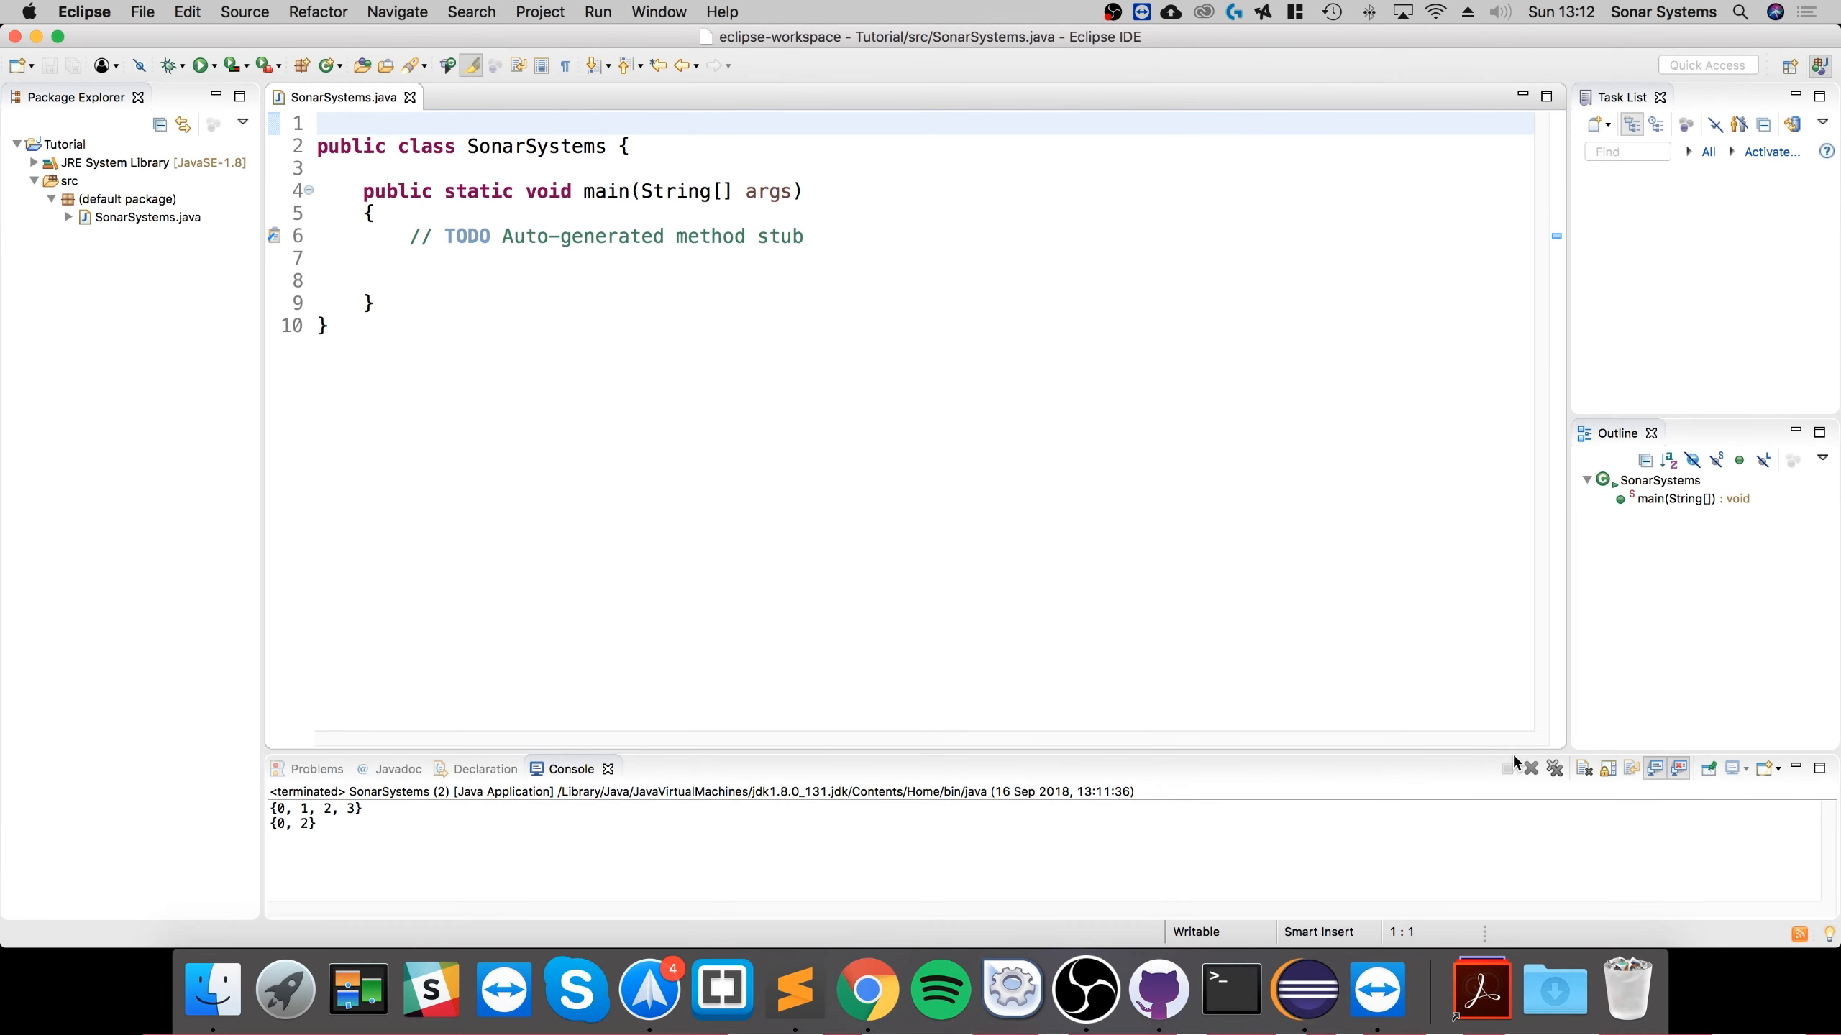
# Add 'import java.util.*;' at the top of SonarSystems.java
pyautogui.click(318, 123)
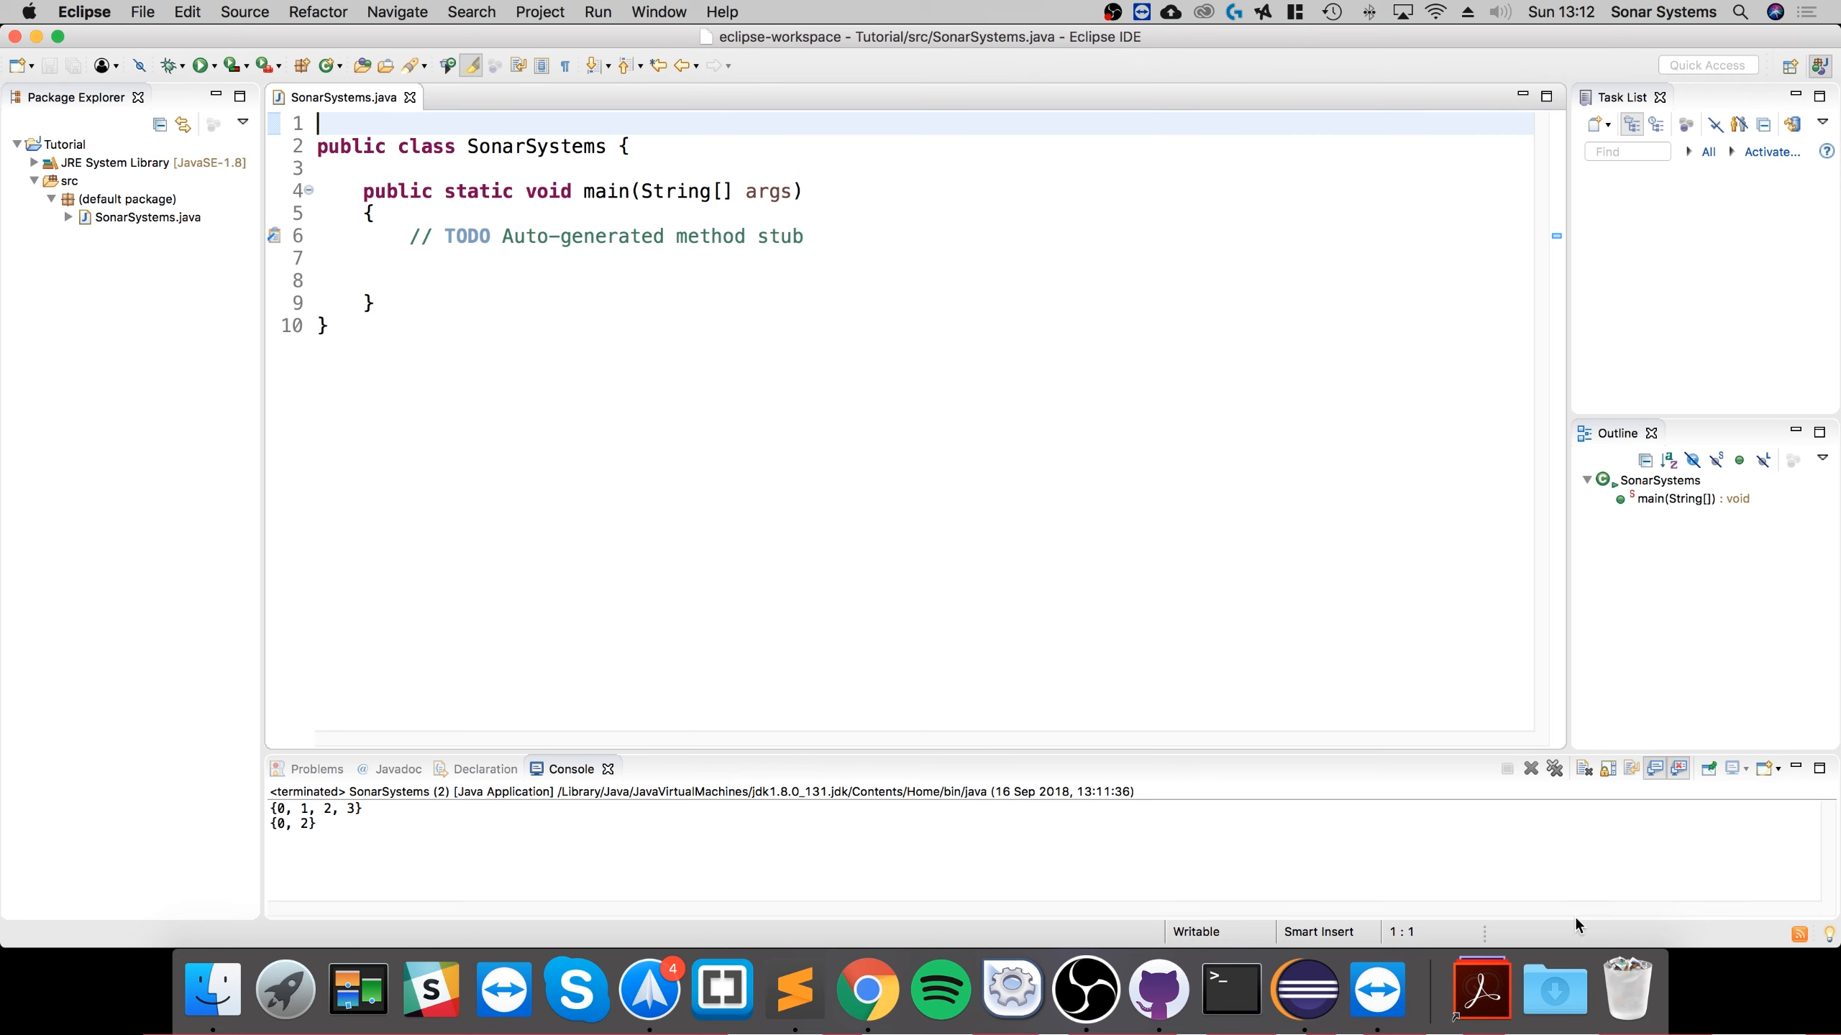
pyautogui.click(449, 280)
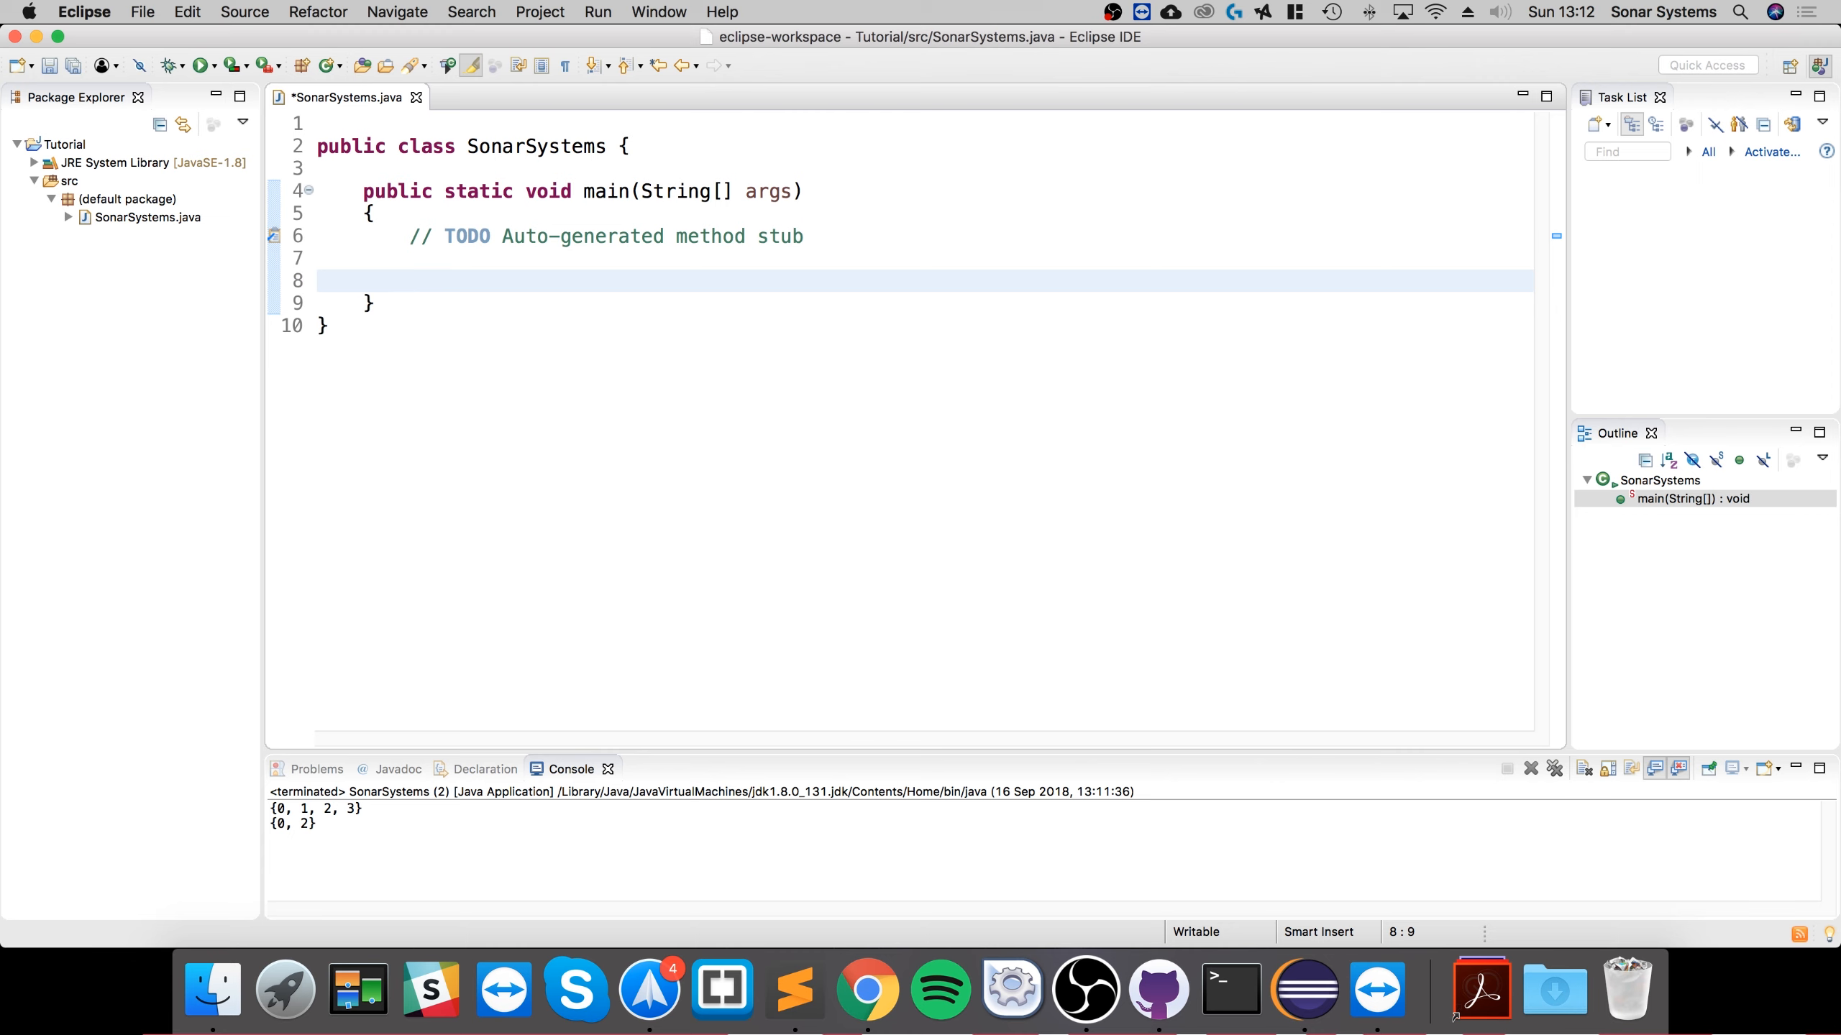
pyautogui.write('imp')
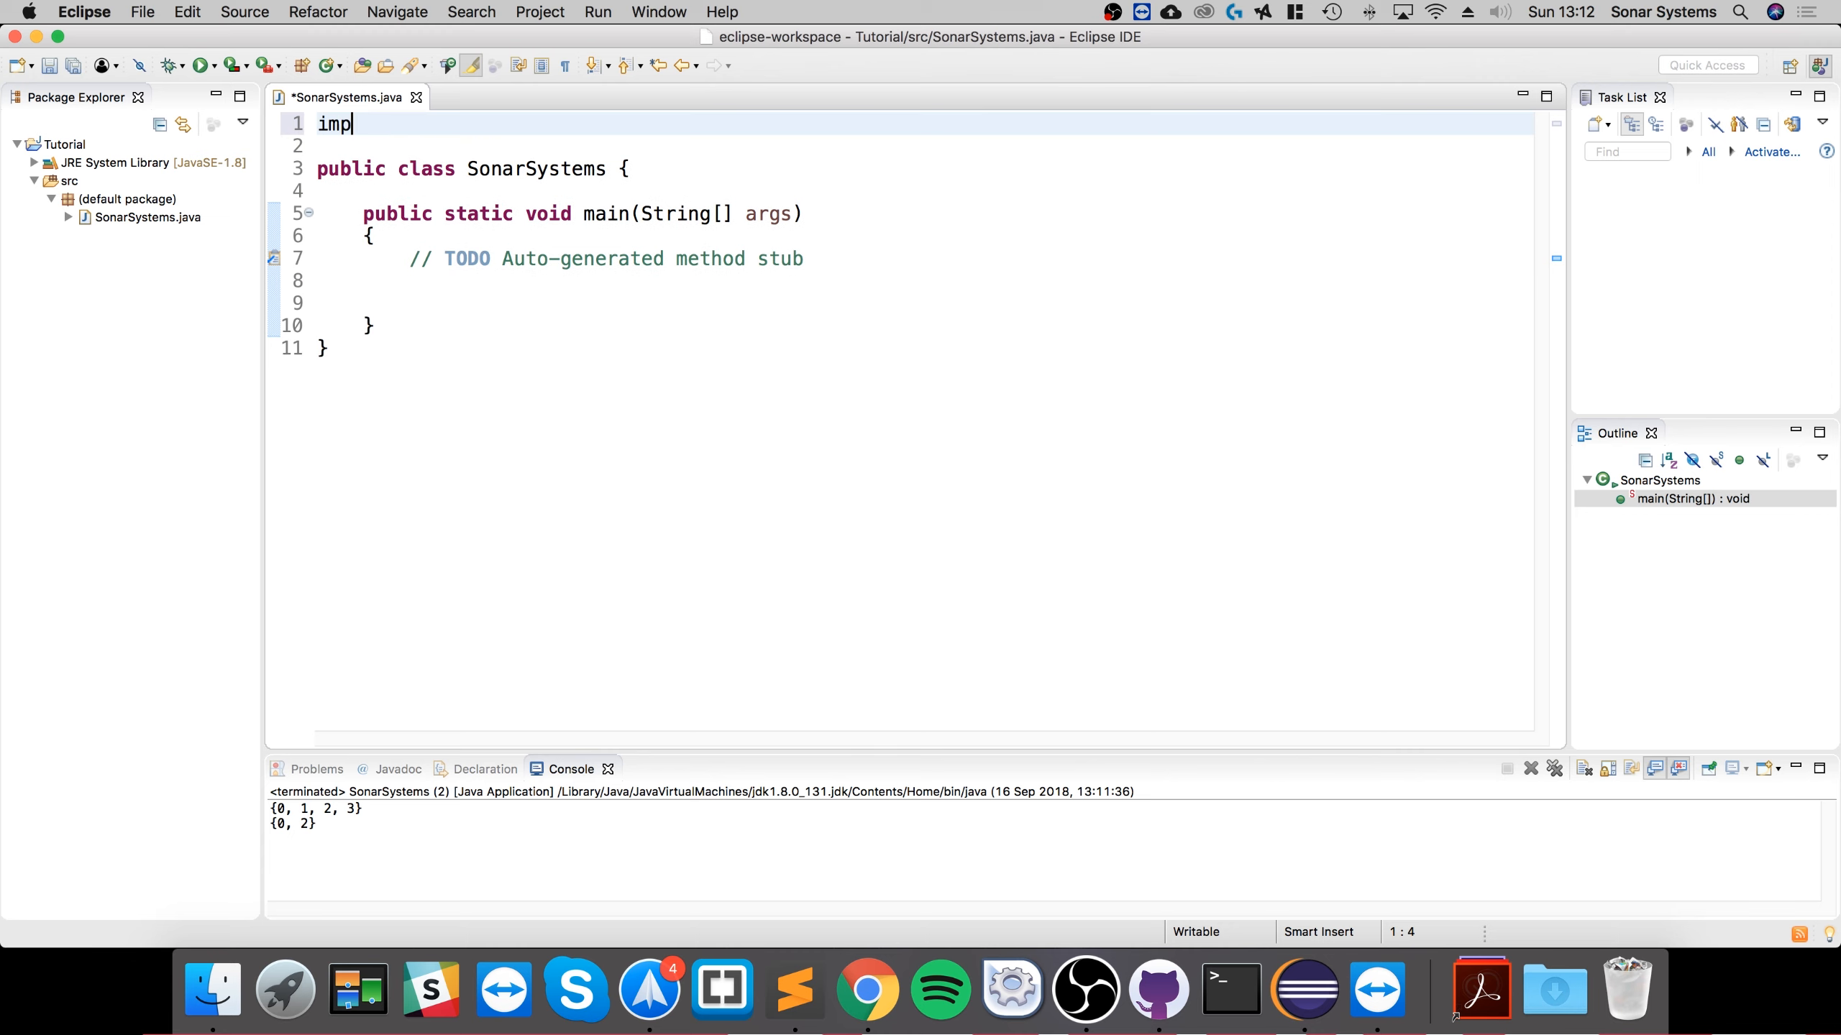
pyautogui.write('ort java.util.*;')
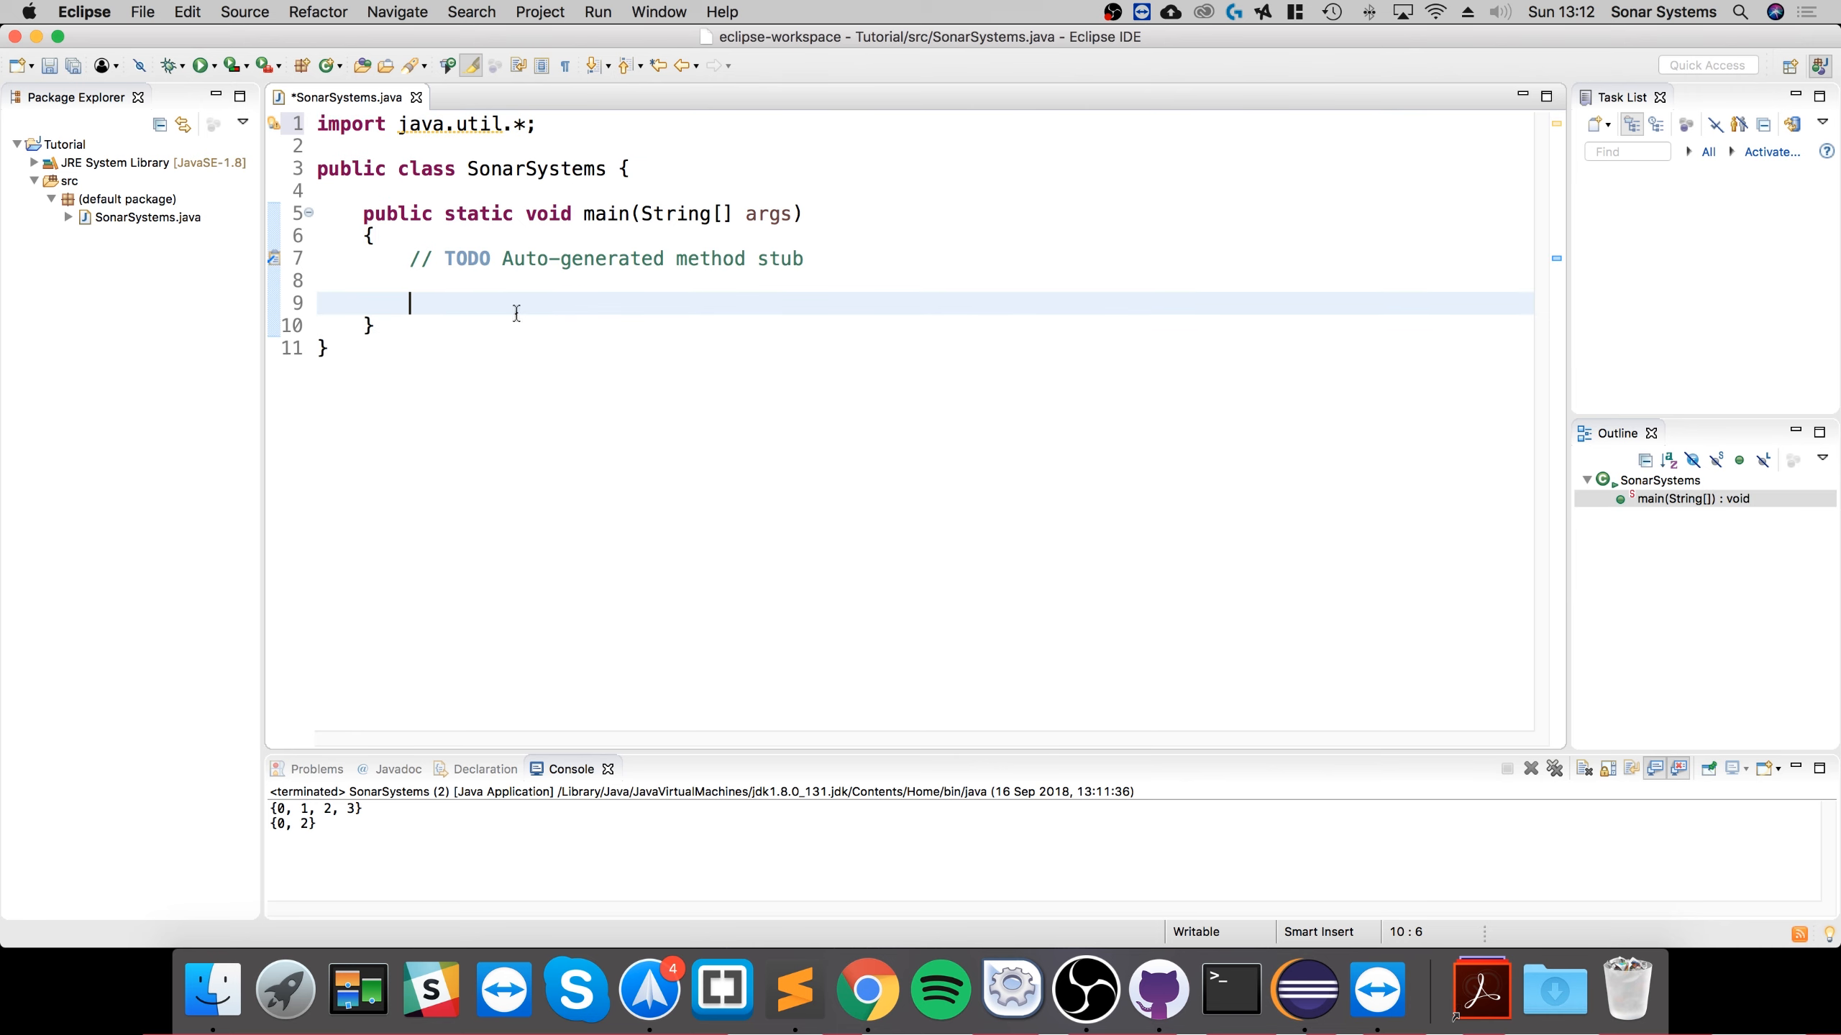
# Declare 'BitSet b1 = new BitSet(4);' and a matching b2 of size 4
pyautogui.write('Bi')
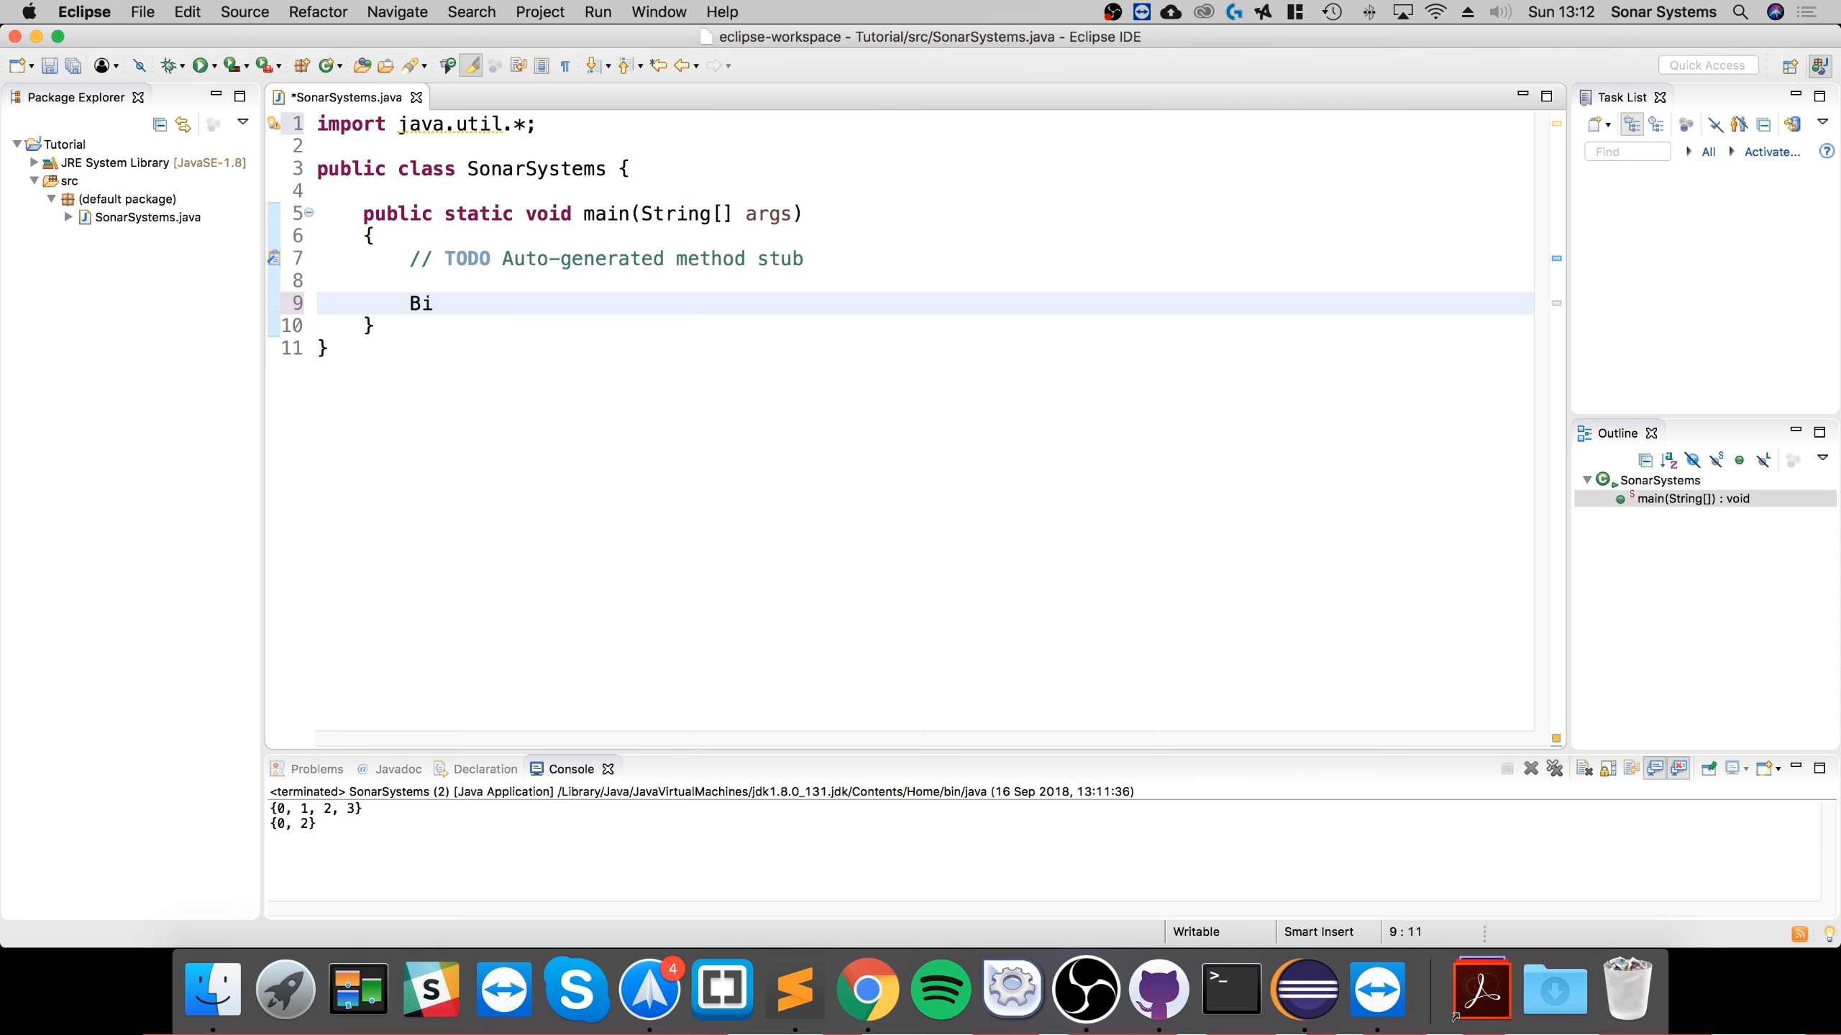
pyautogui.write('tSet')
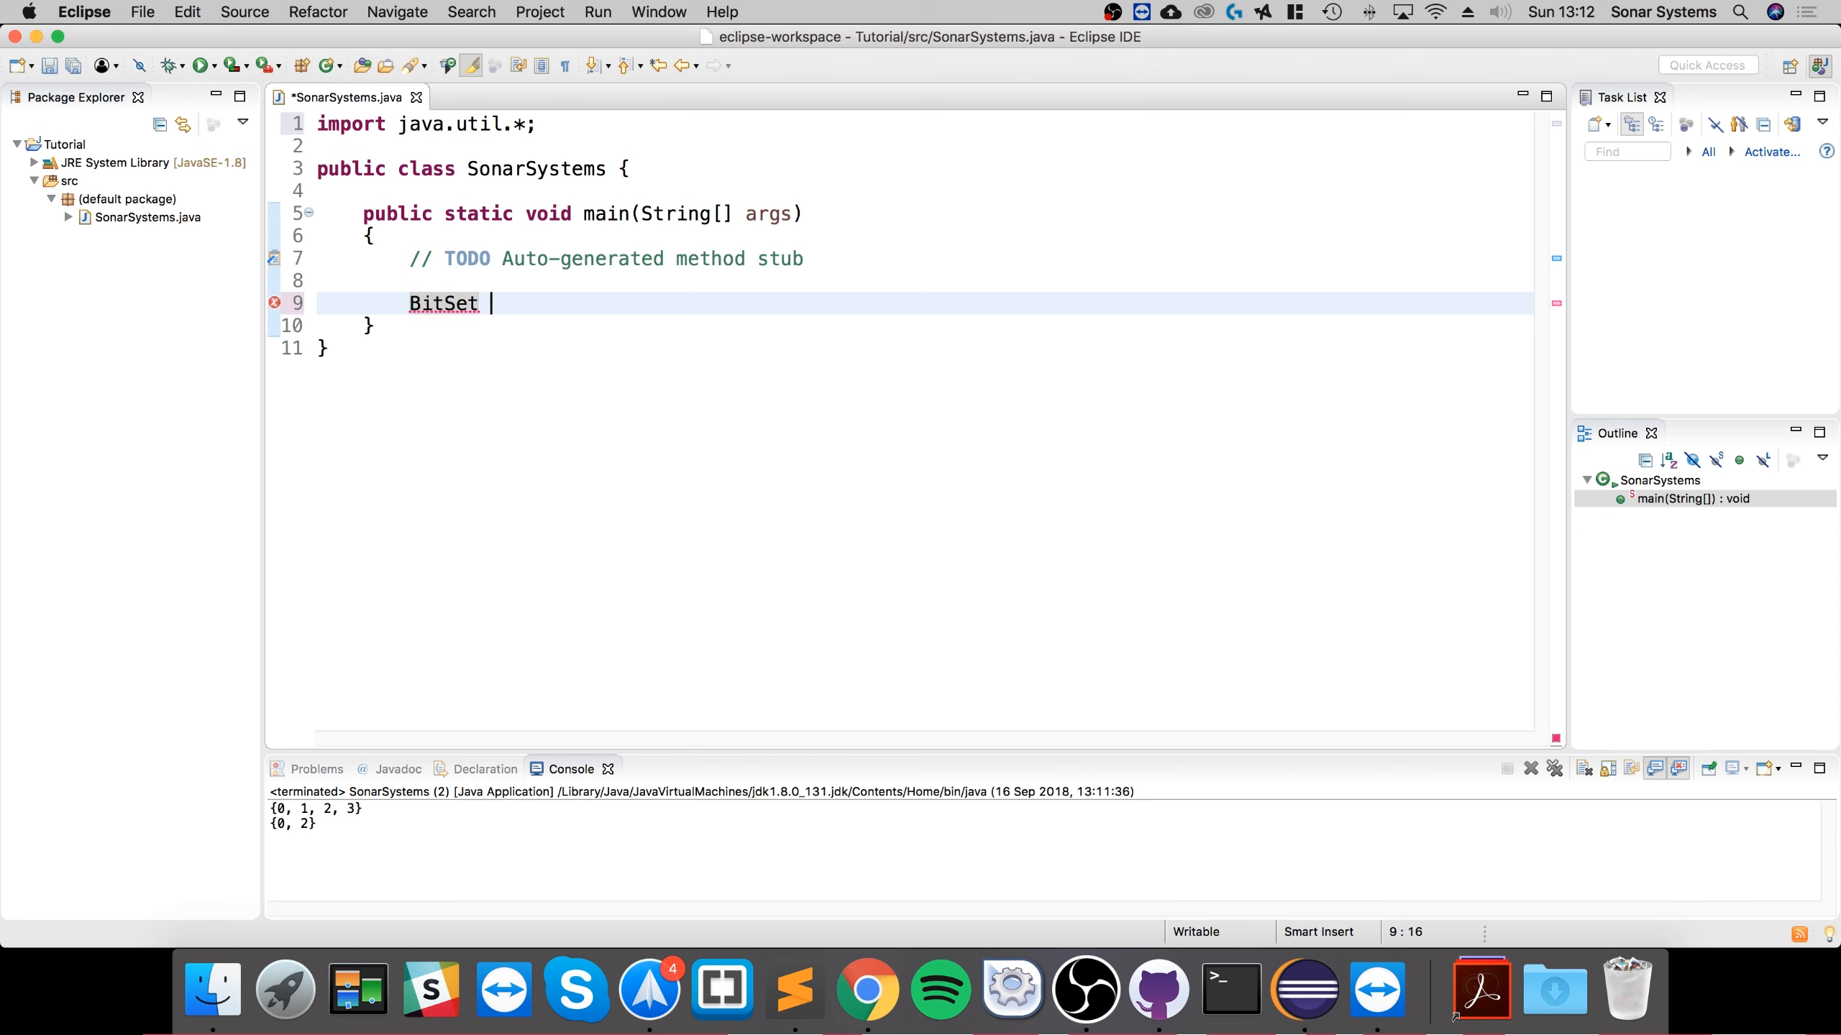
pyautogui.write('b1 = new')
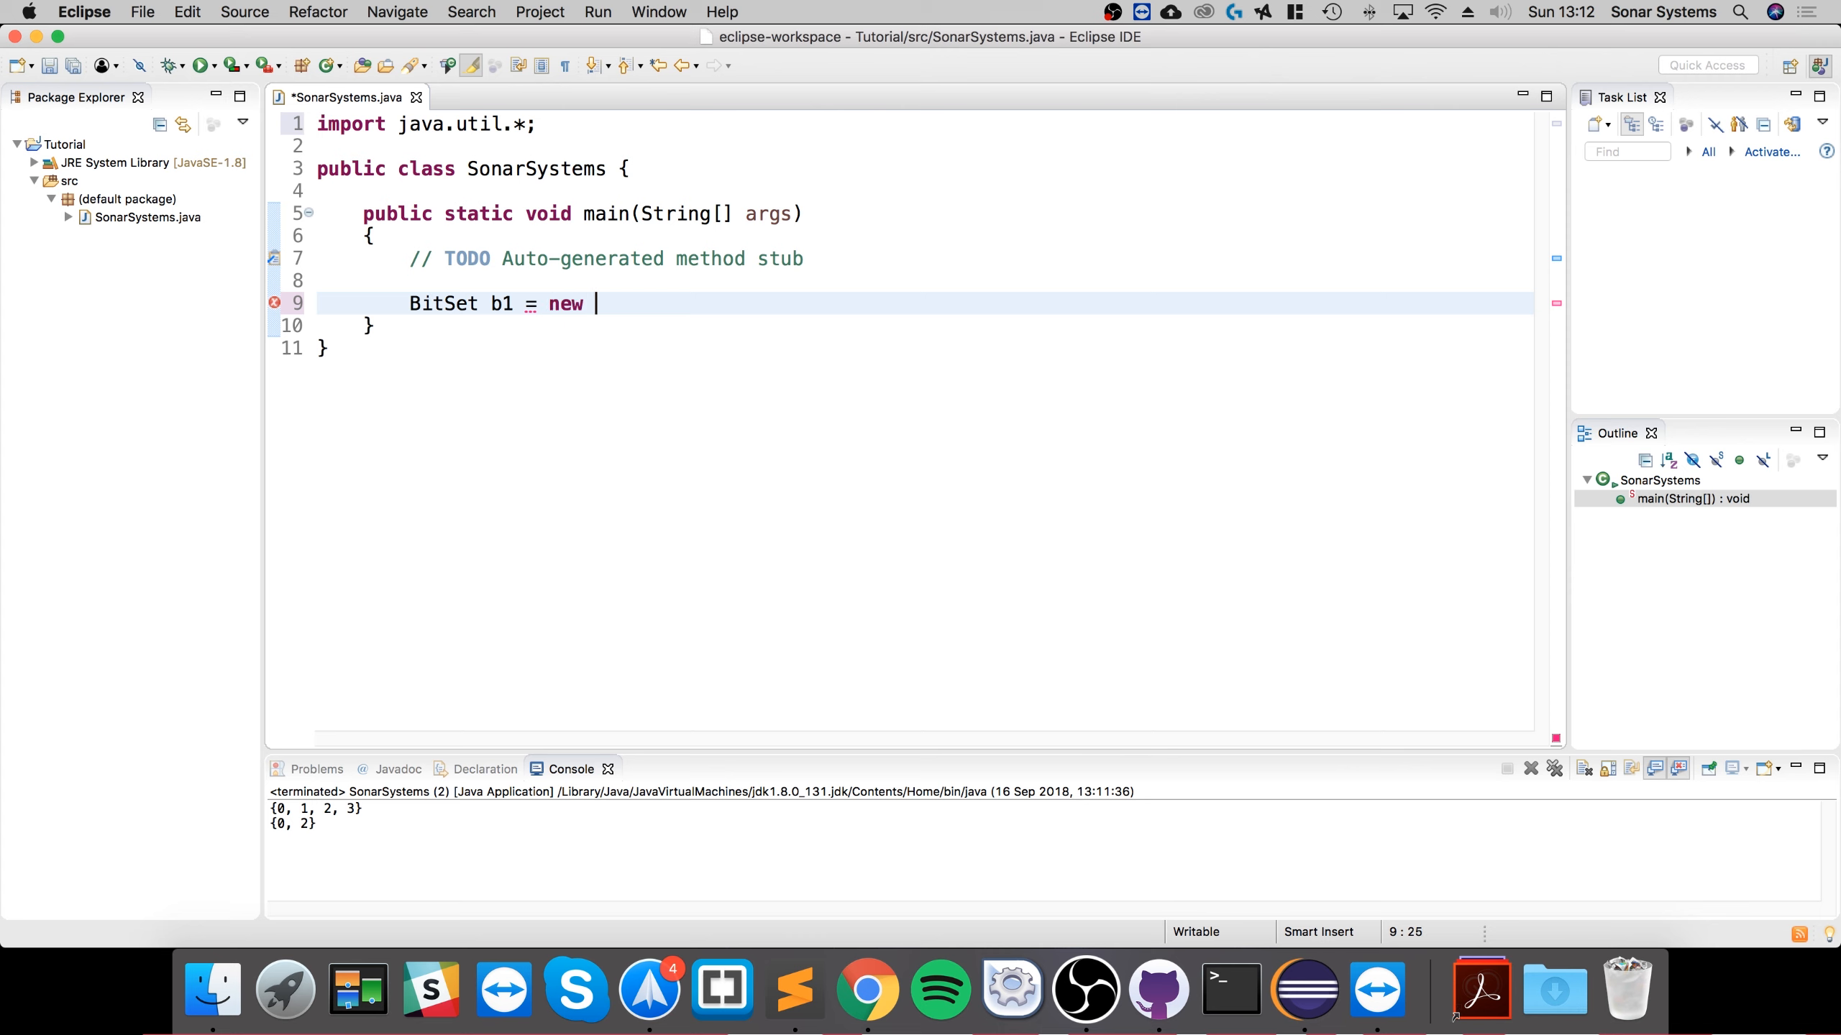
pyautogui.write('BitSet')
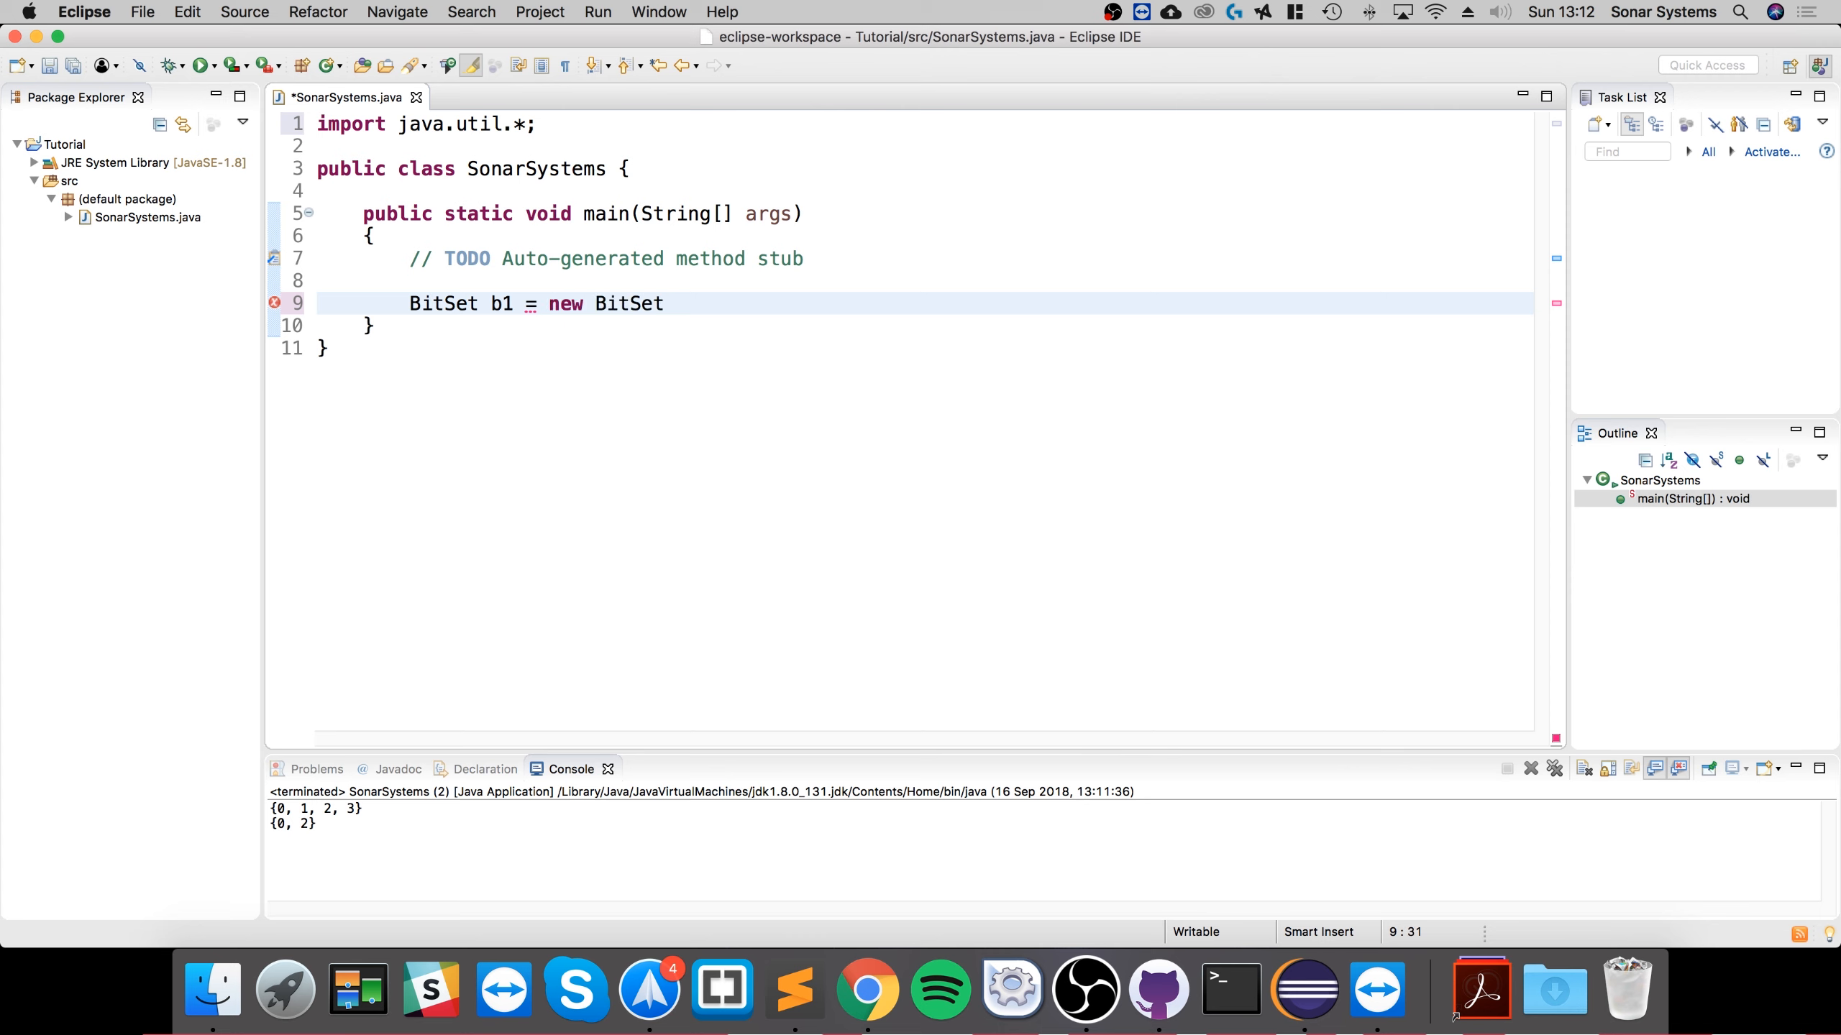
pyautogui.write('(4);')
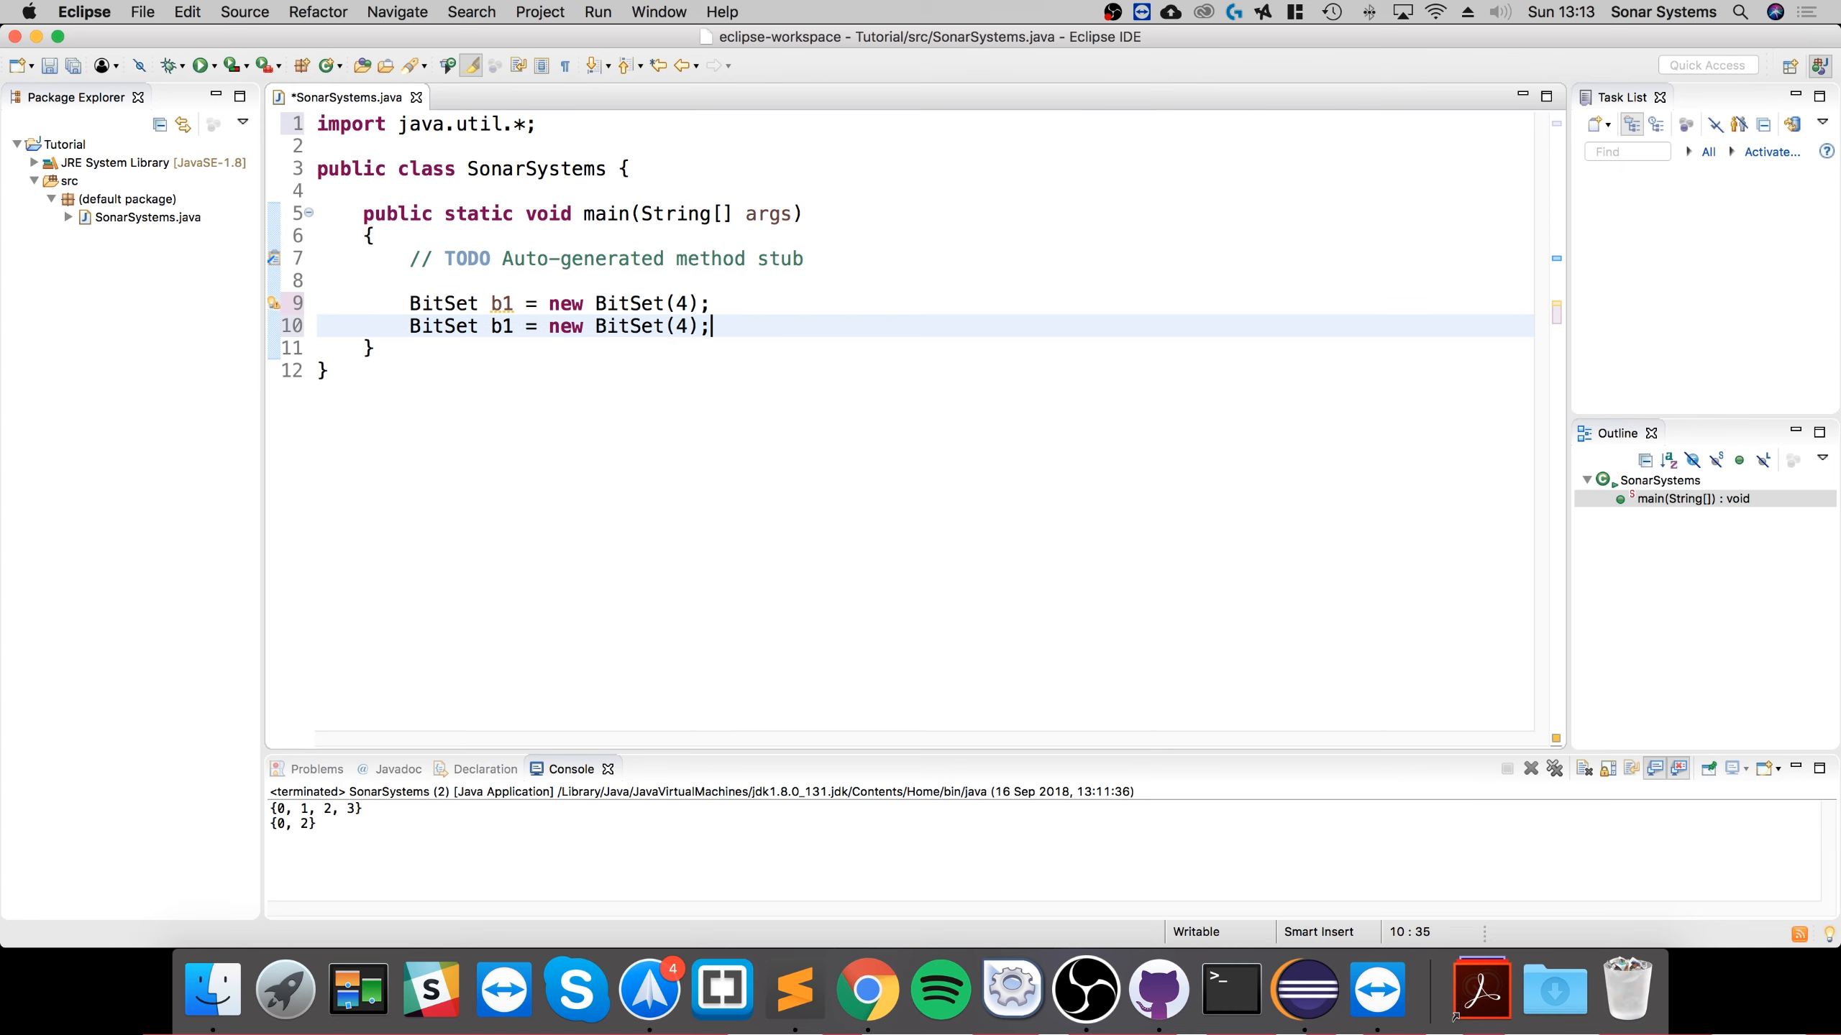
pyautogui.write('2')
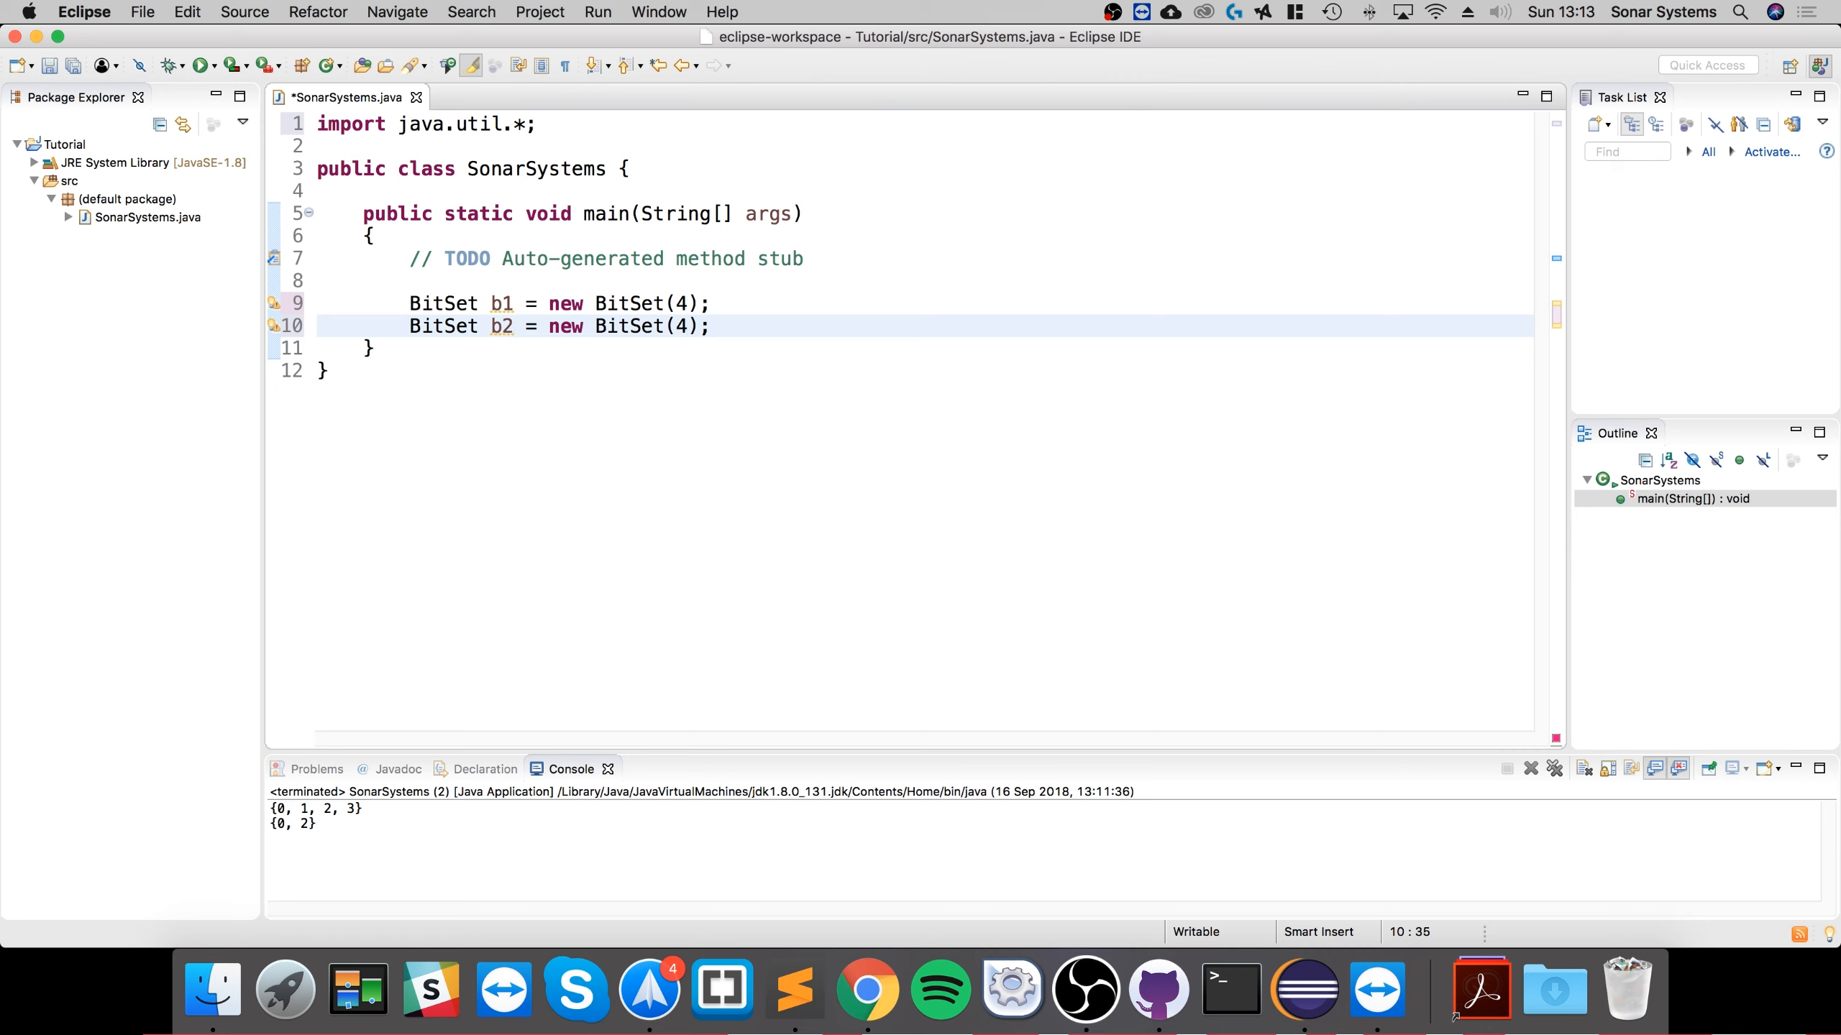
# Write eight set(index, true) calls setting bits 0–3 on b1 and b2
pyautogui.write('b1')
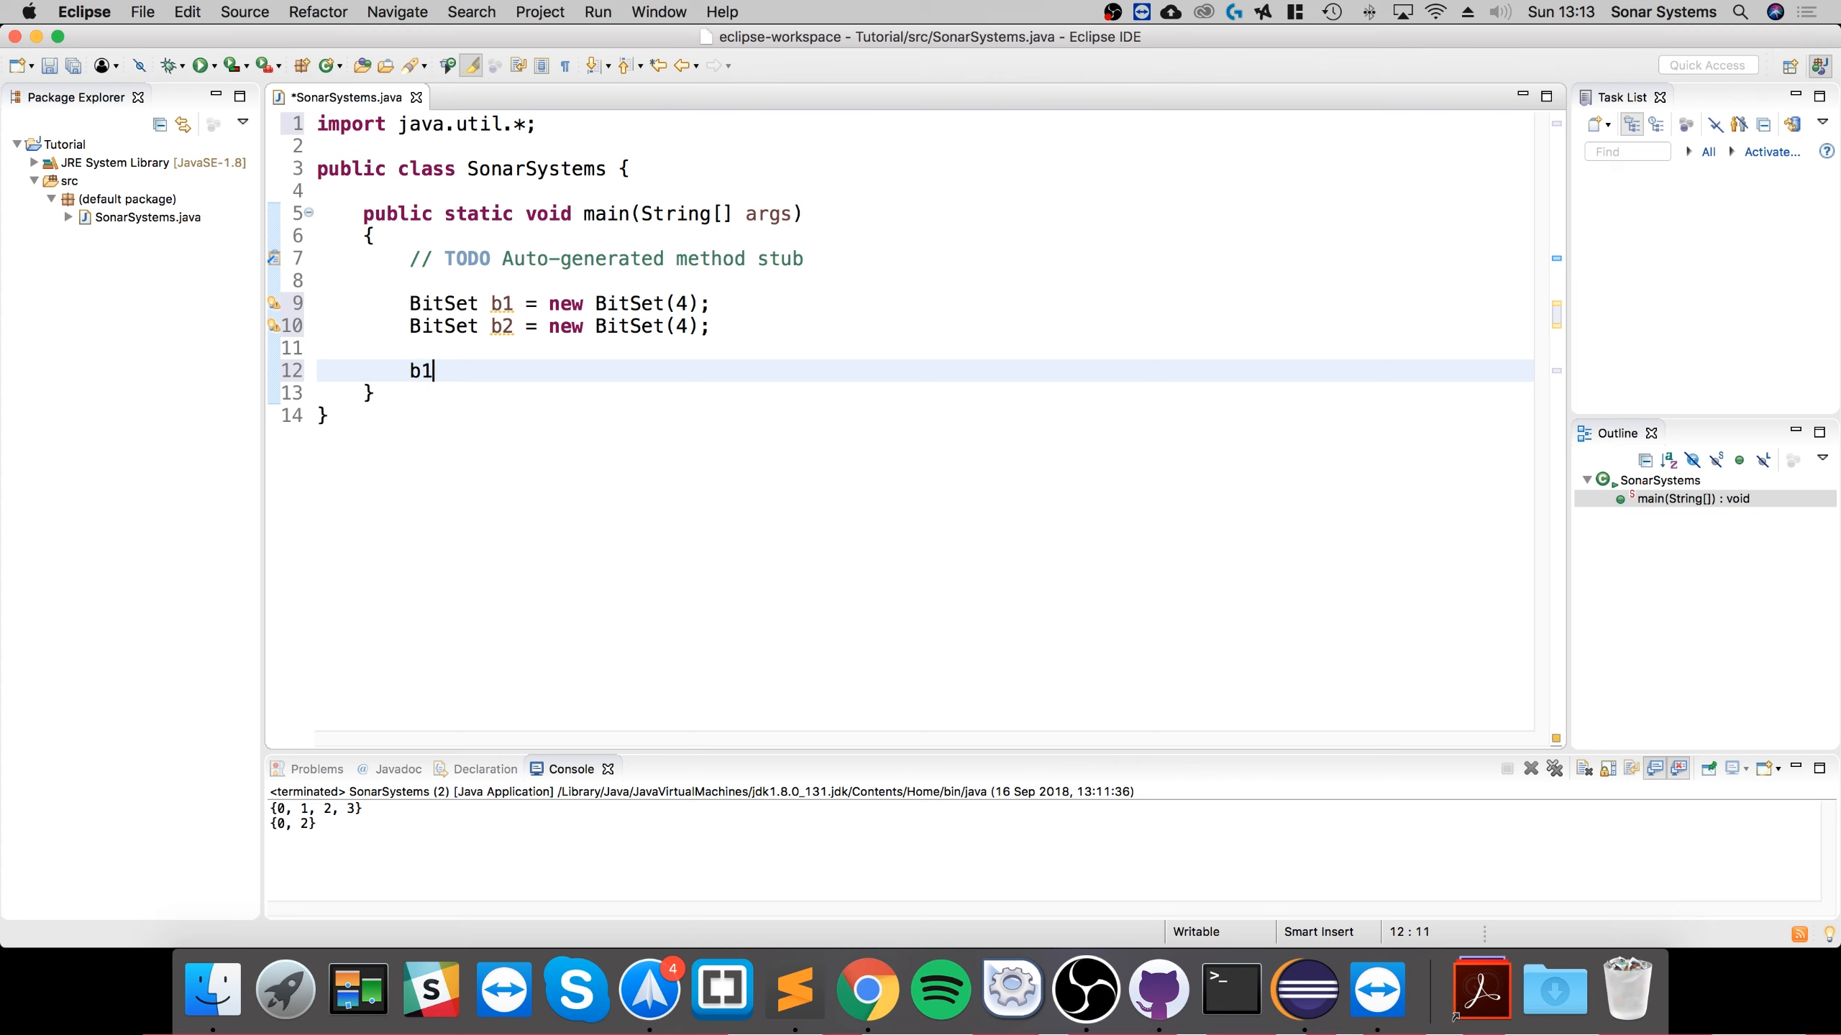
pyautogui.write('.s')
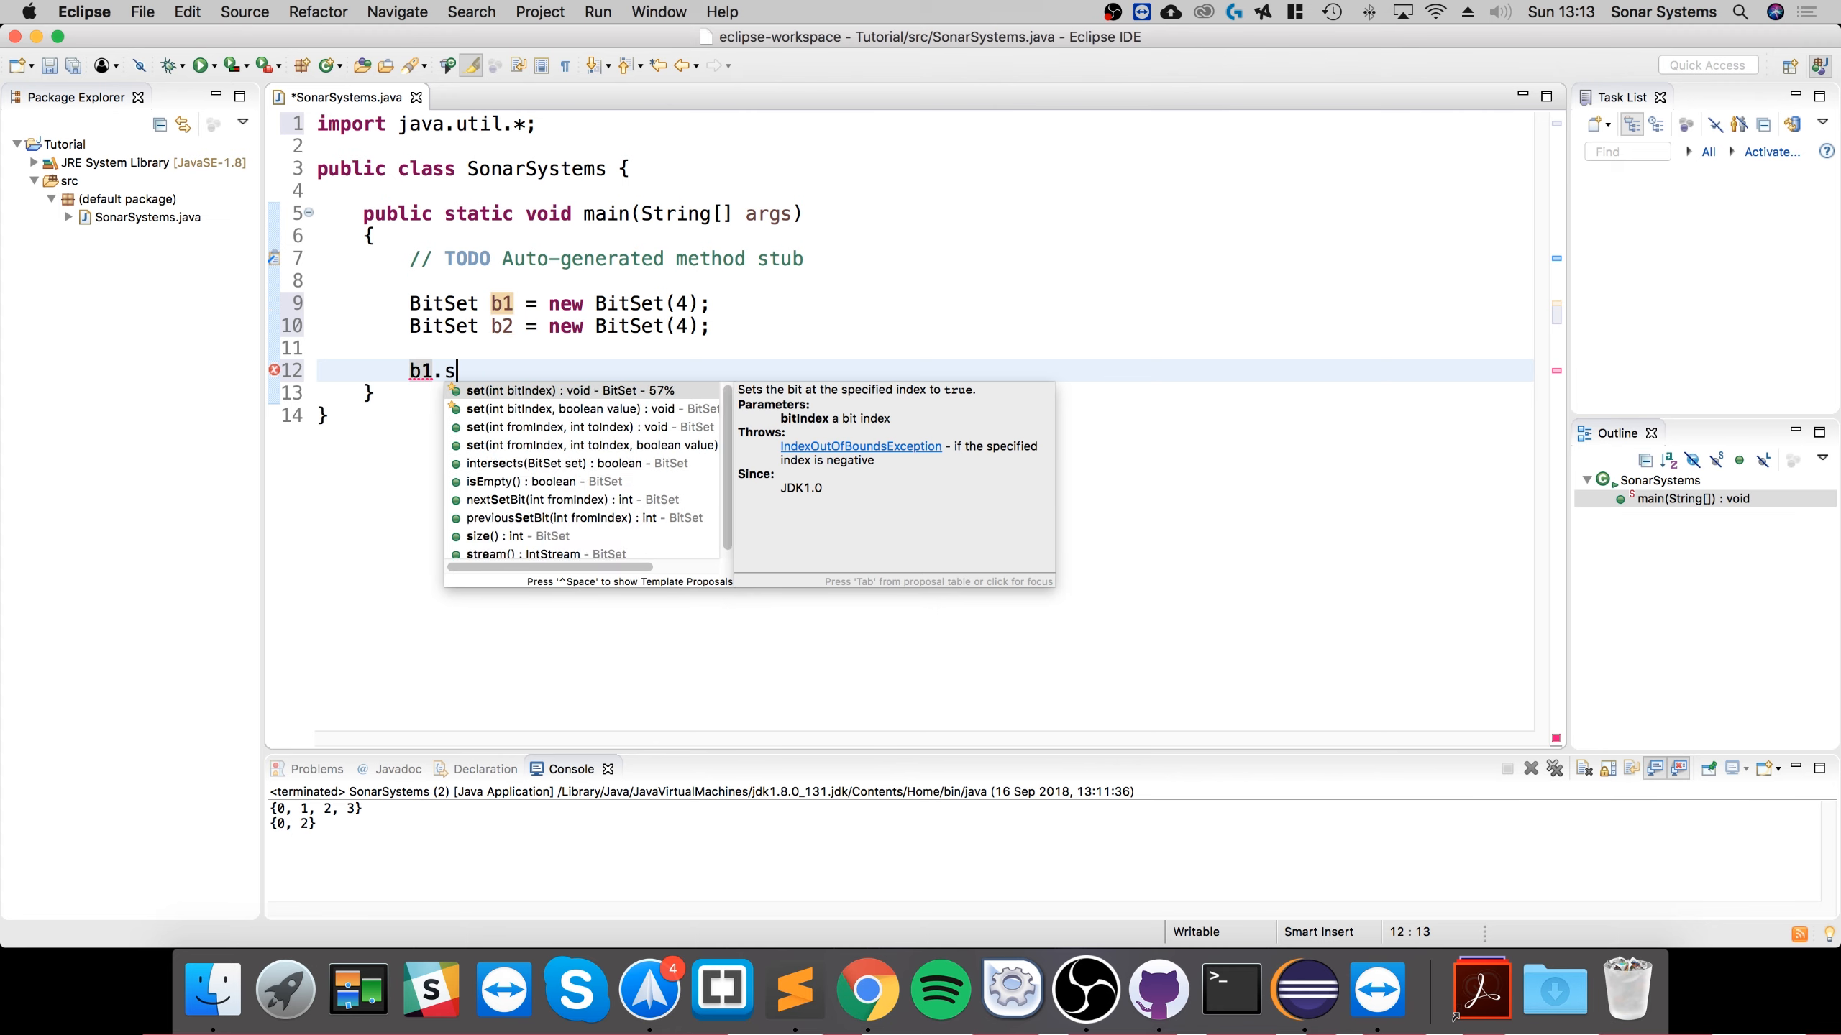
pyautogui.write('et')
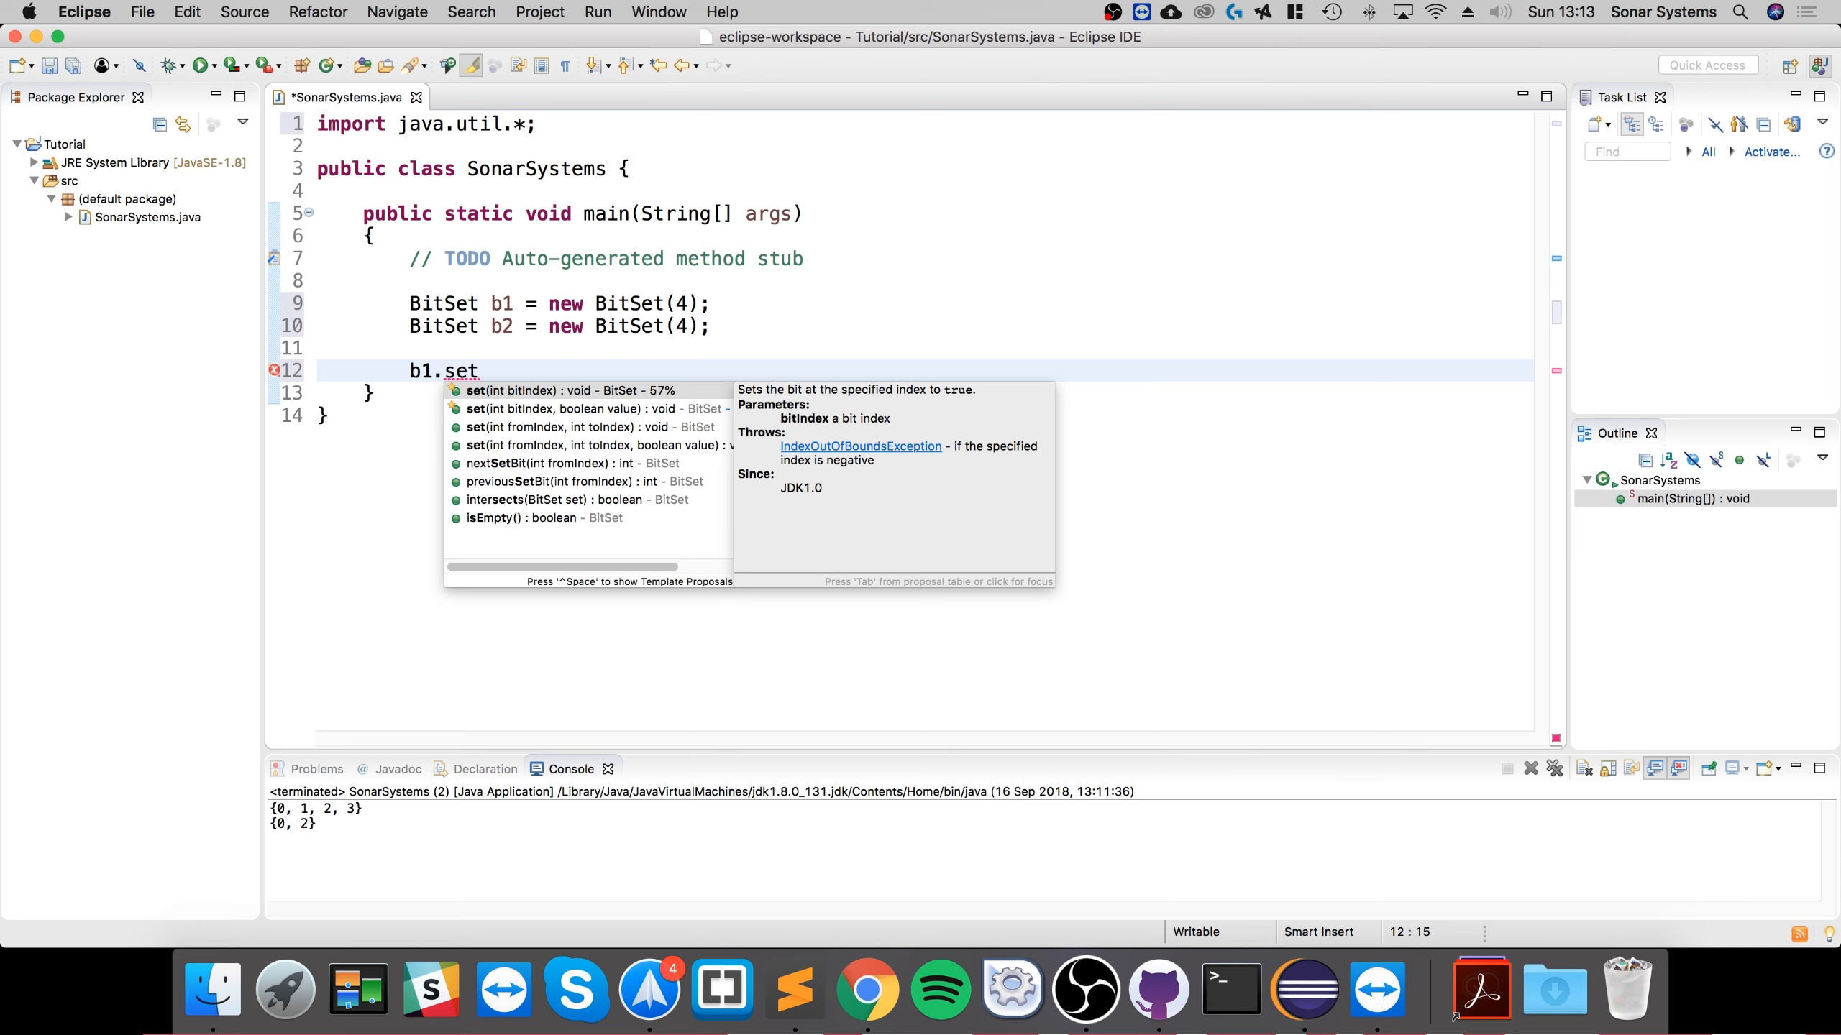
pyautogui.moveTo(542, 350)
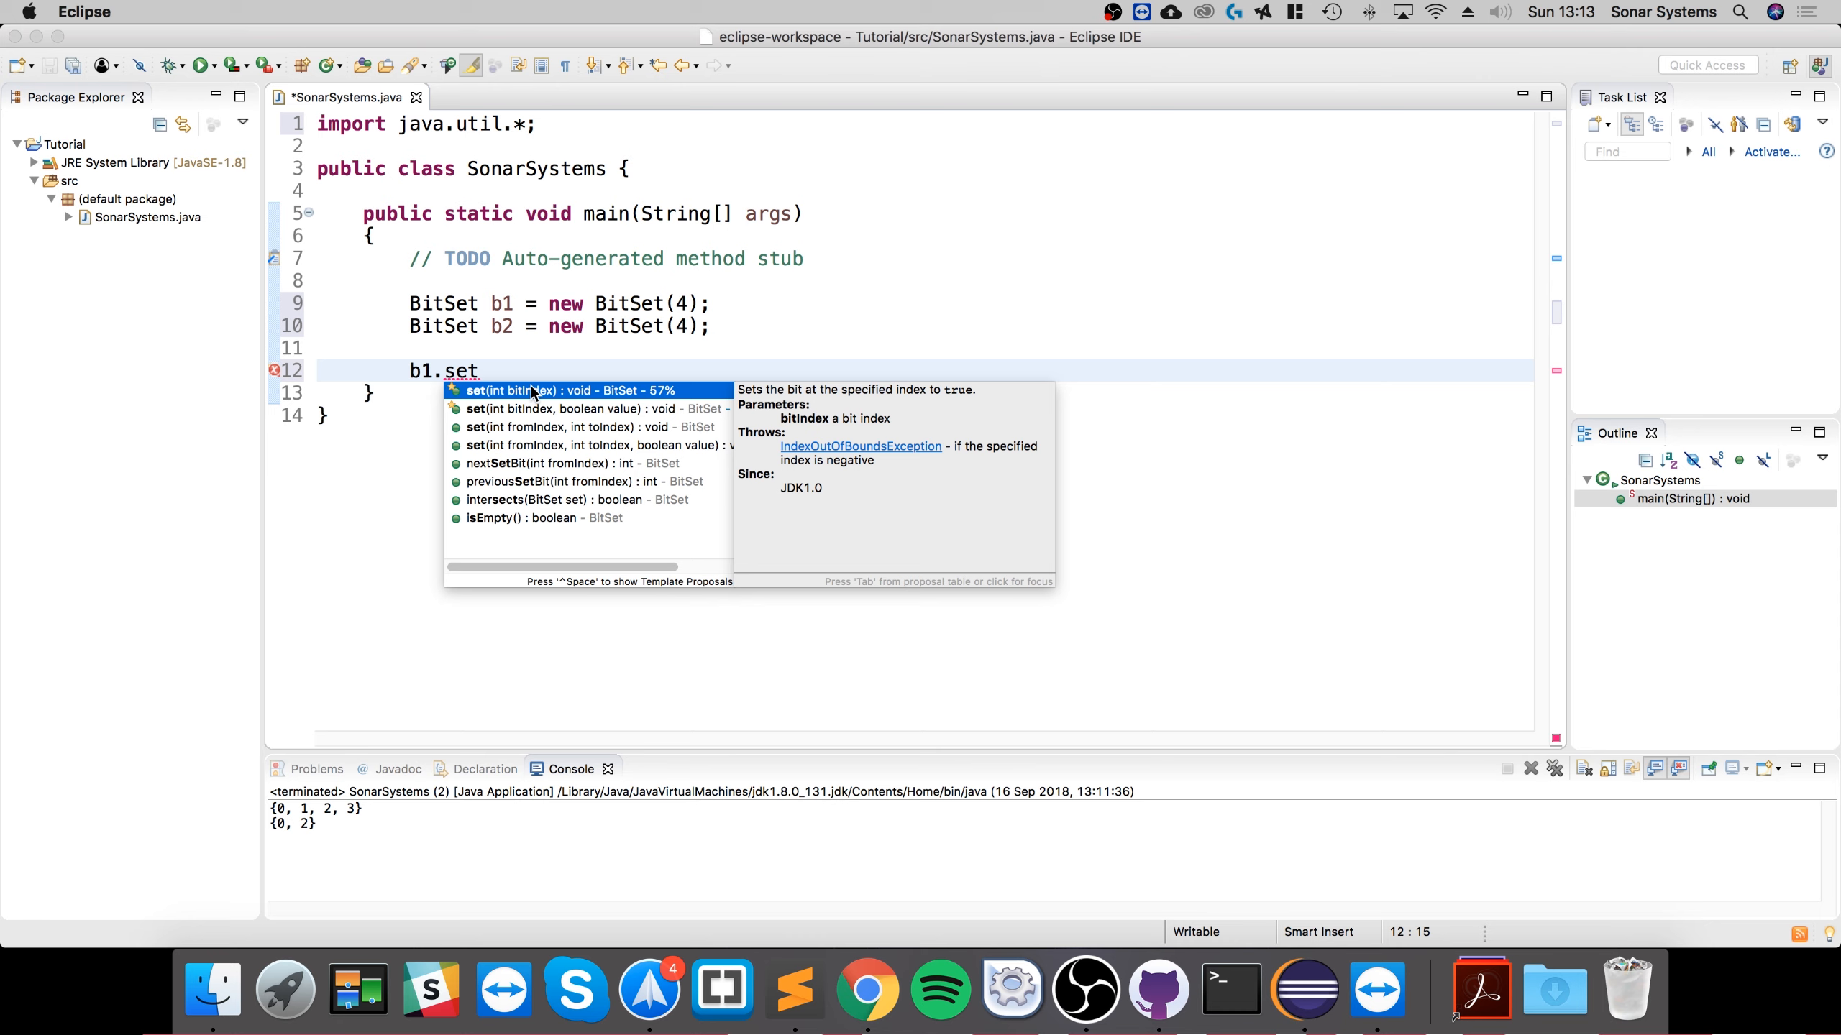
pyautogui.moveTo(540, 408)
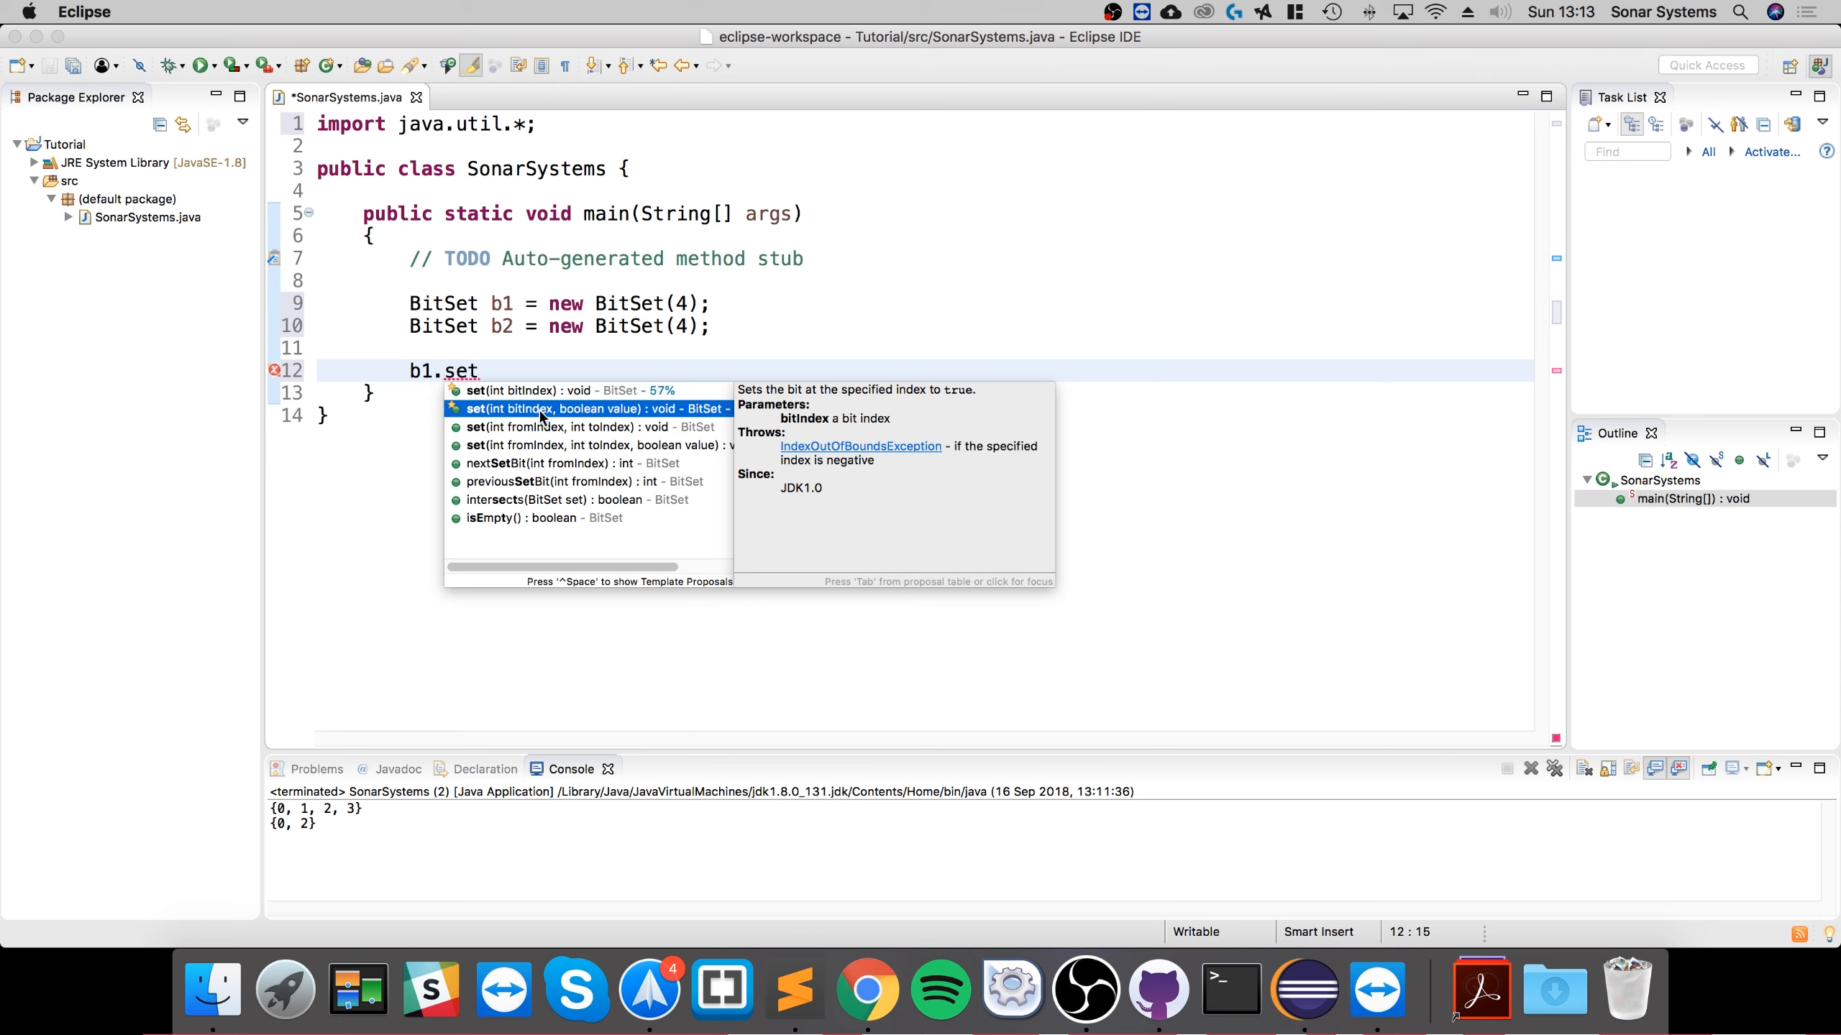
pyautogui.moveTo(574, 409)
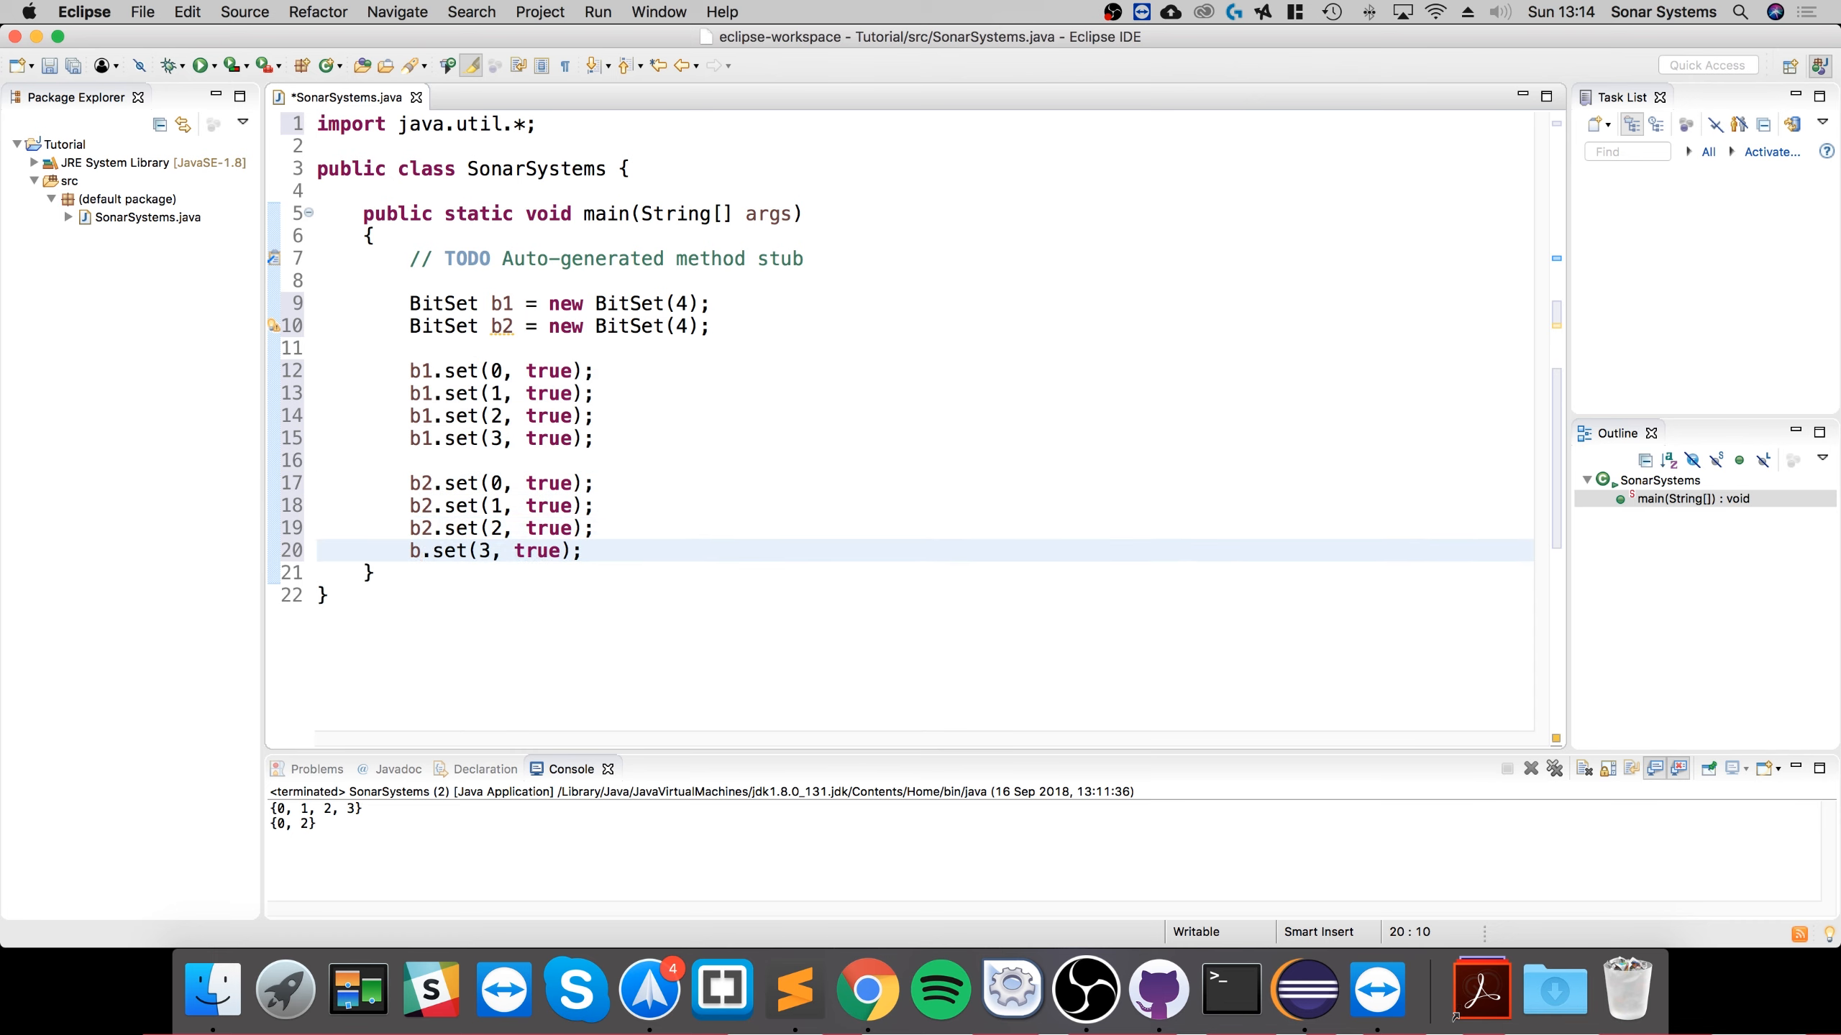
pyautogui.write('2')
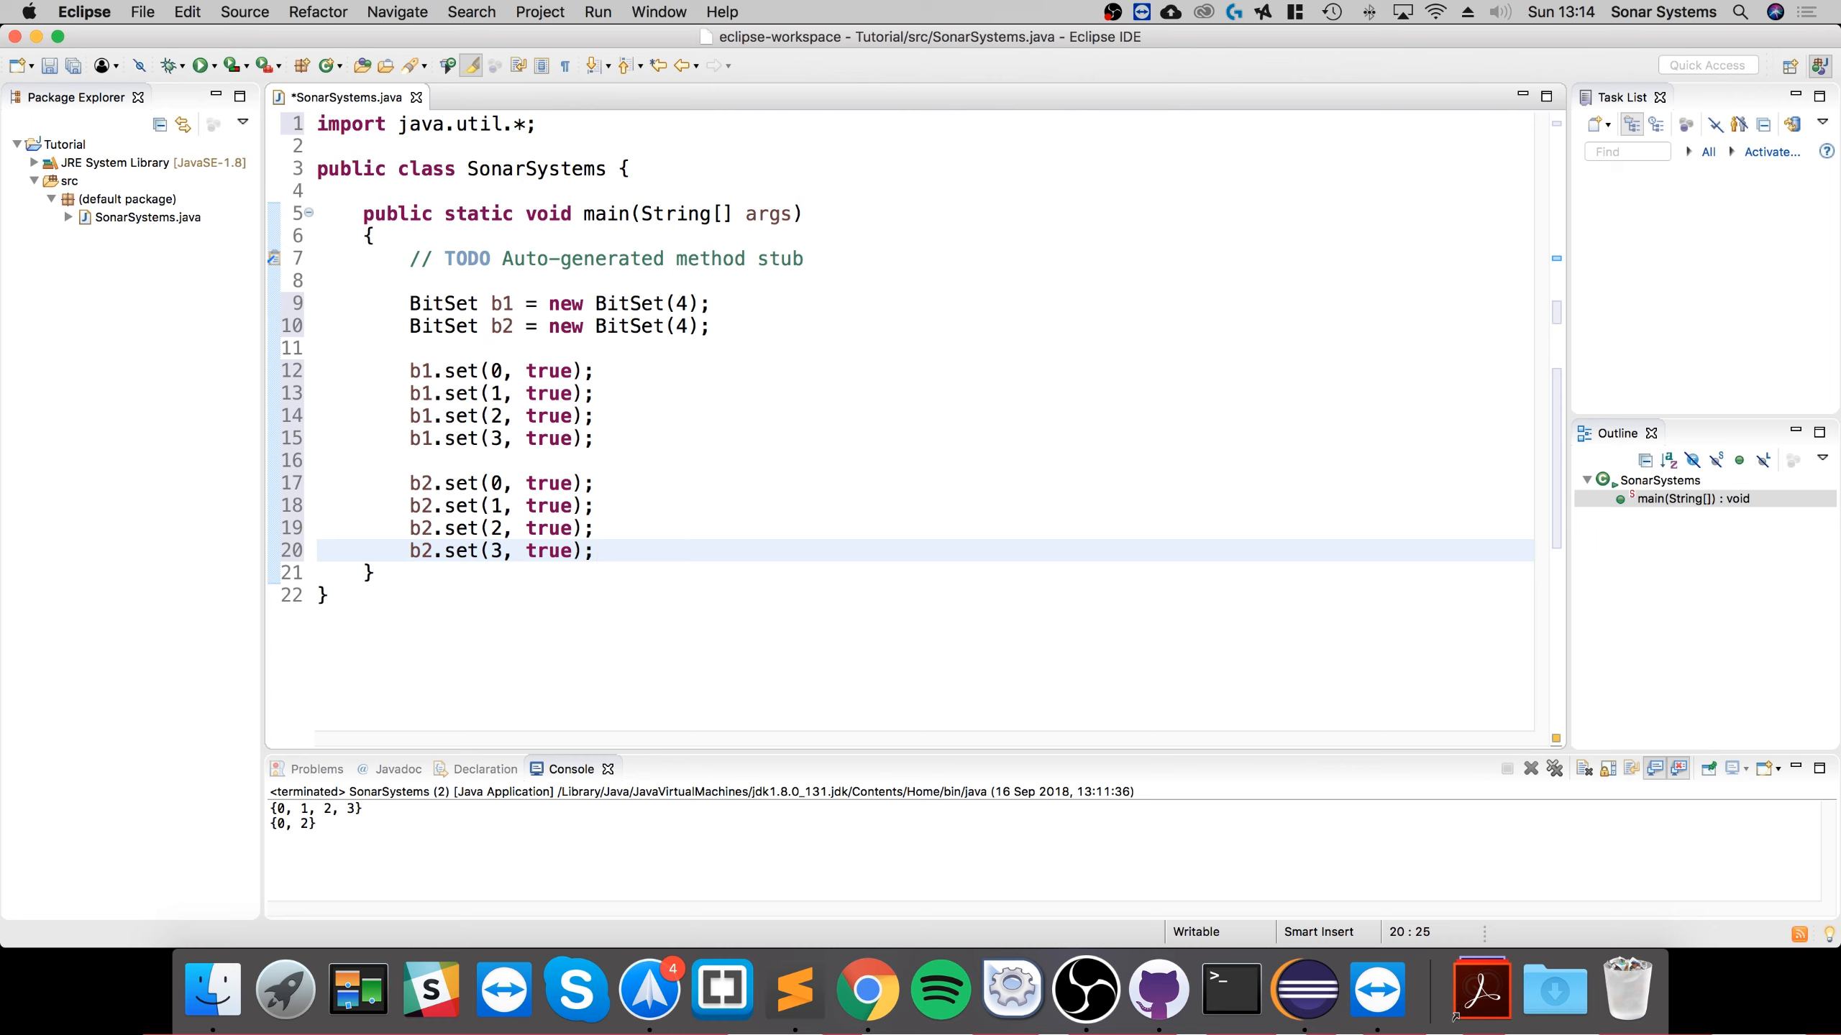
# Add println statements for "B1:" + b1 and "B2:" + b2, then save and run
pyautogui.write('Syste')
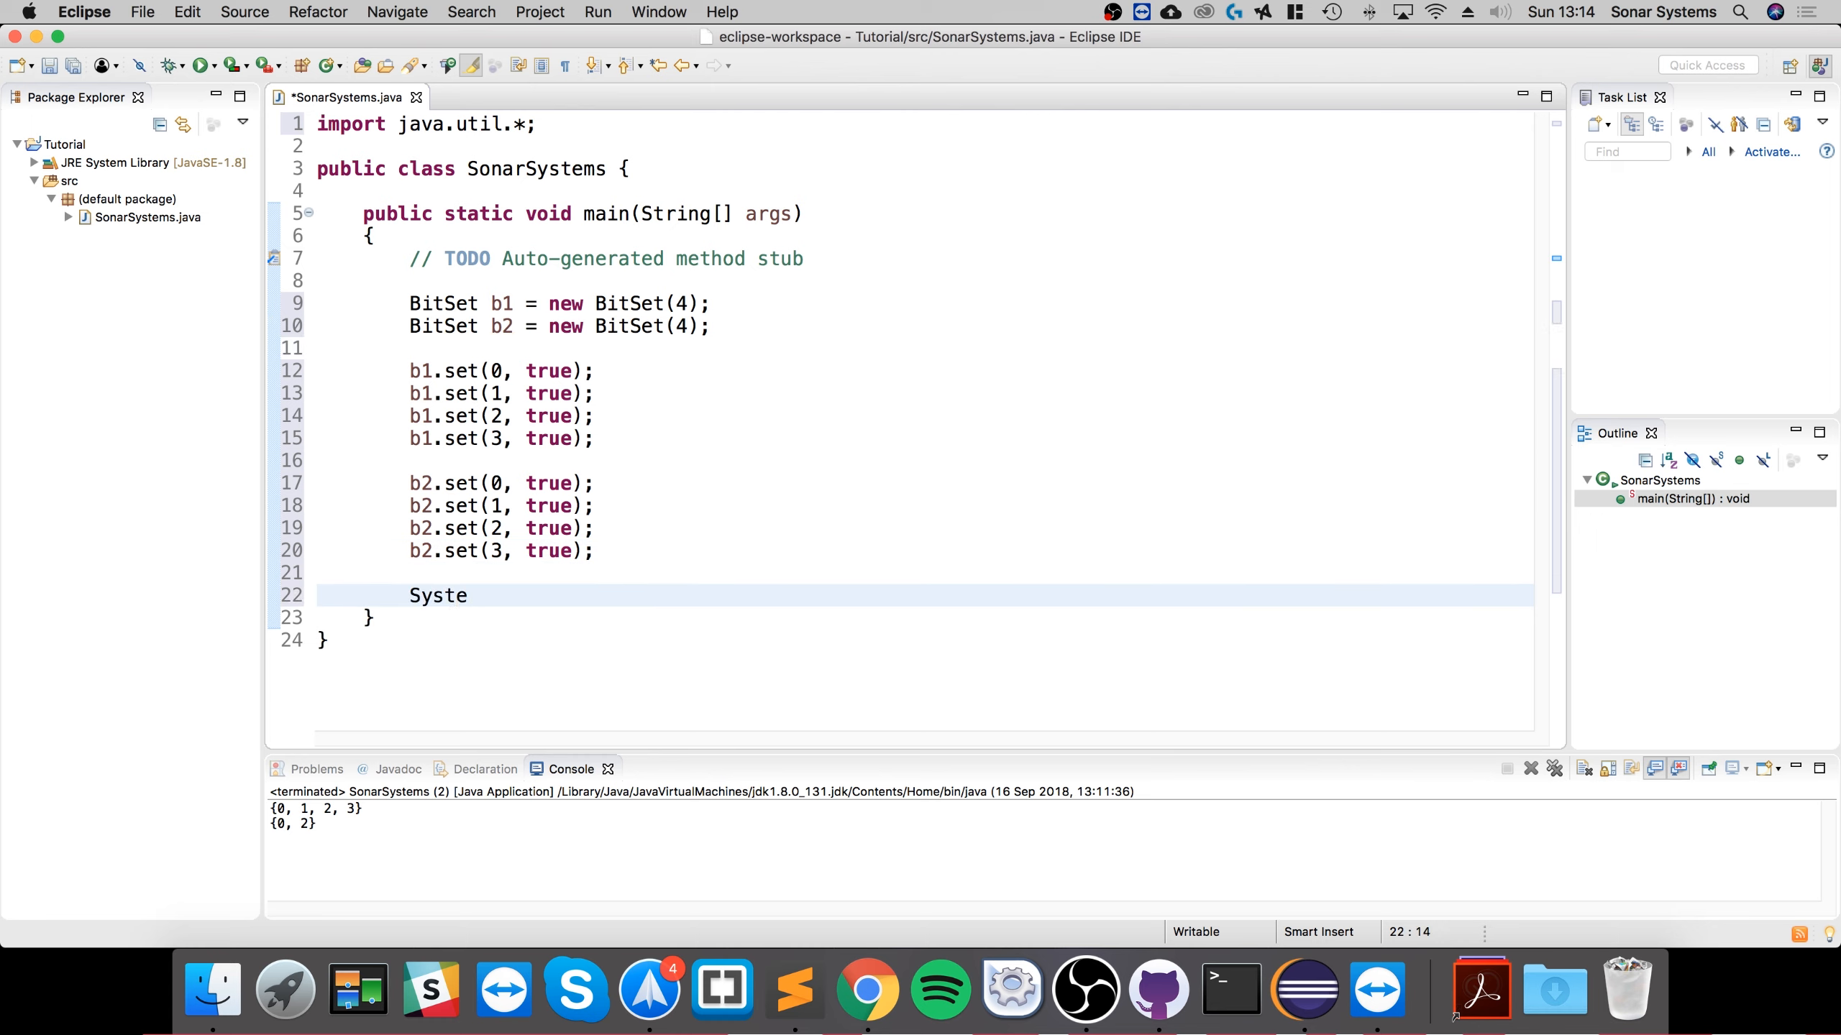
pyautogui.write('m.out.println(b1);')
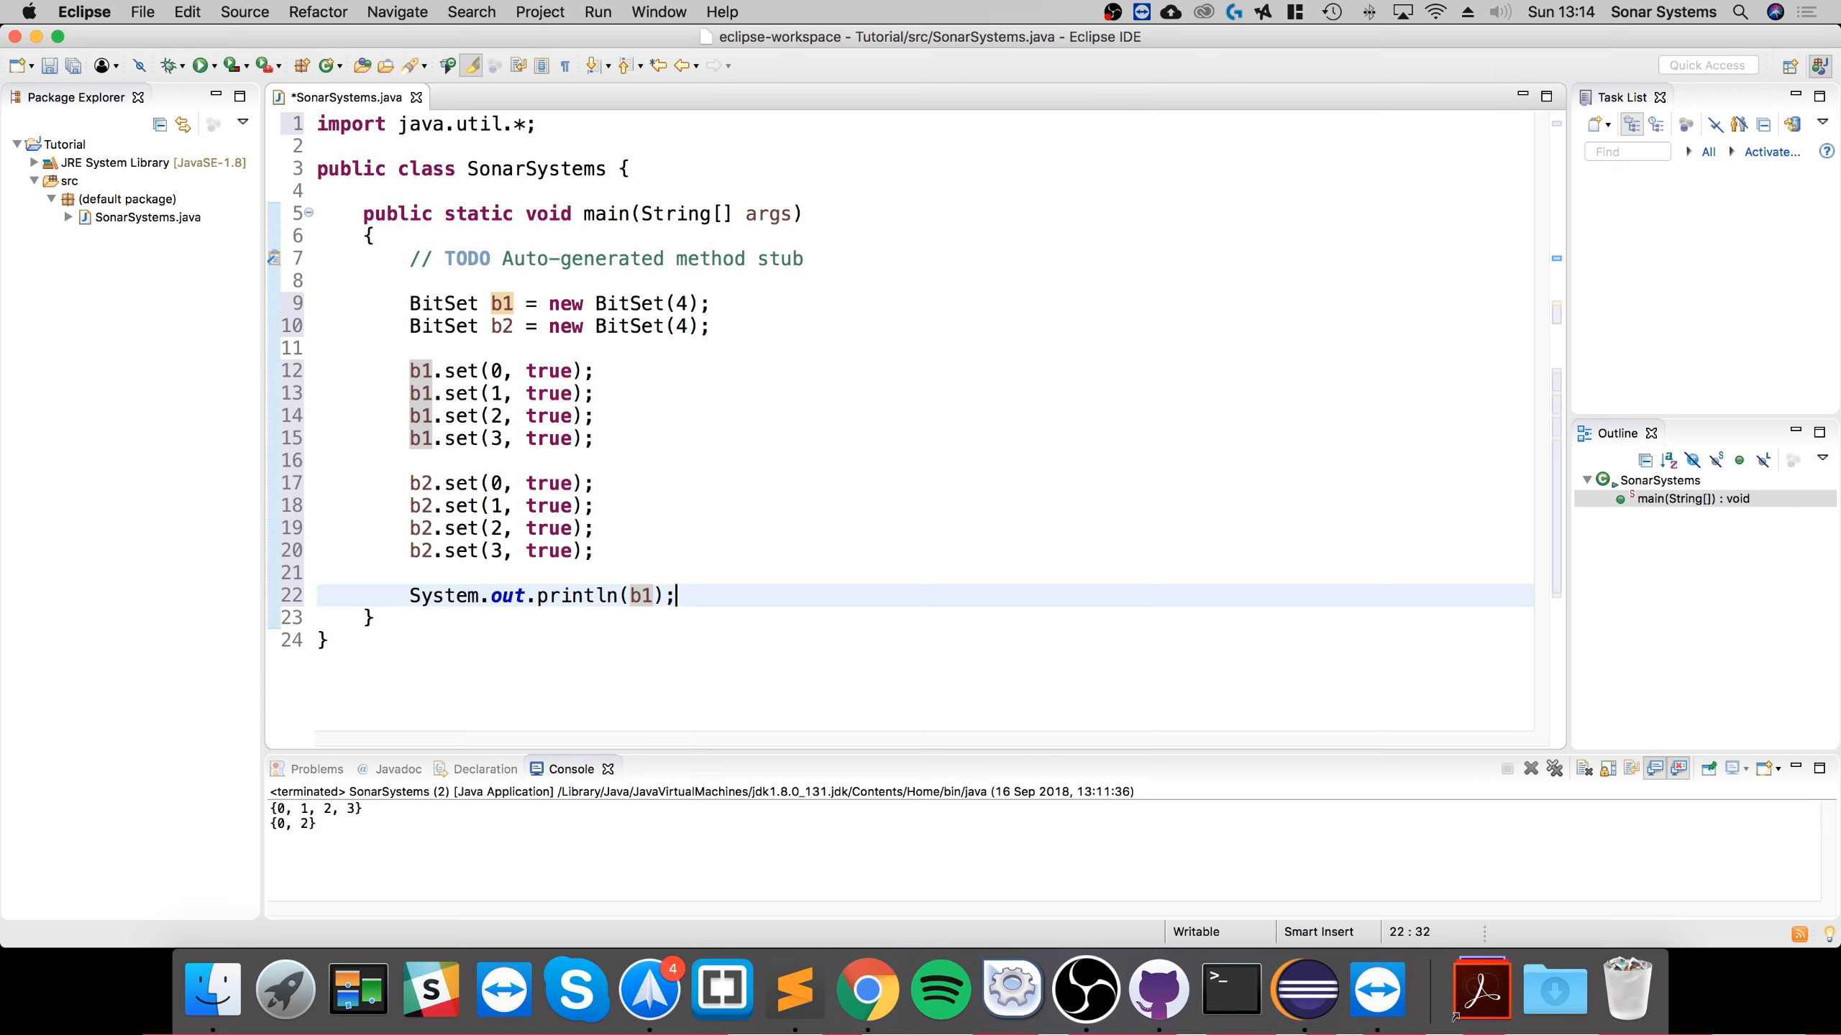
pyautogui.write('System.out.println(b2);')
pyautogui.write('"')
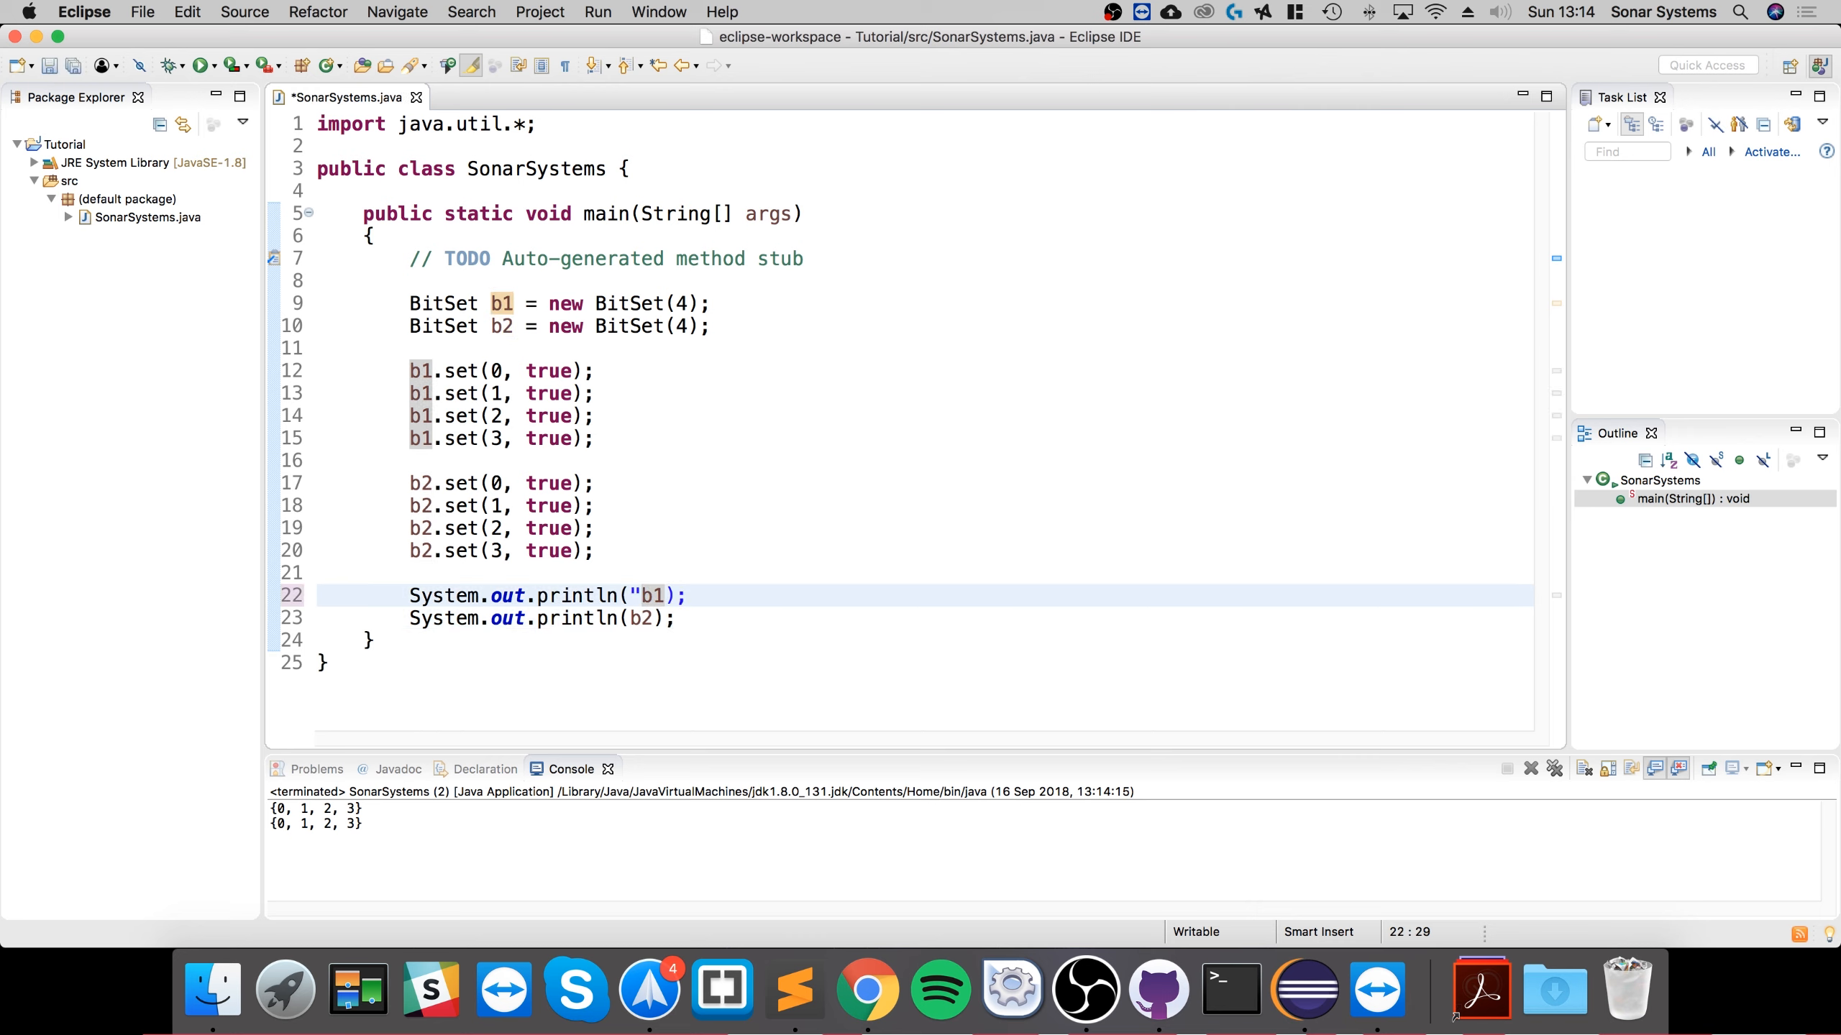
pyautogui.write('B1')
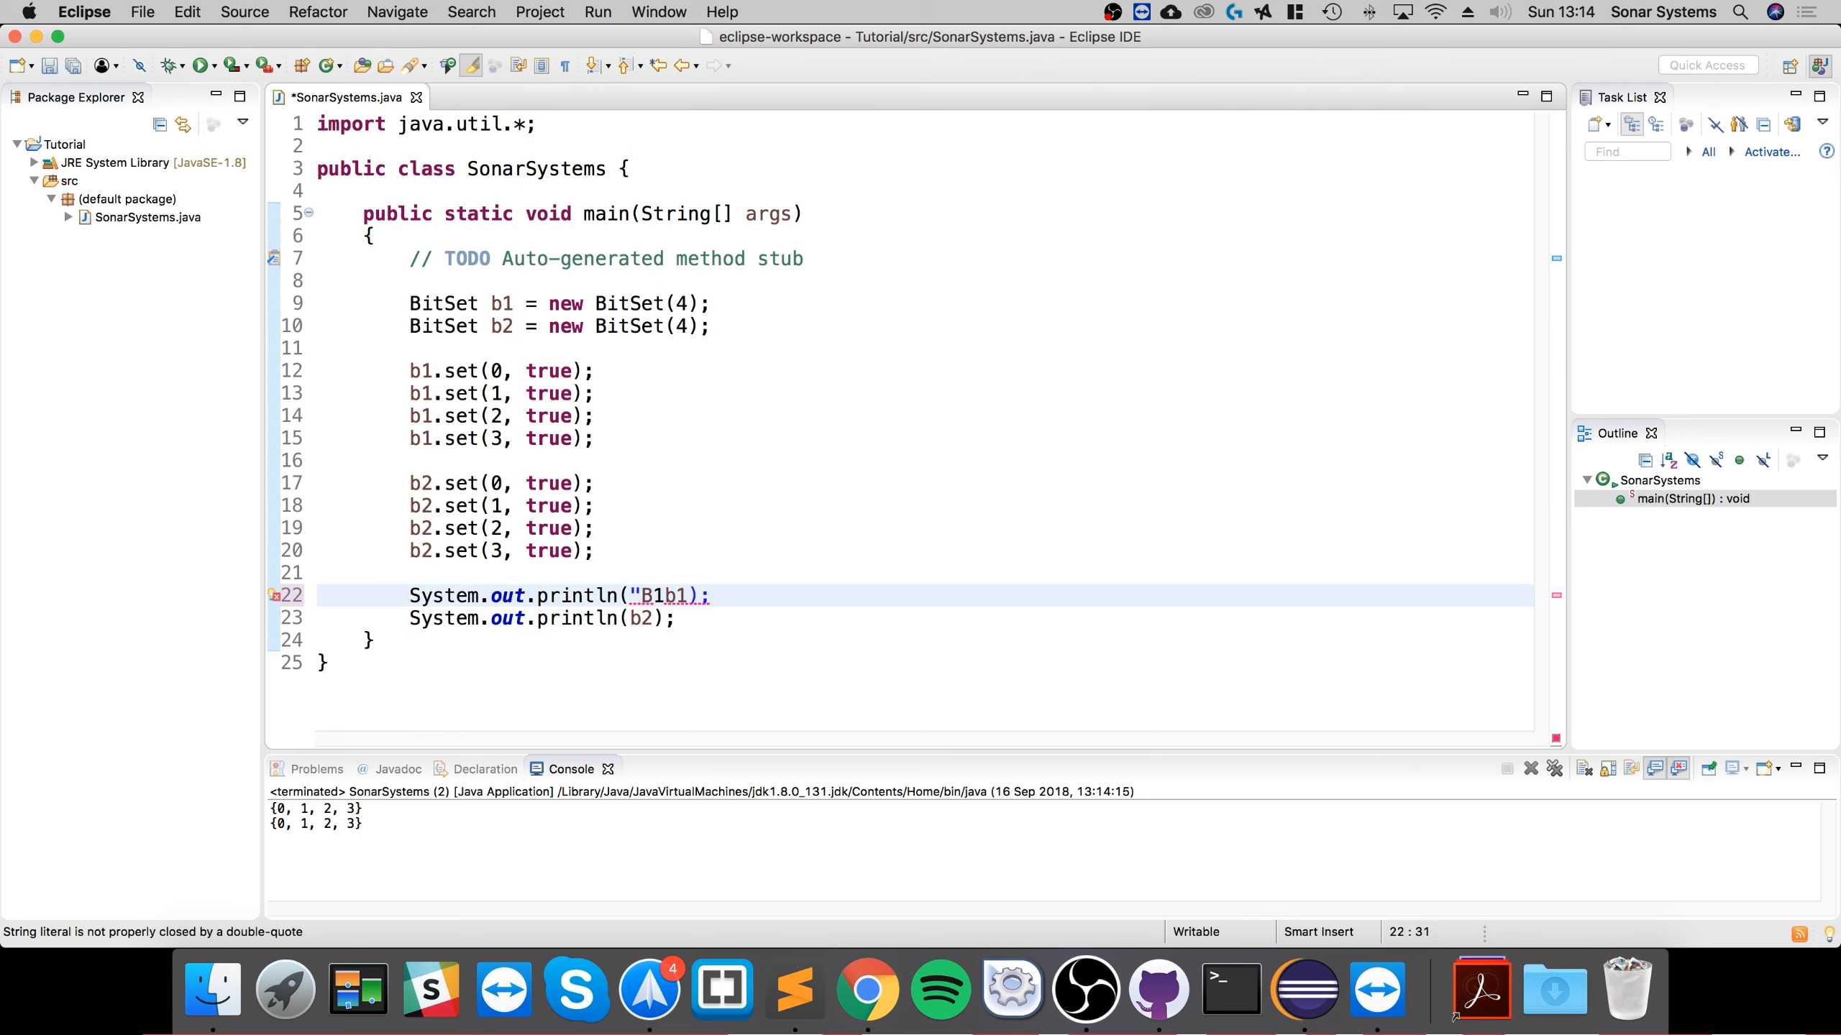
pyautogui.write(':" +')
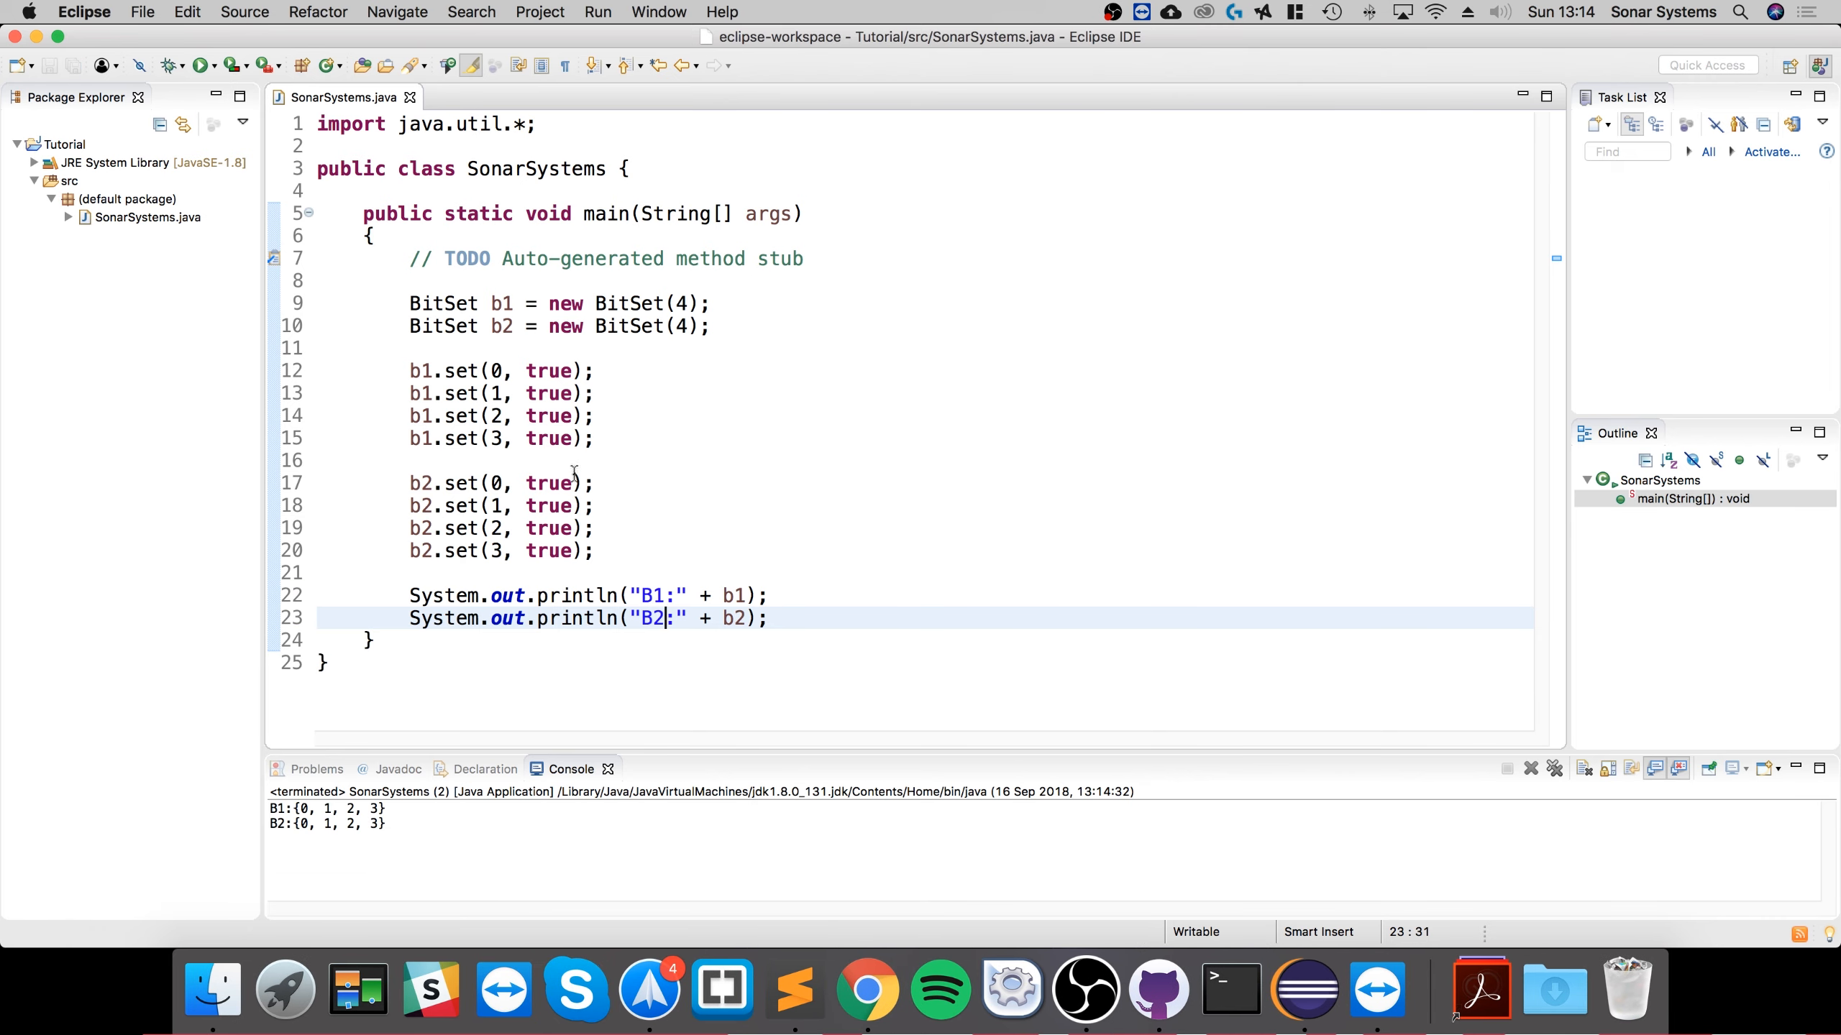
# Change b1.set(0, true) to false, run to get B1:{1, 2, 3}, then restore true
pyautogui.write('f')
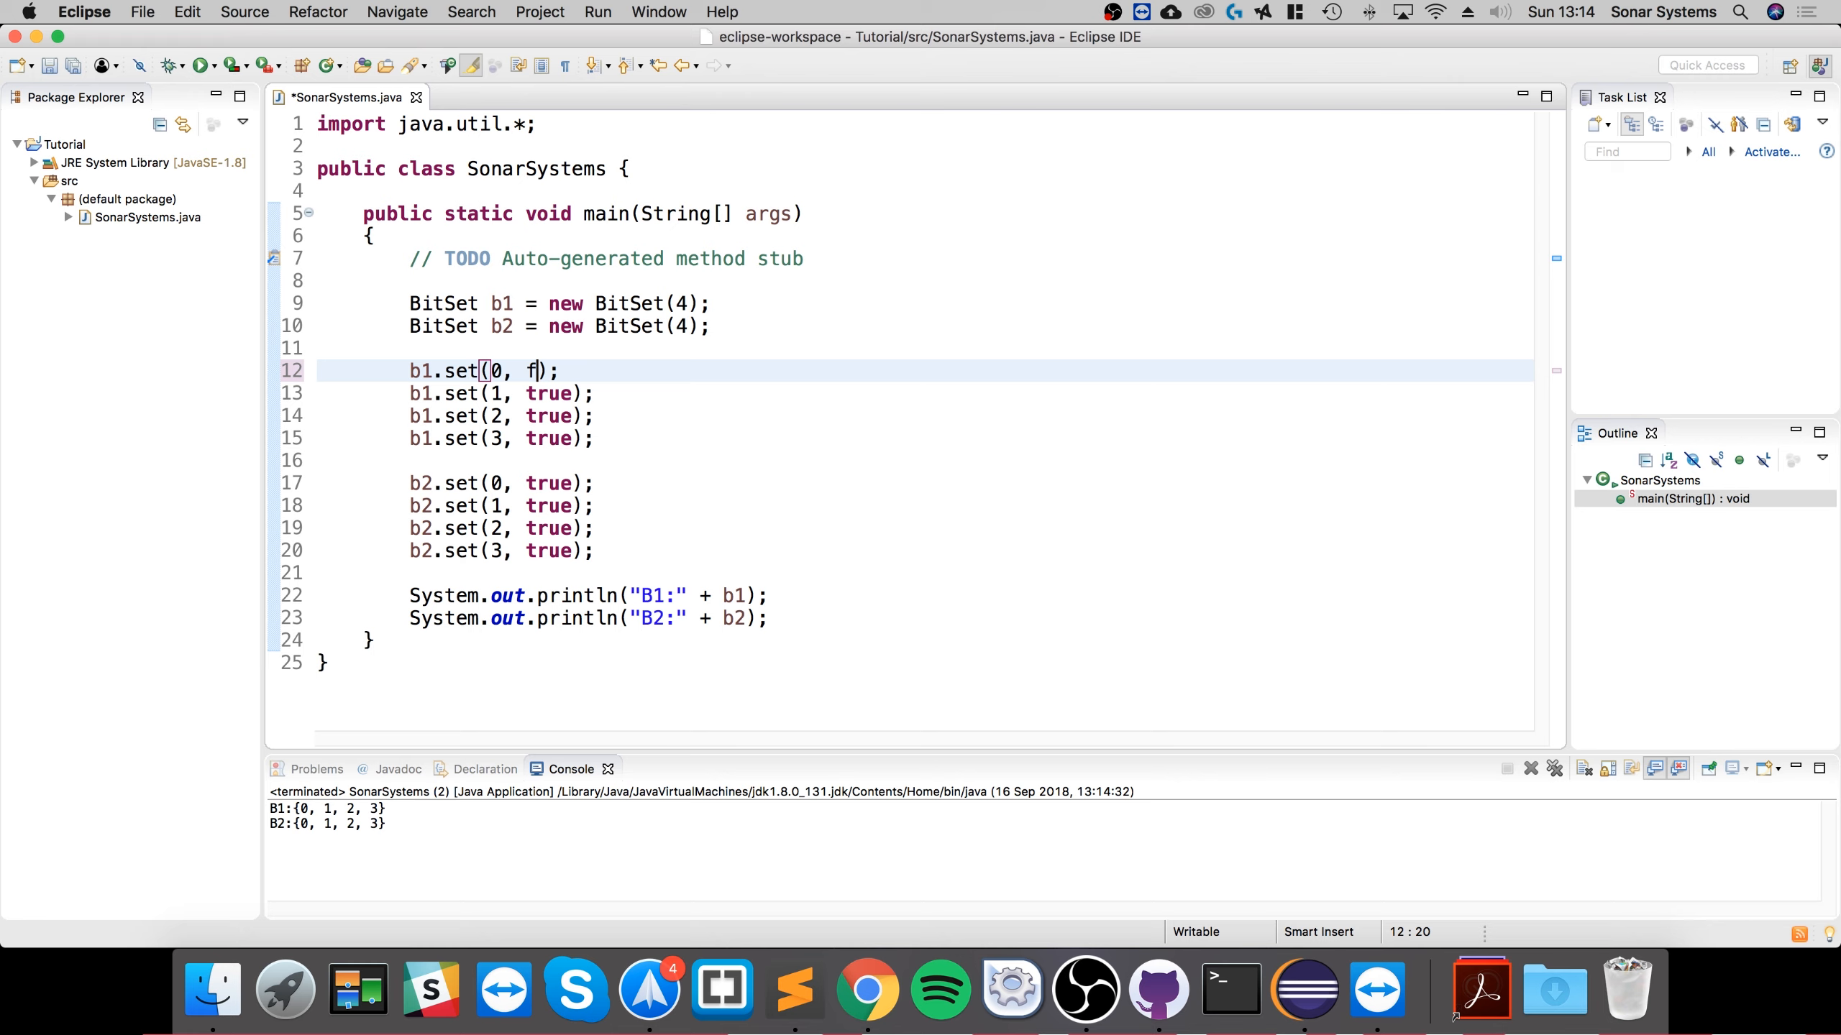
pyautogui.write('alse')
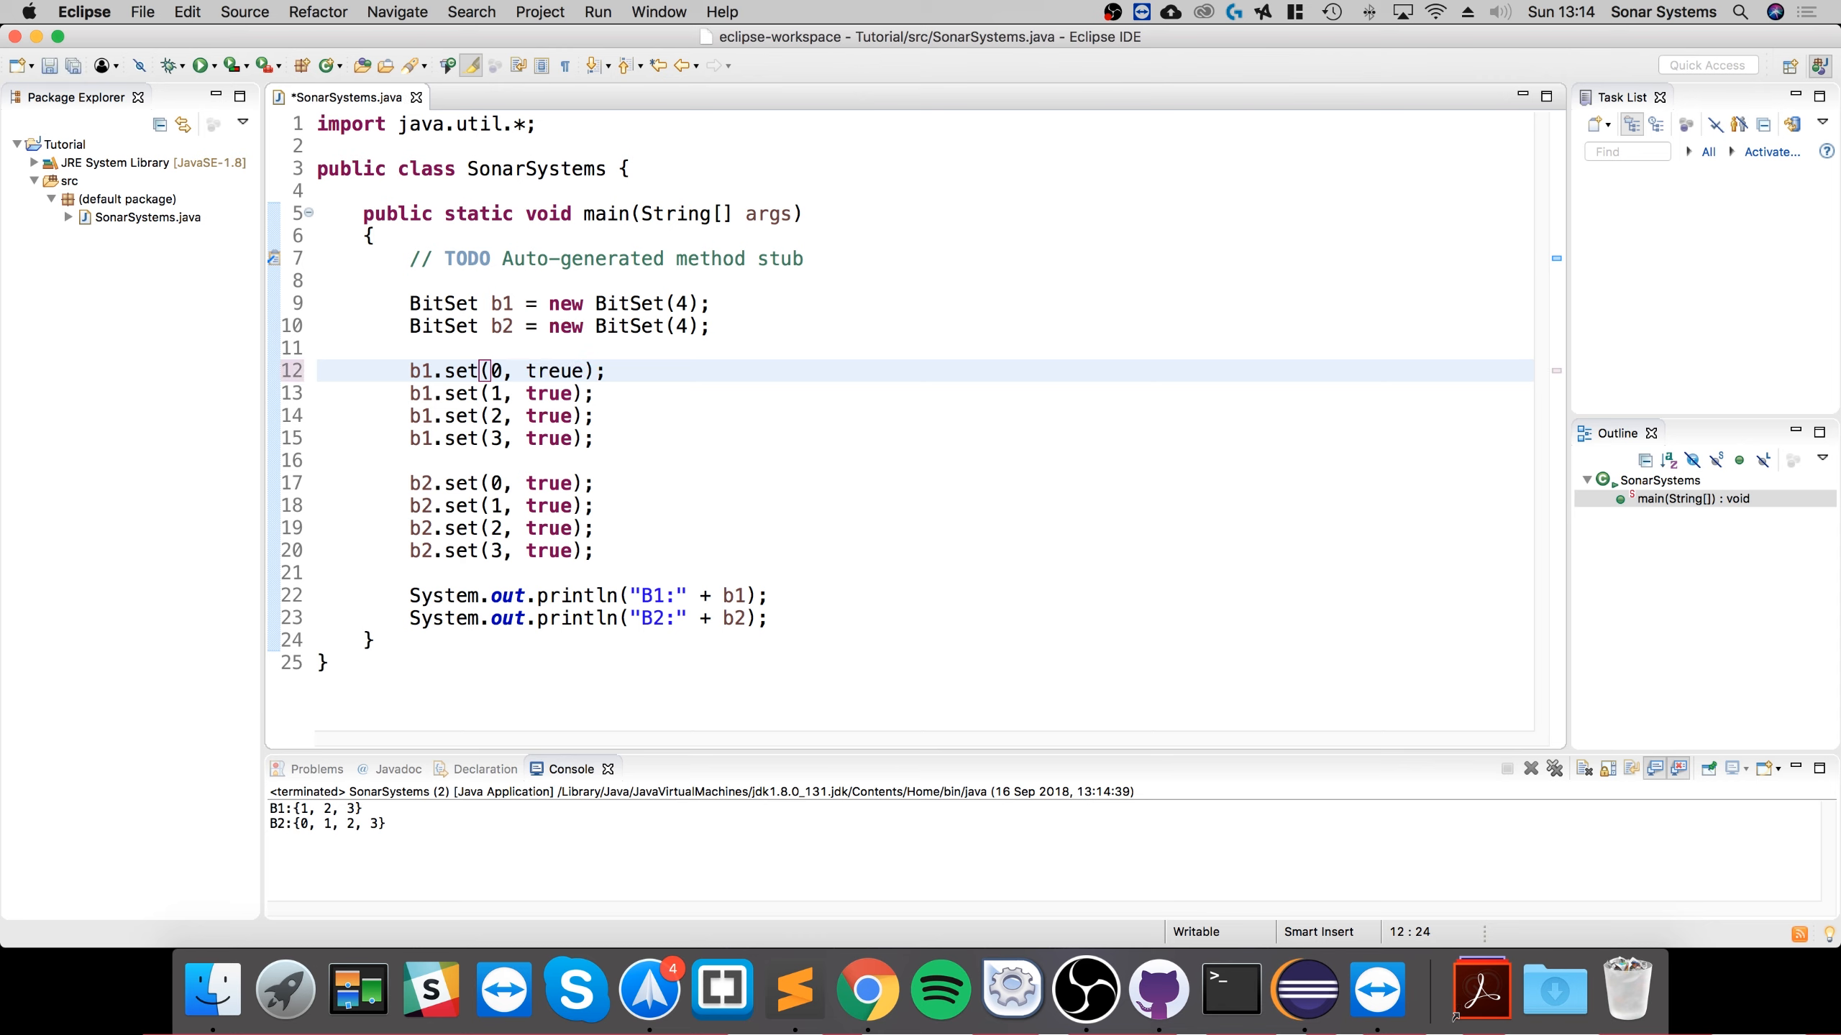
pyautogui.press('Backspace')
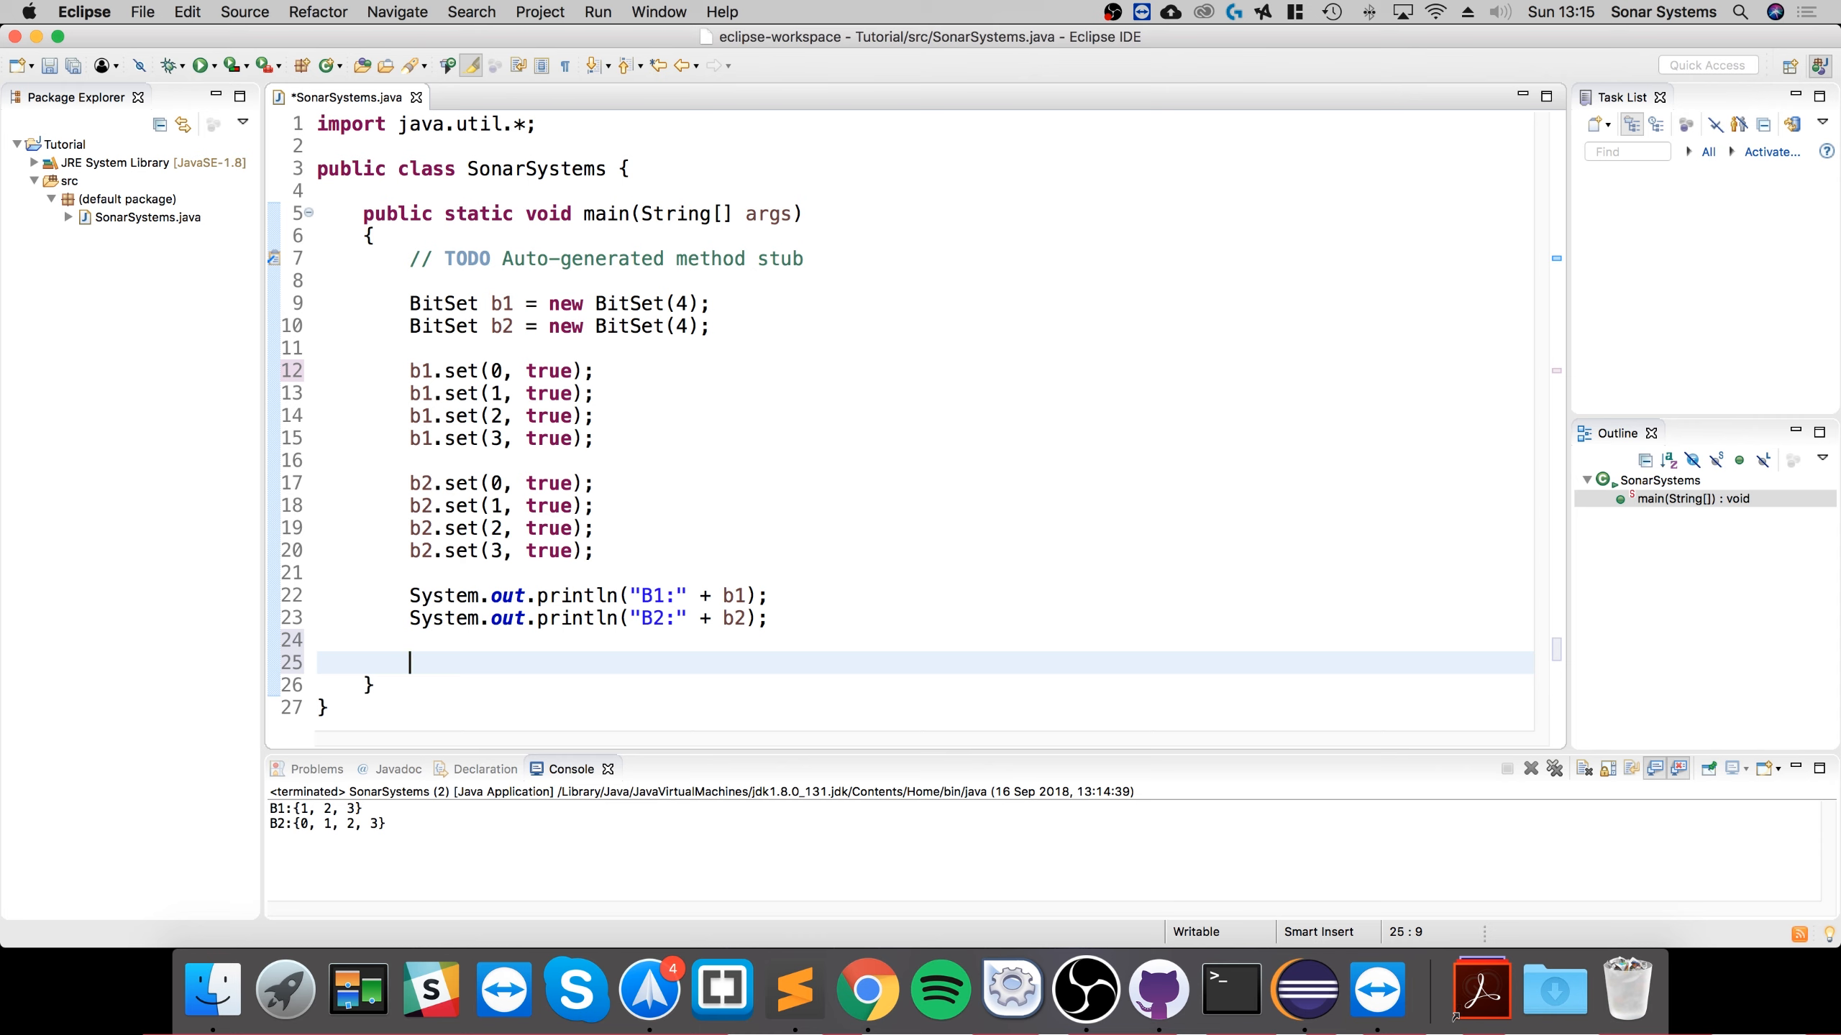
# Add the statement b1.and(b2); on line 25
pyautogui.write('b1')
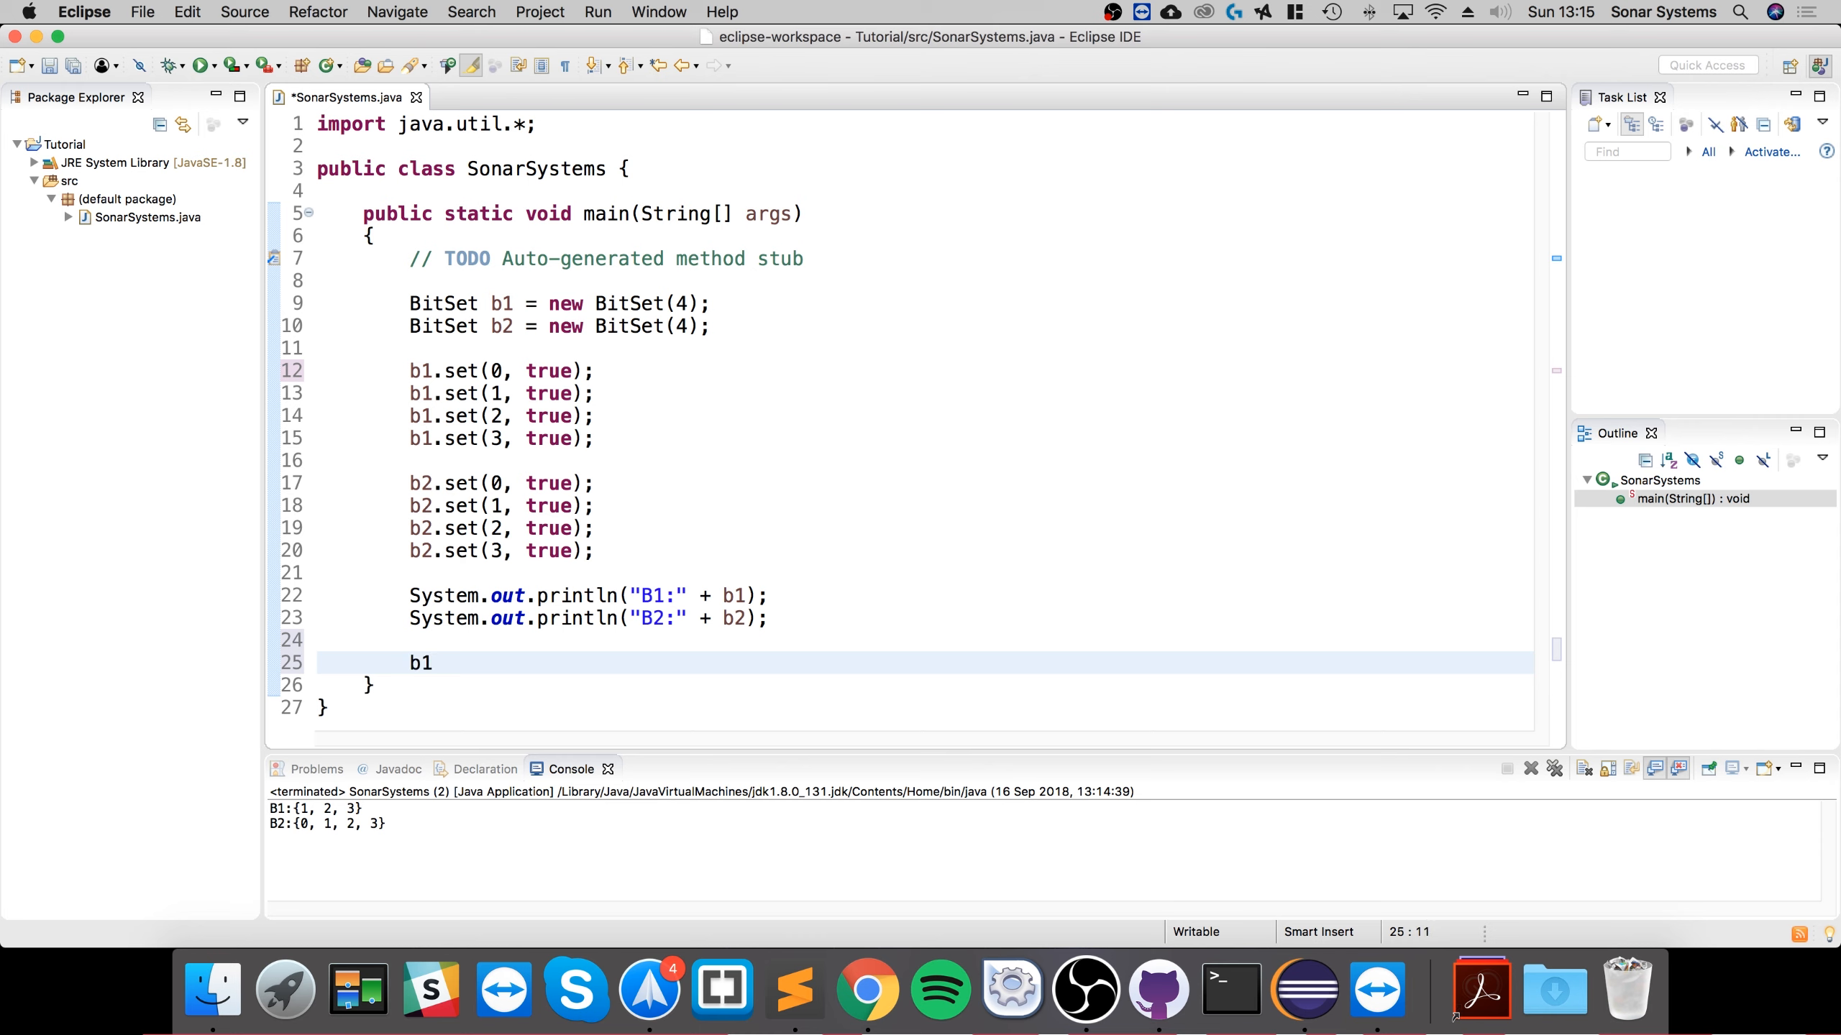
pyautogui.write('.and(set);')
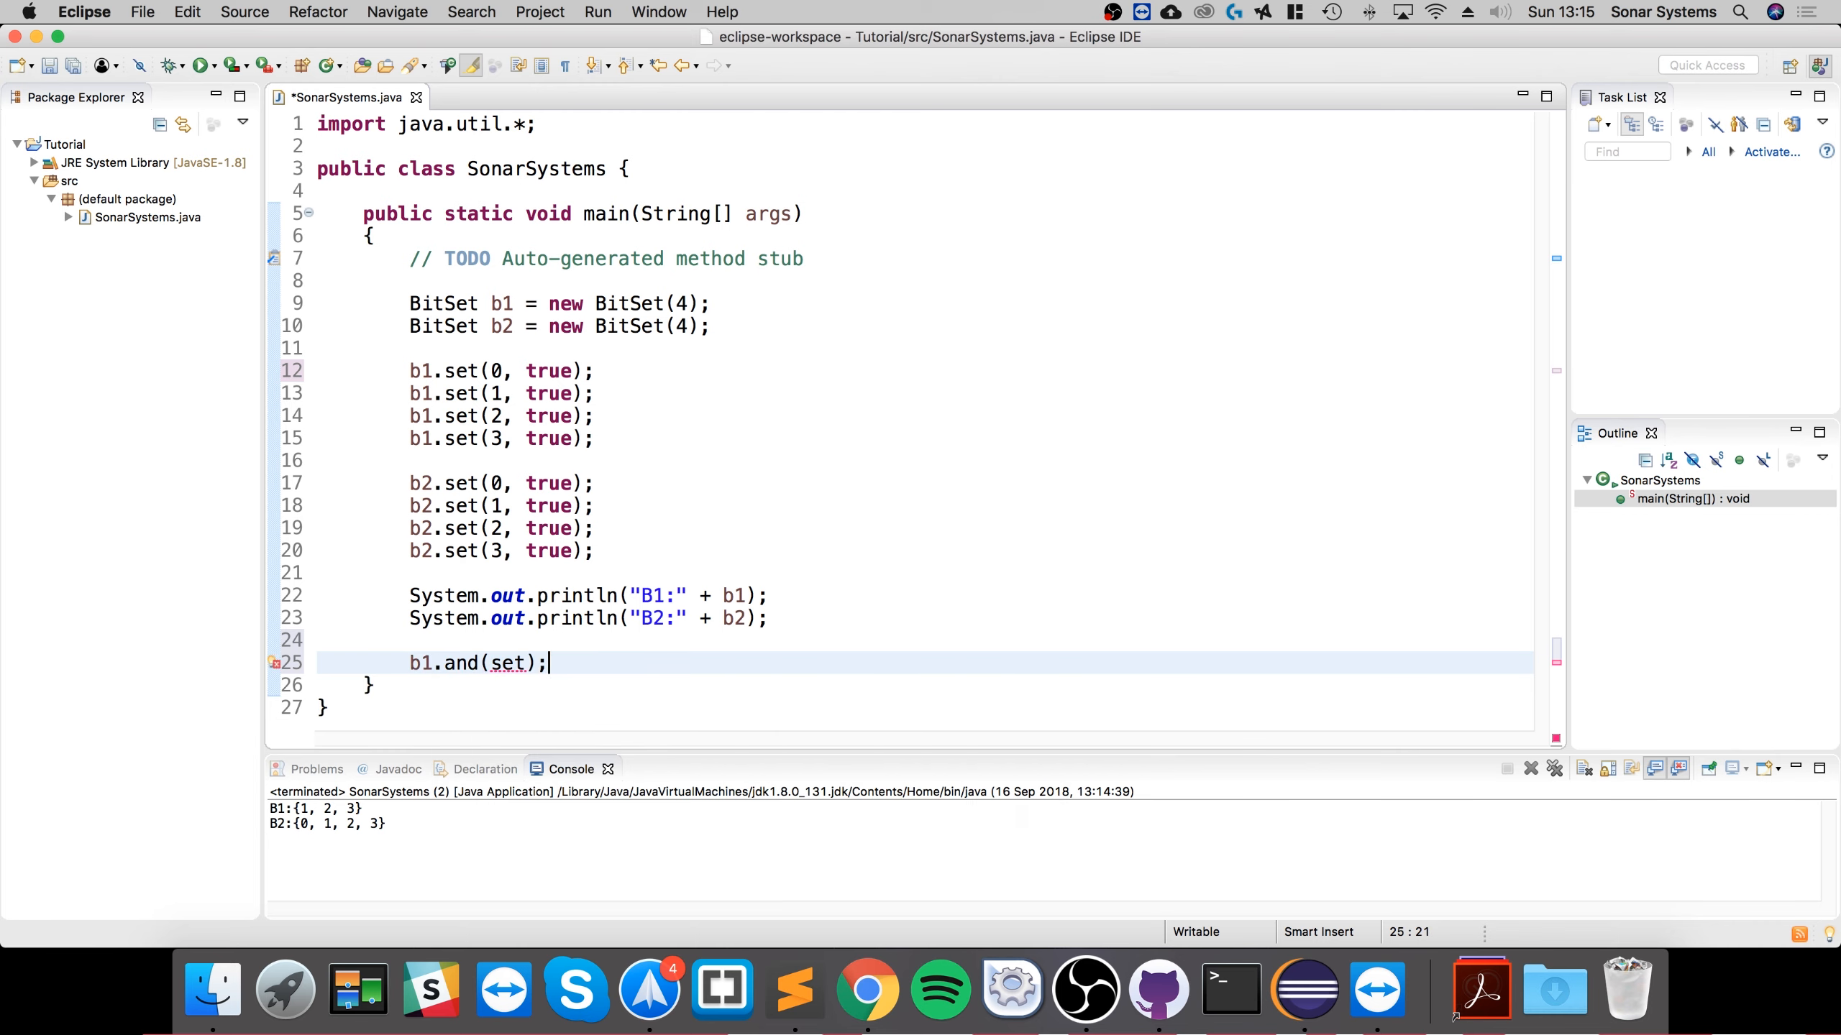
pyautogui.press('Backspace')
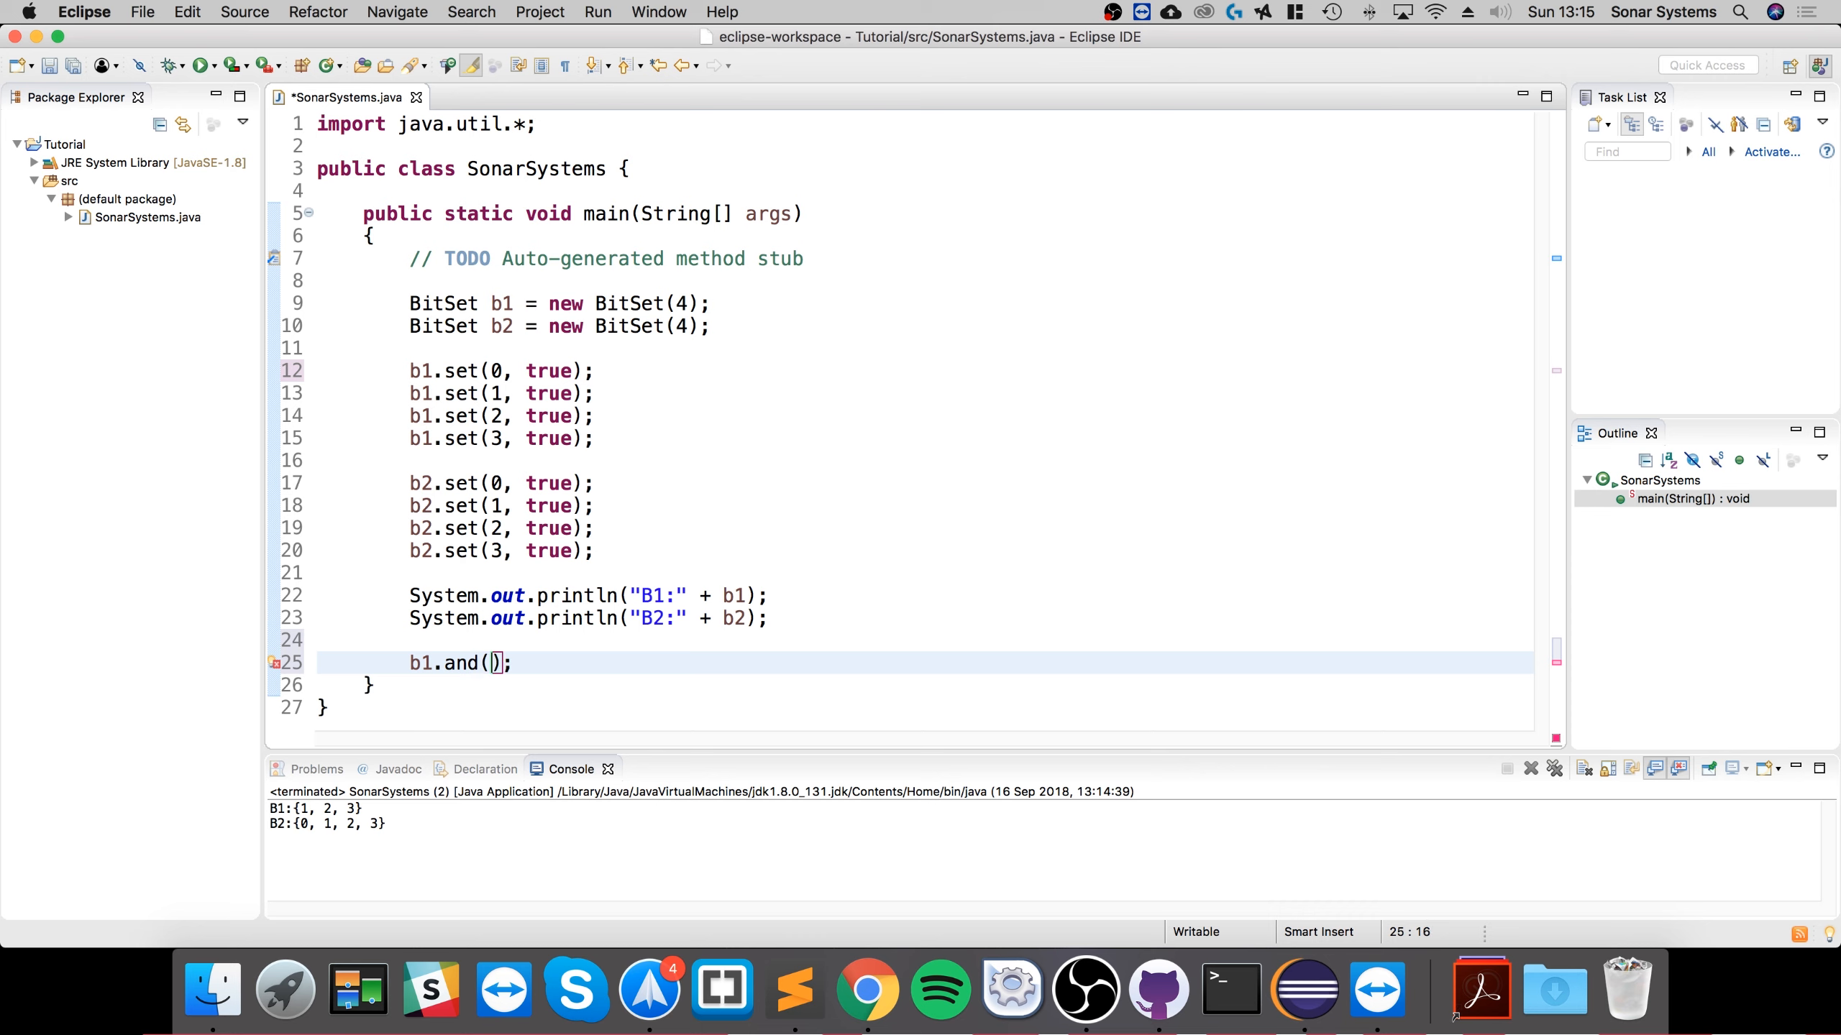
pyautogui.write('b2')
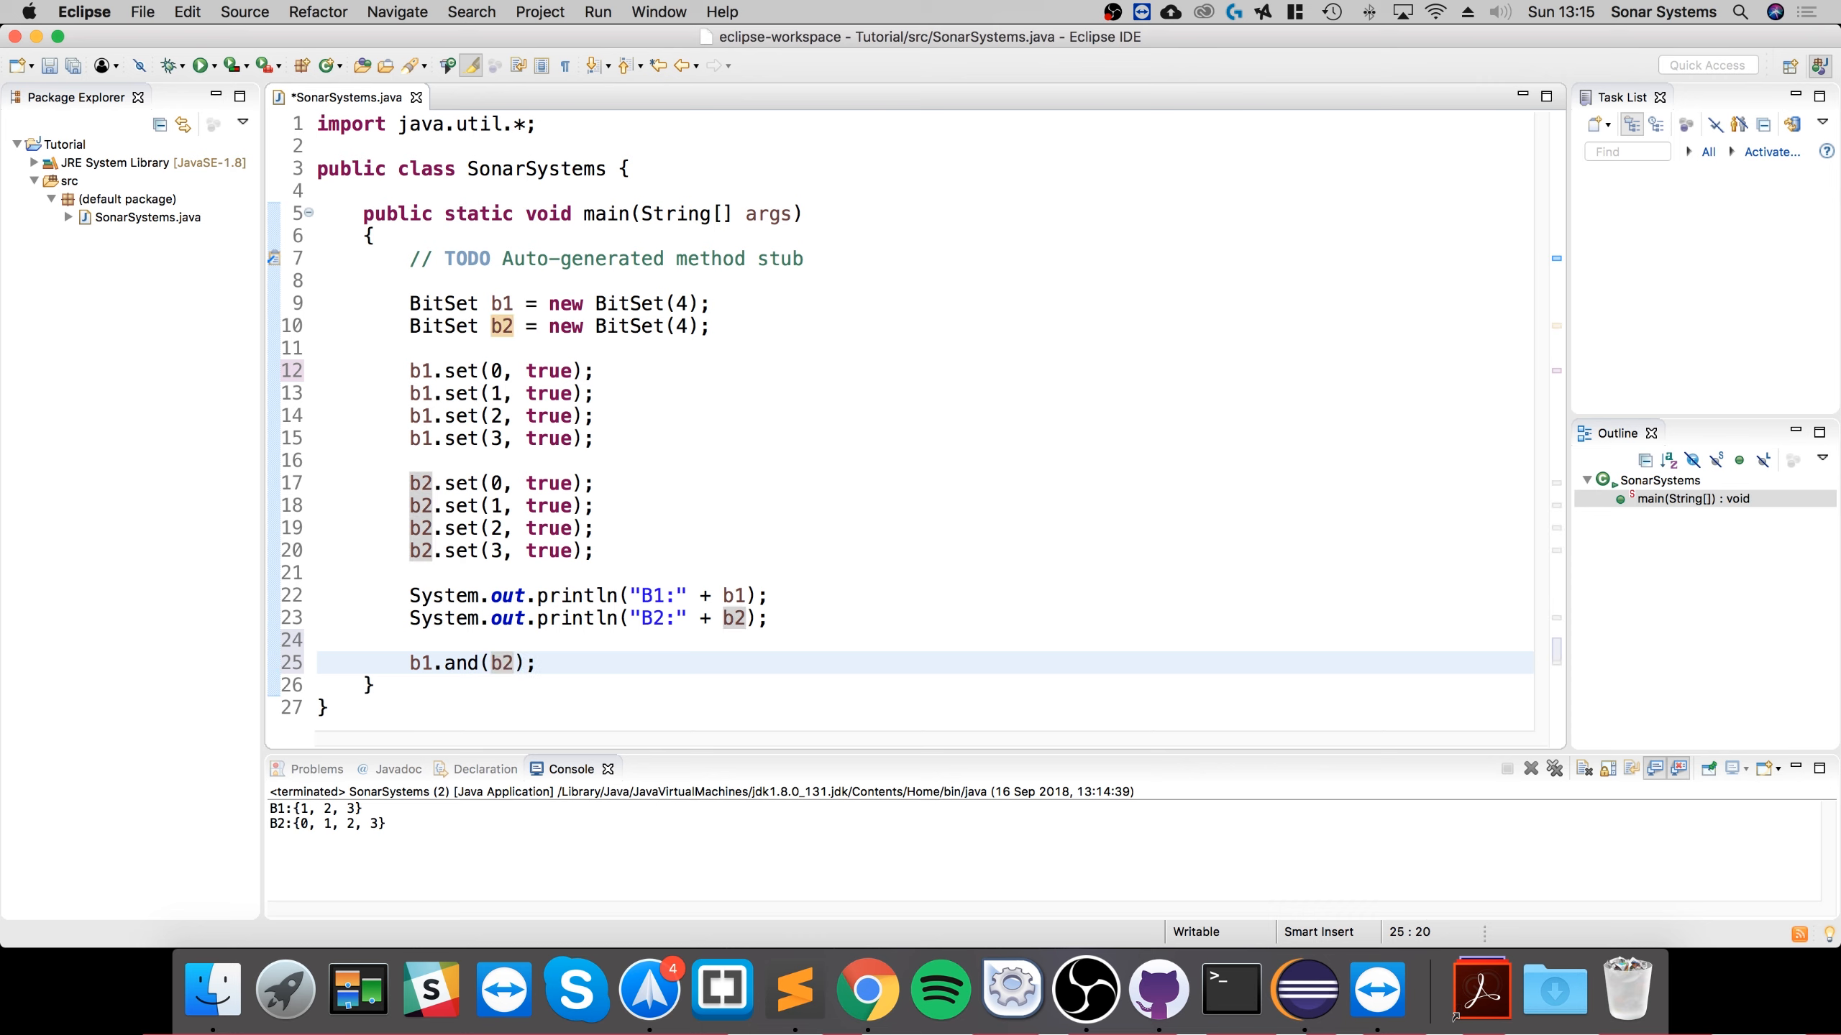
# Add System.out.println("B1:" + b1); on line 27 and launch the program
pyautogui.click(735, 618)
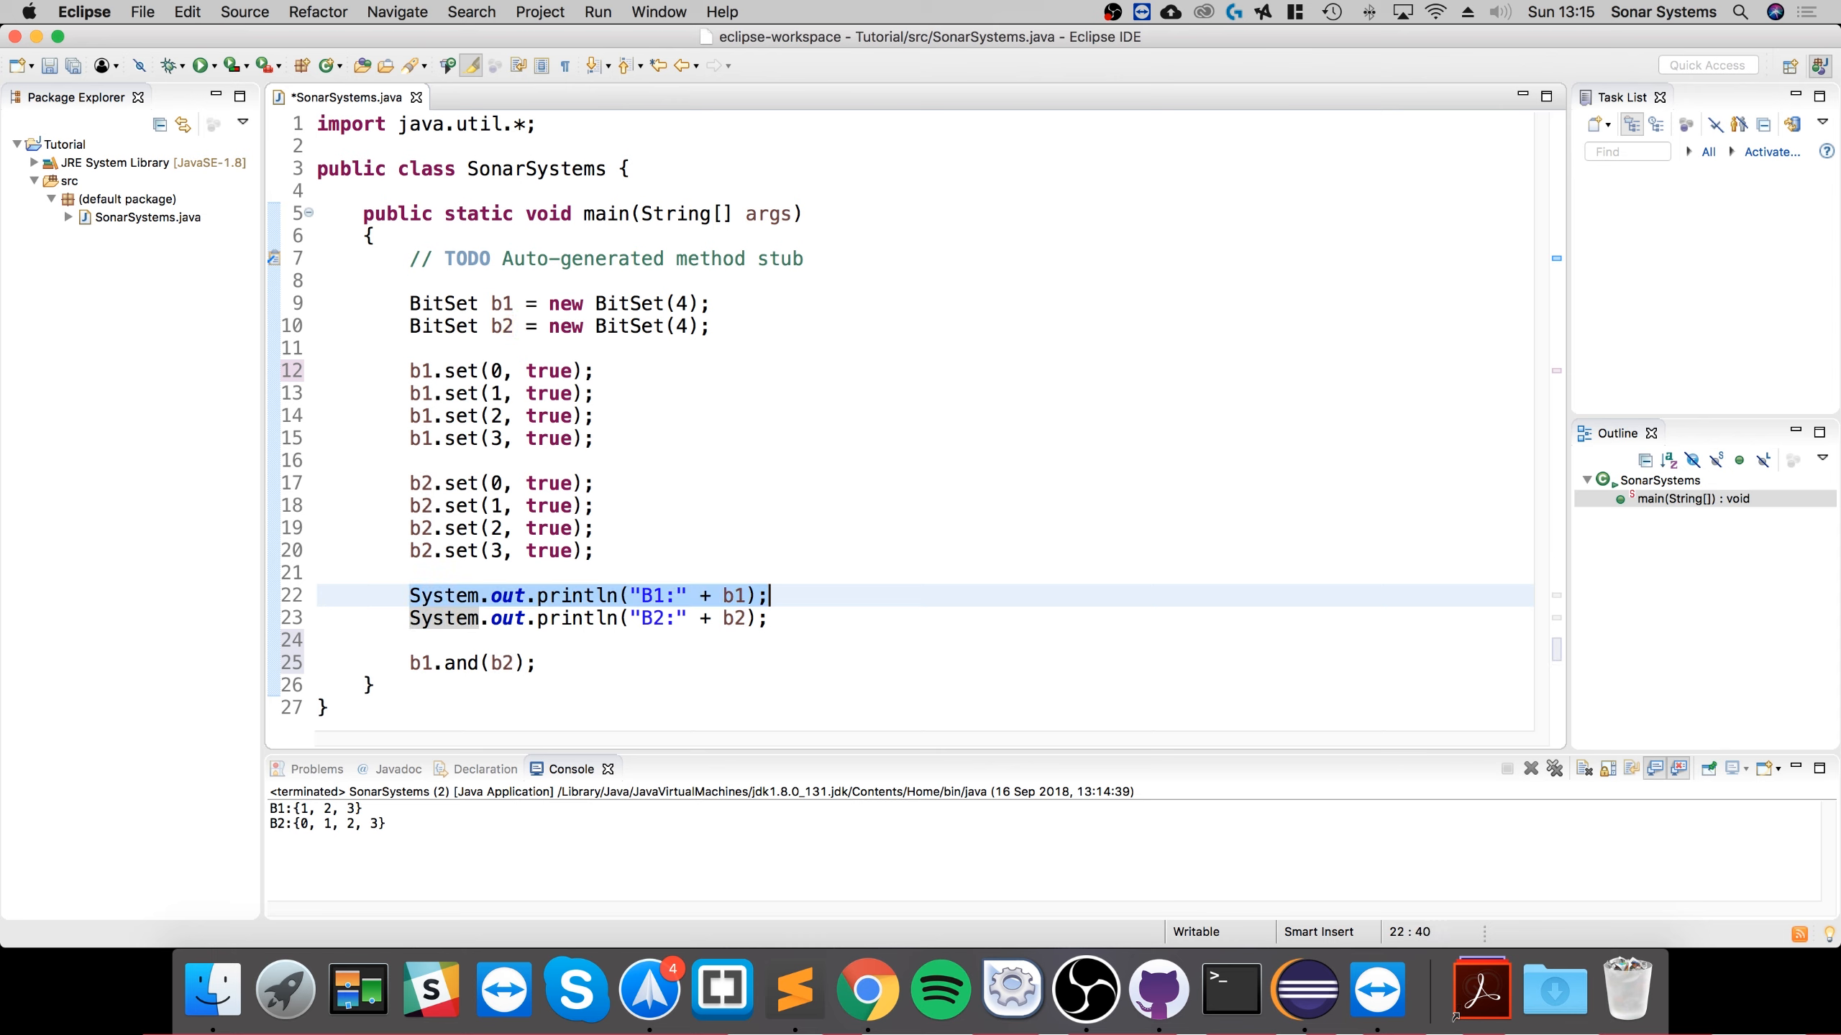
pyautogui.write('System.out.println("B1:" + b1);')
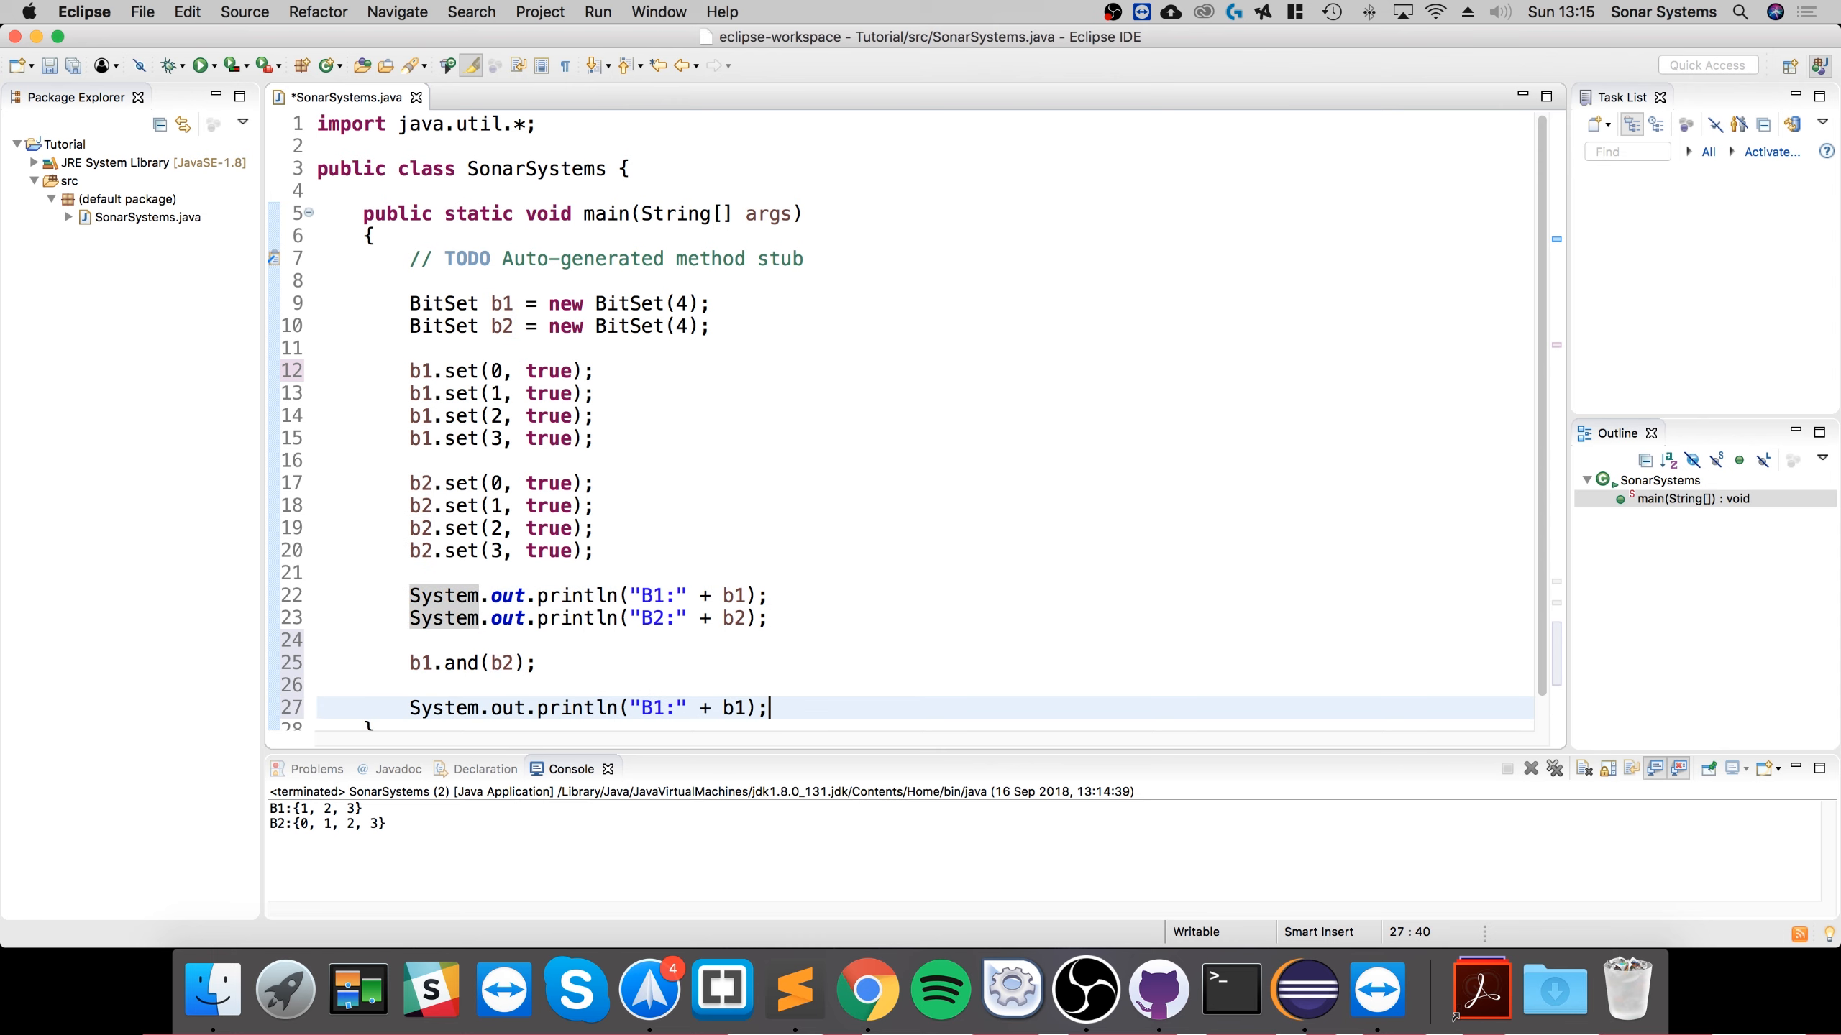
pyautogui.click(465, 663)
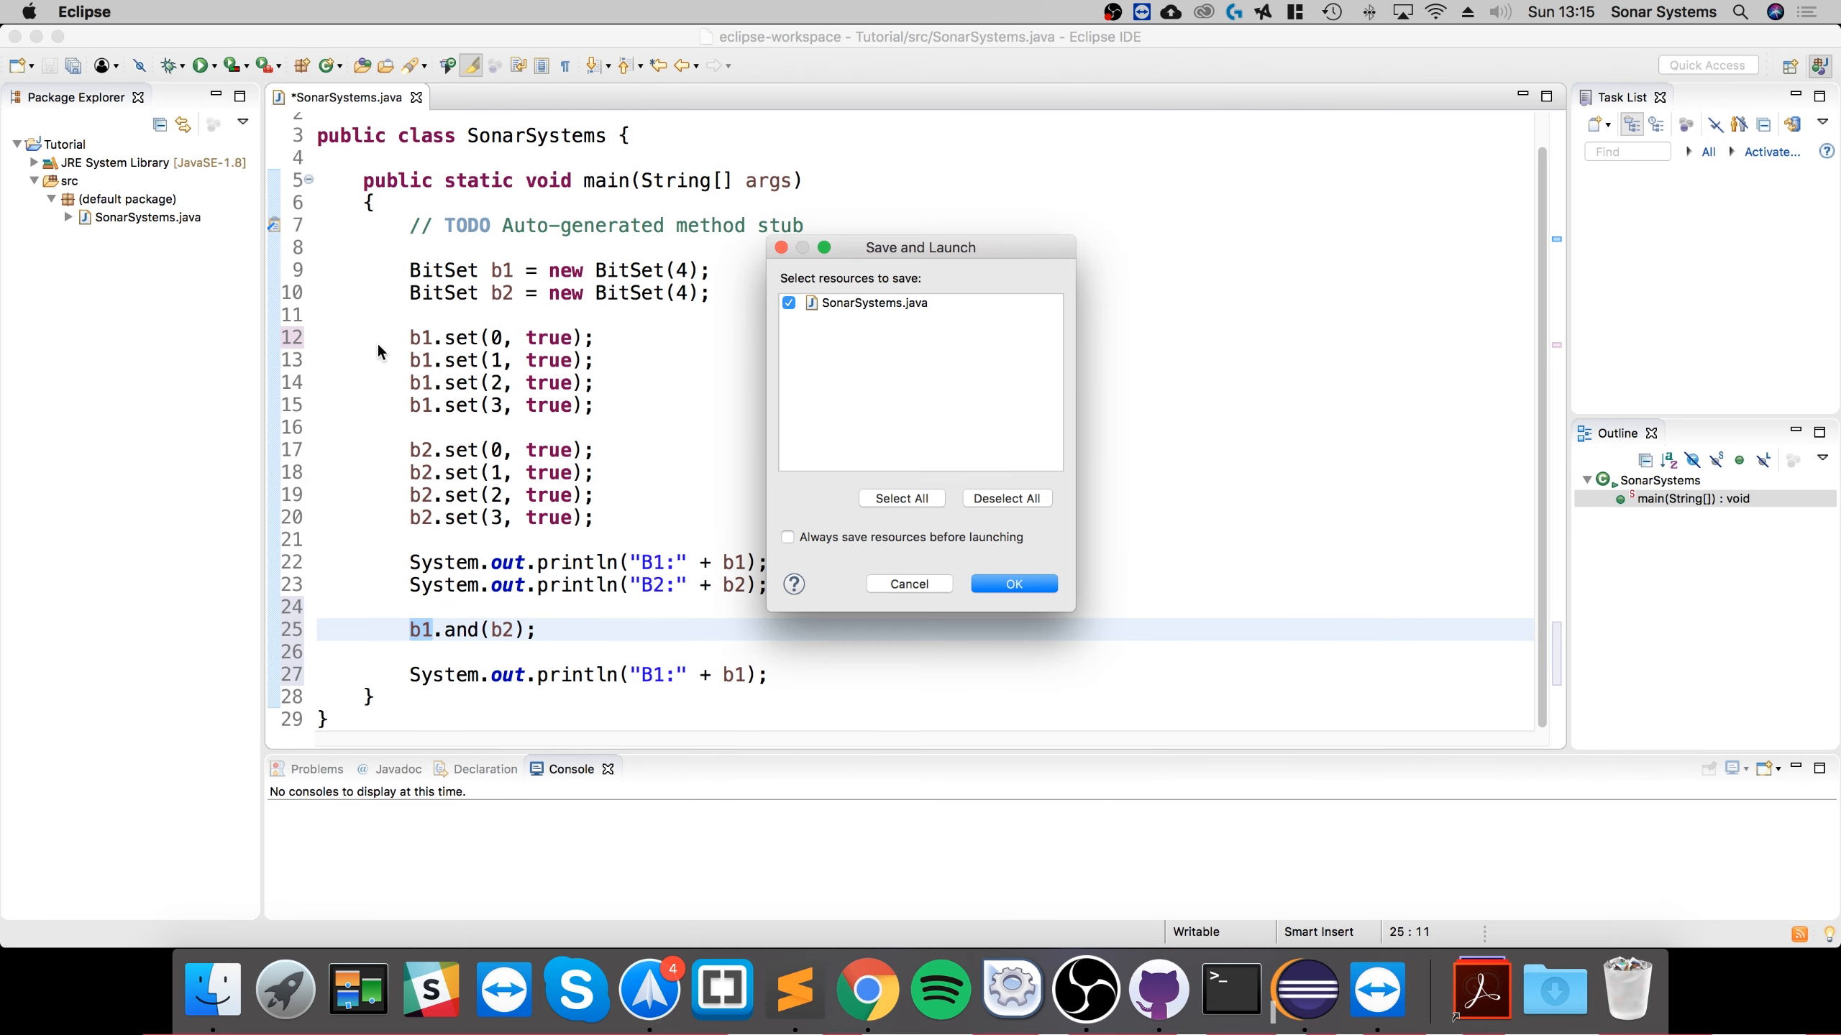
# Confirm Save and Launch so the console prints B1:{0, 1, 2, 3} after the AND
pyautogui.click(1011, 583)
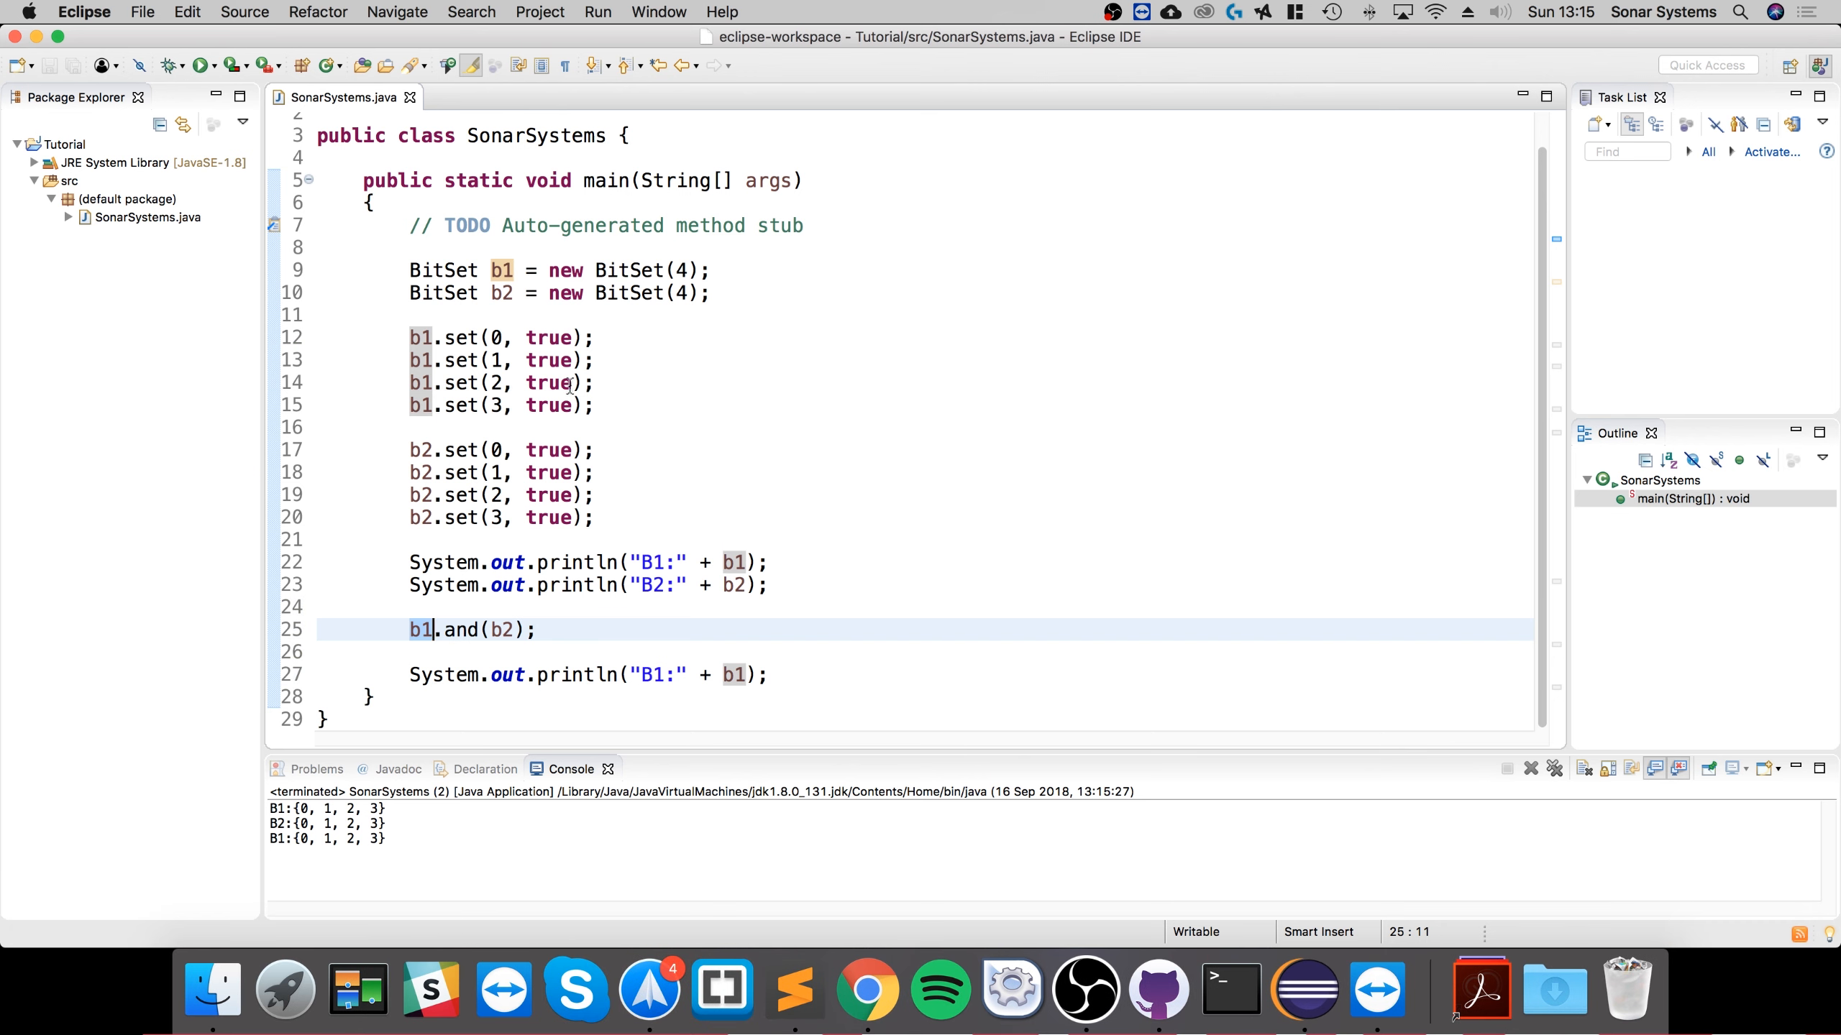
pyautogui.click(548, 338)
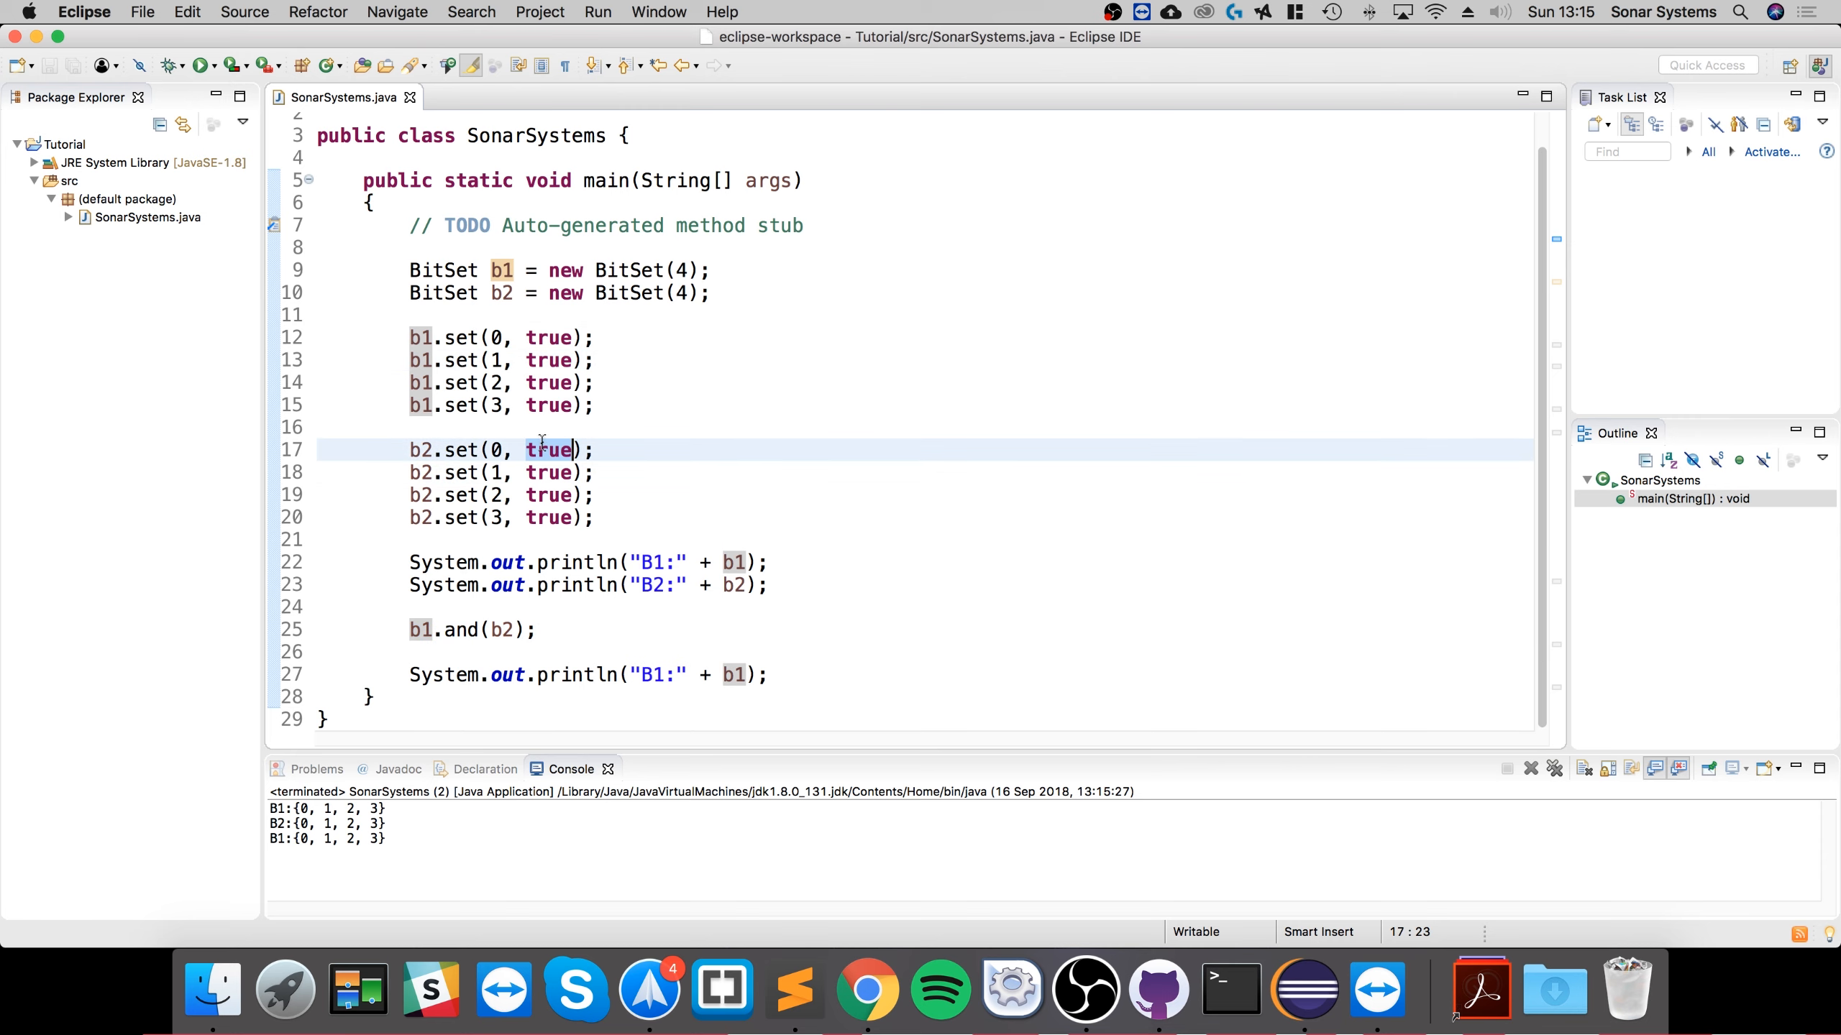
# Set b2's bits 0 and 2 to false and rerun, printing B2:{1, 3} and B1:{1, 3}
pyautogui.write('false')
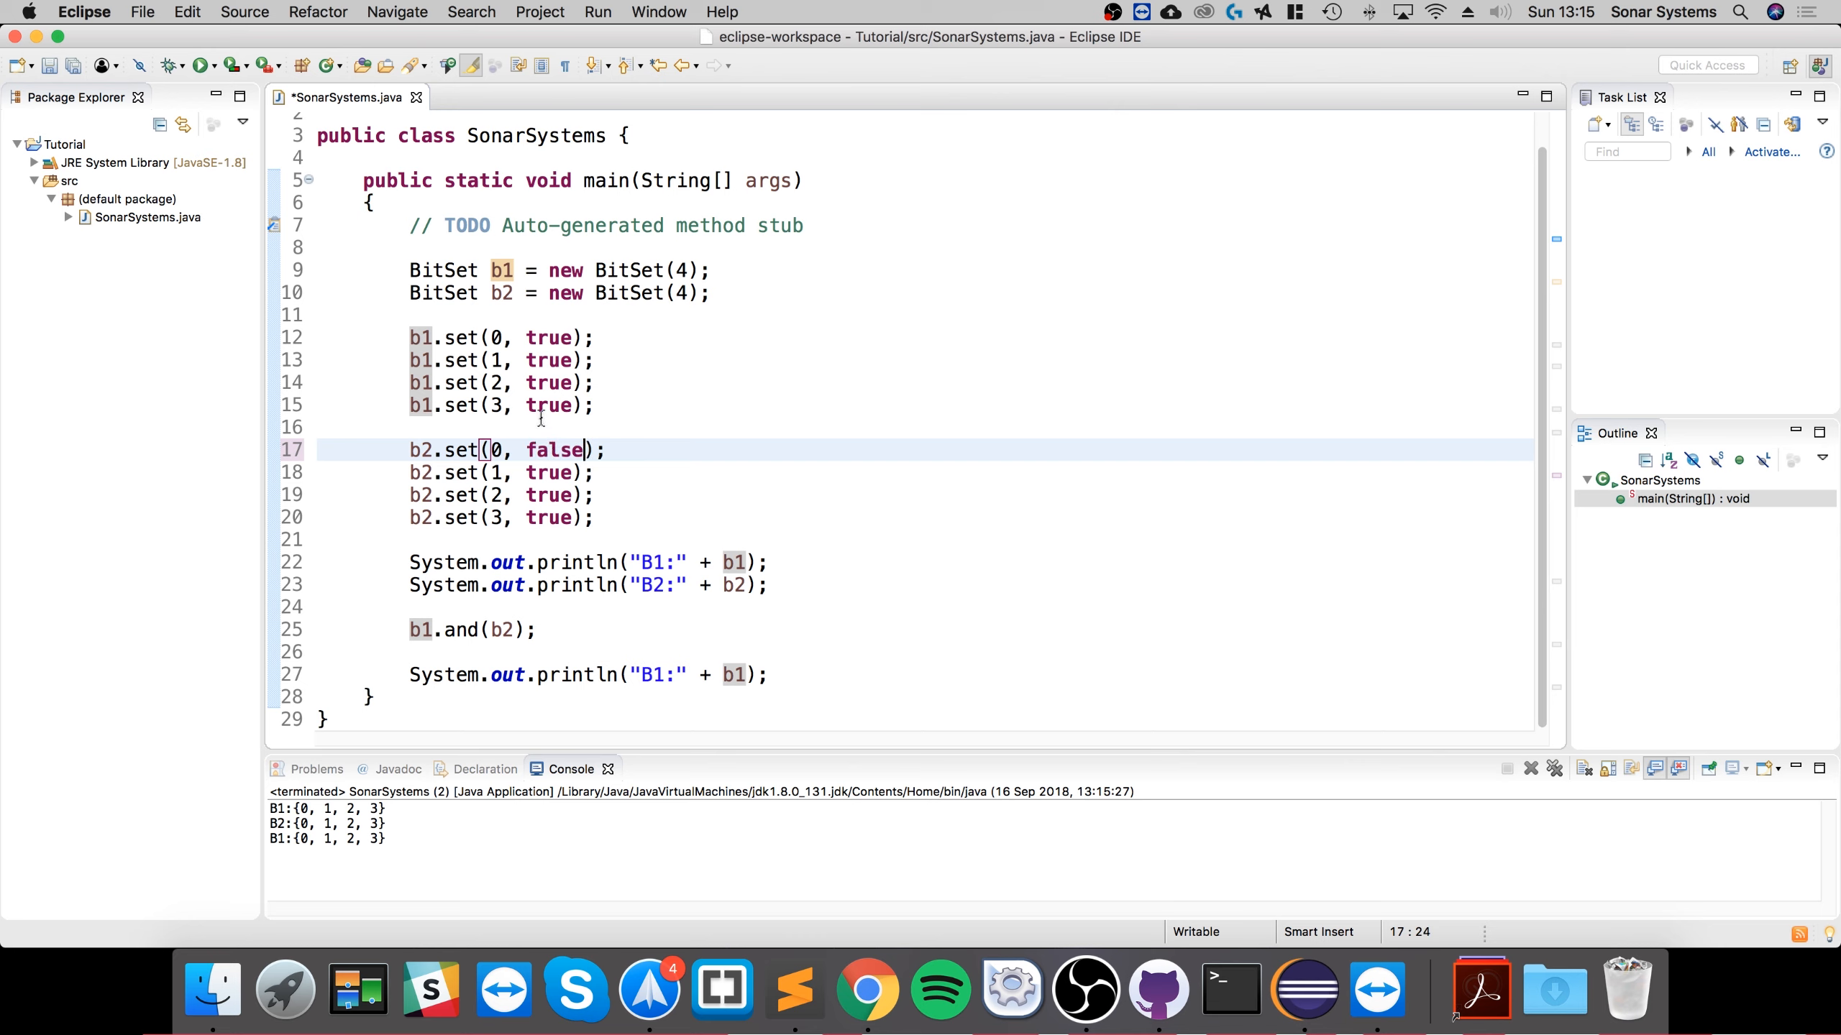
pyautogui.click(525, 338)
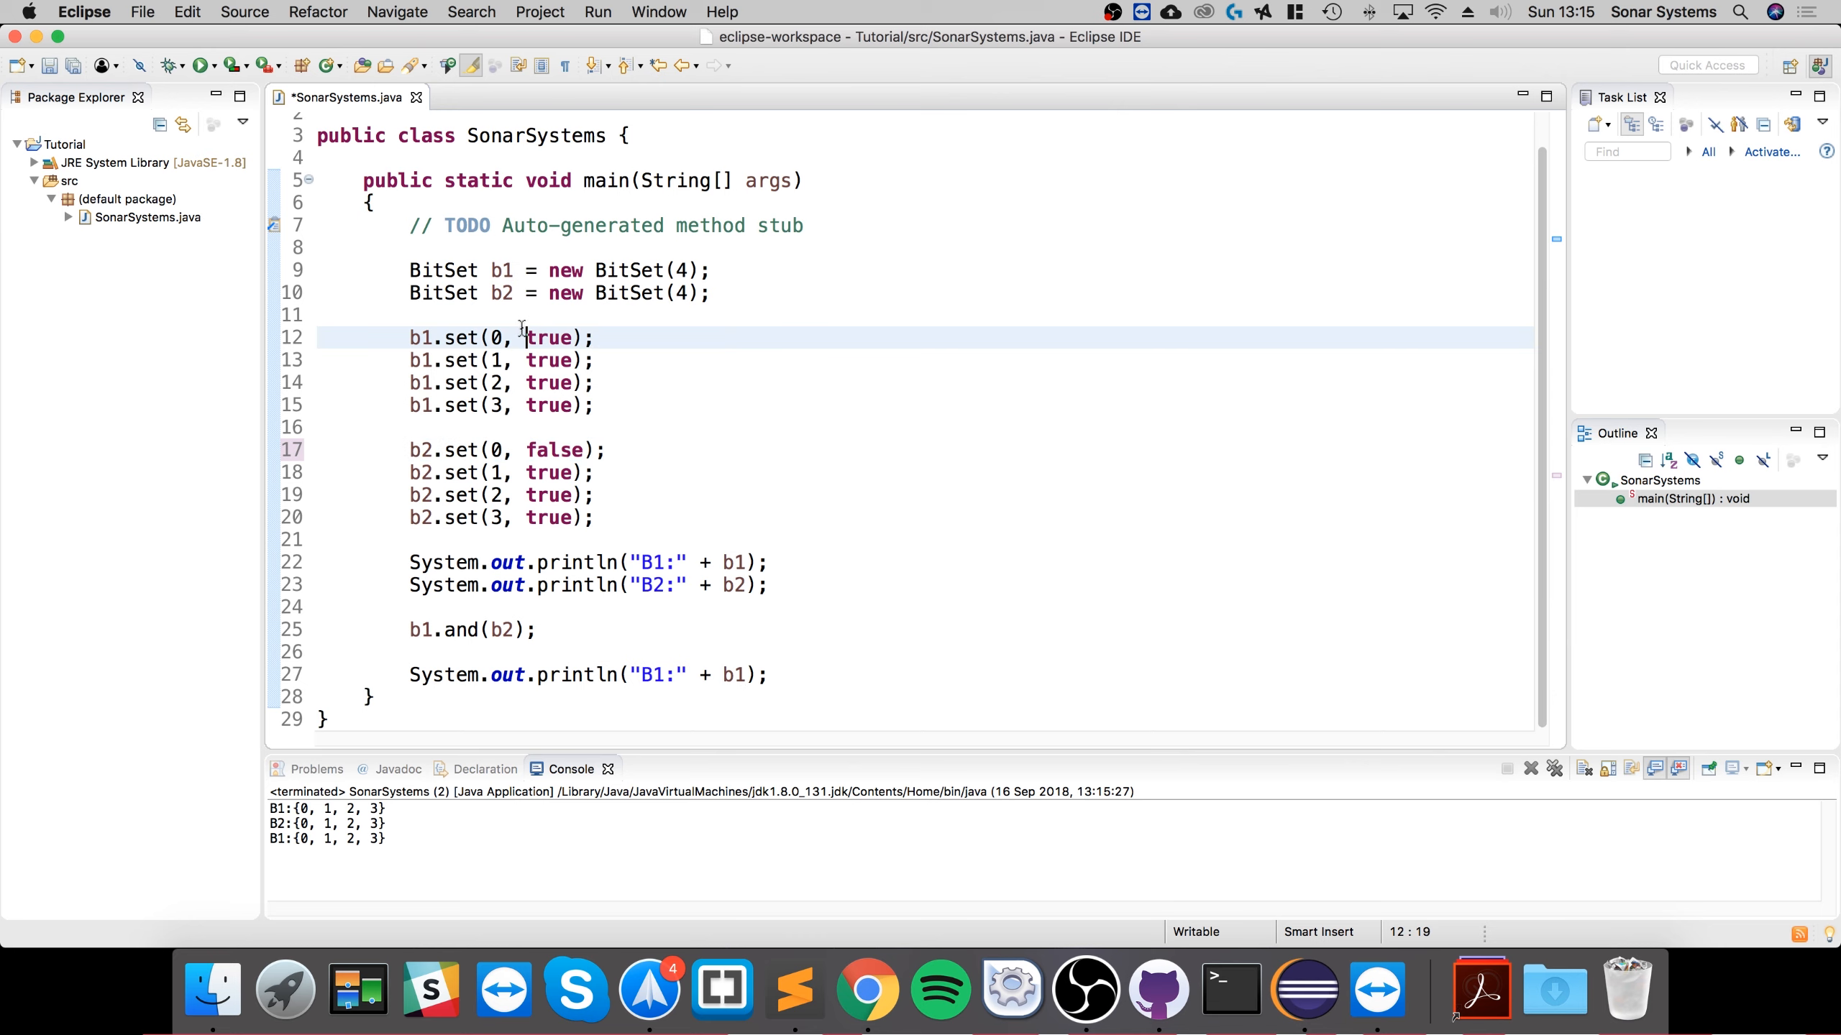
pyautogui.click(525, 450)
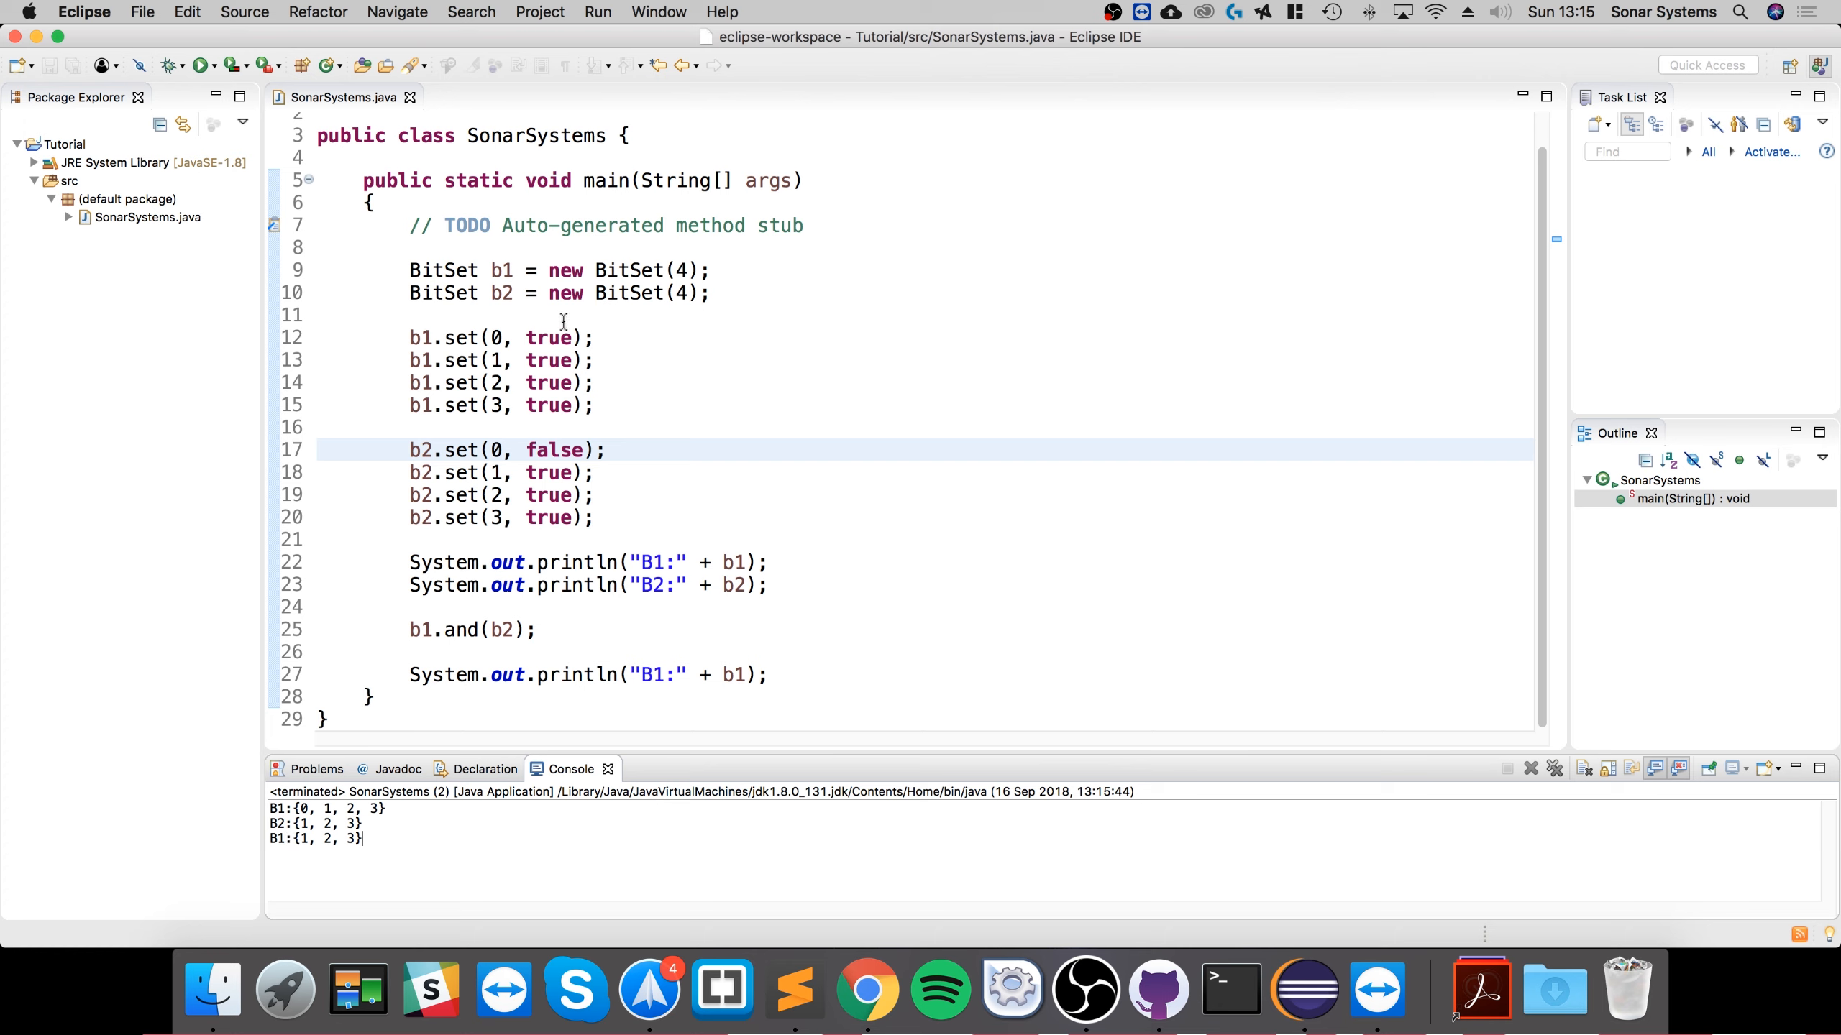
pyautogui.doubleClick(548, 494)
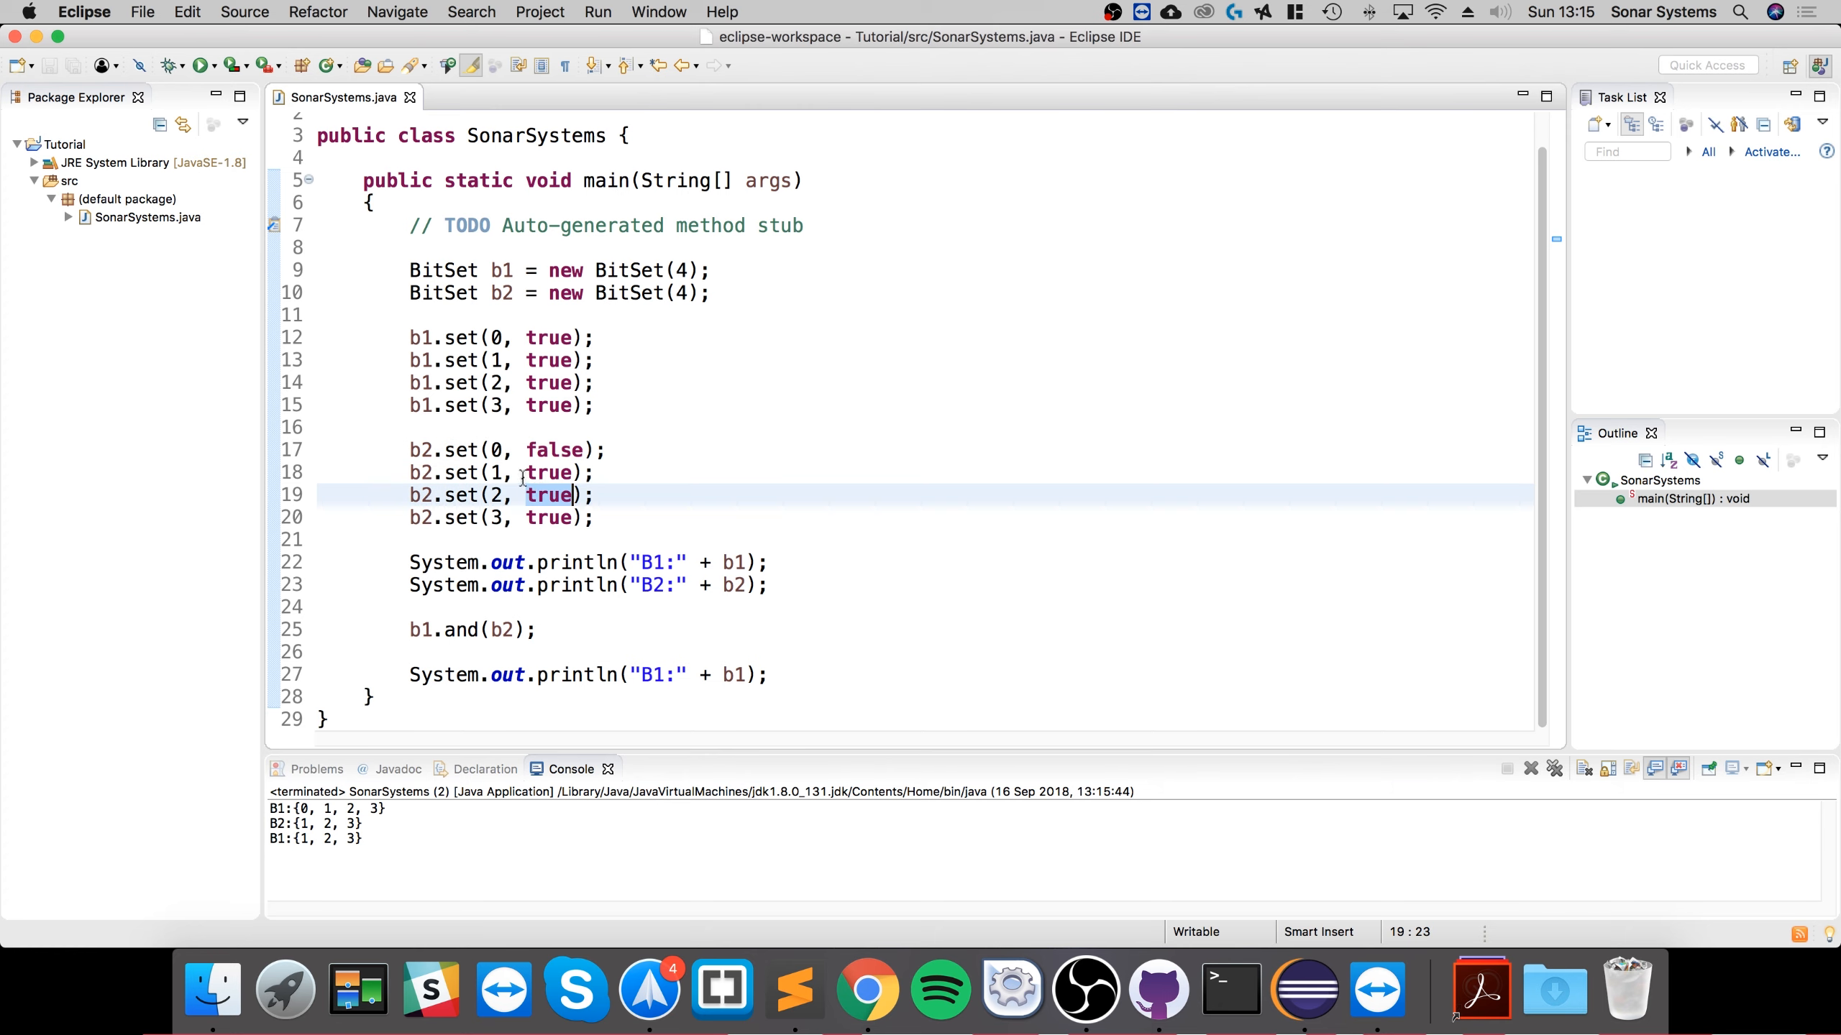
pyautogui.write('false')
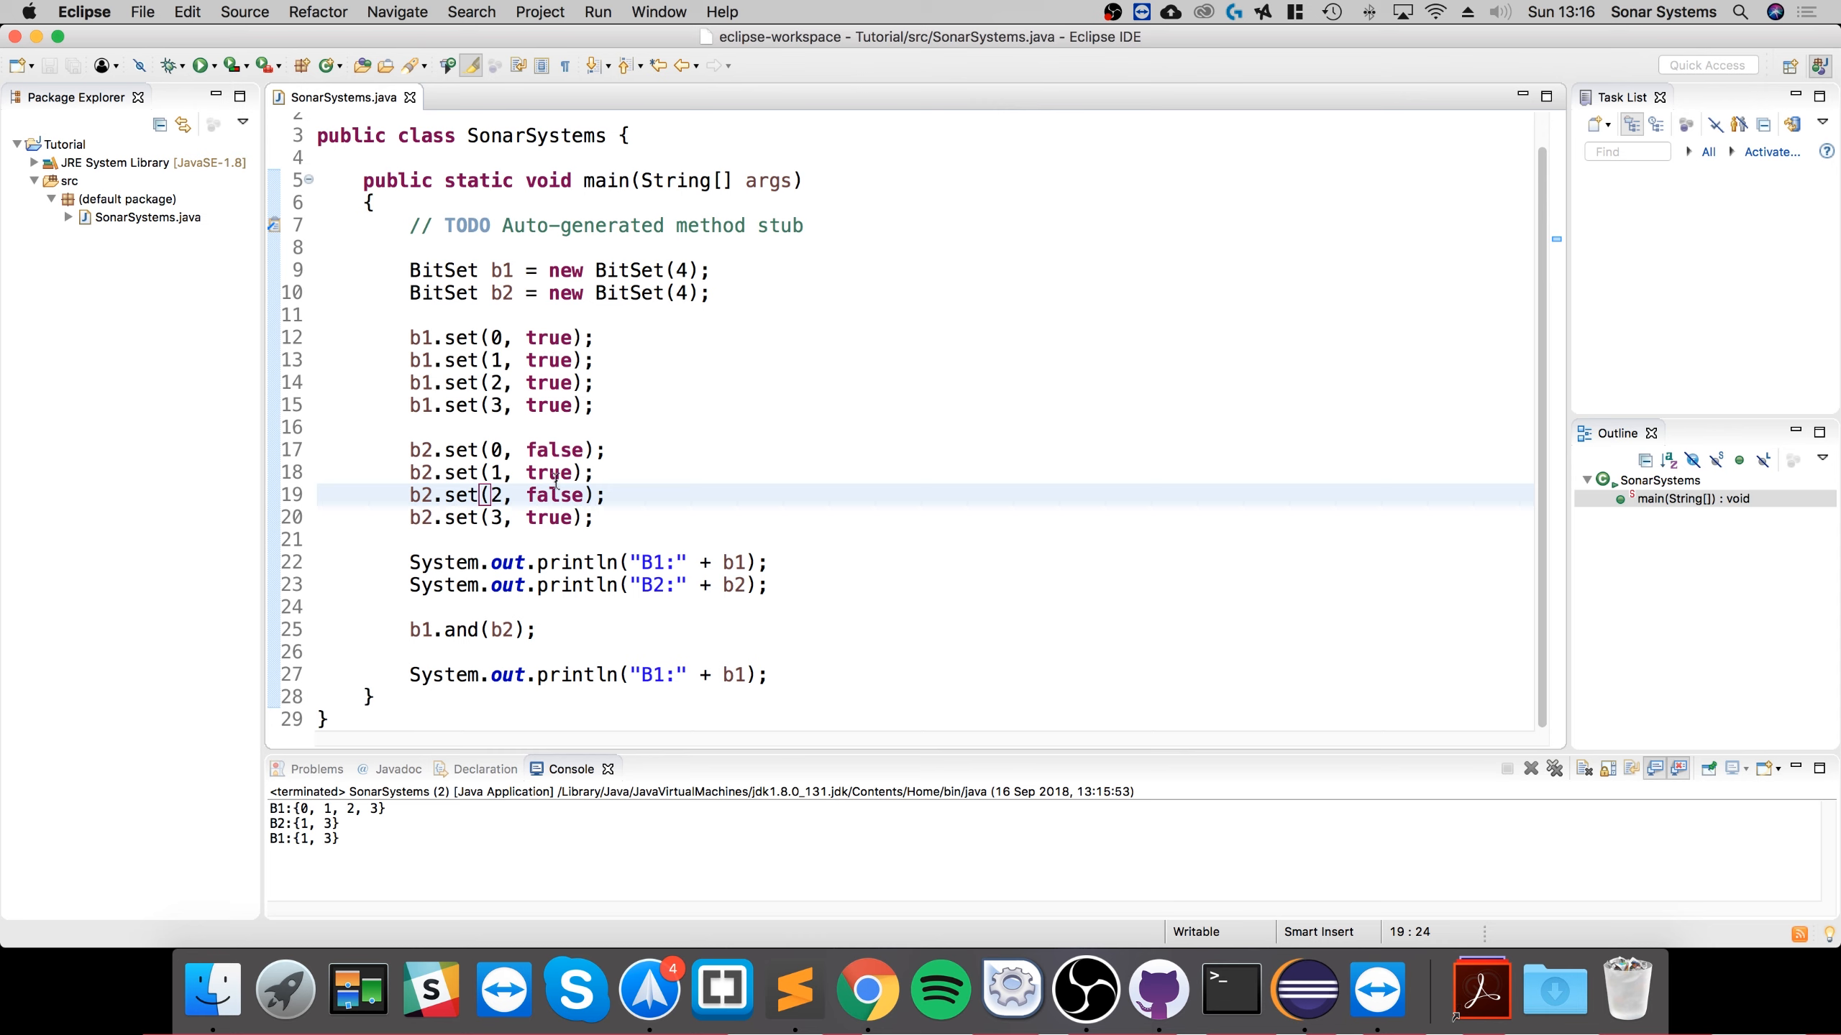
pyautogui.moveTo(605, 672)
pyautogui.write('//')
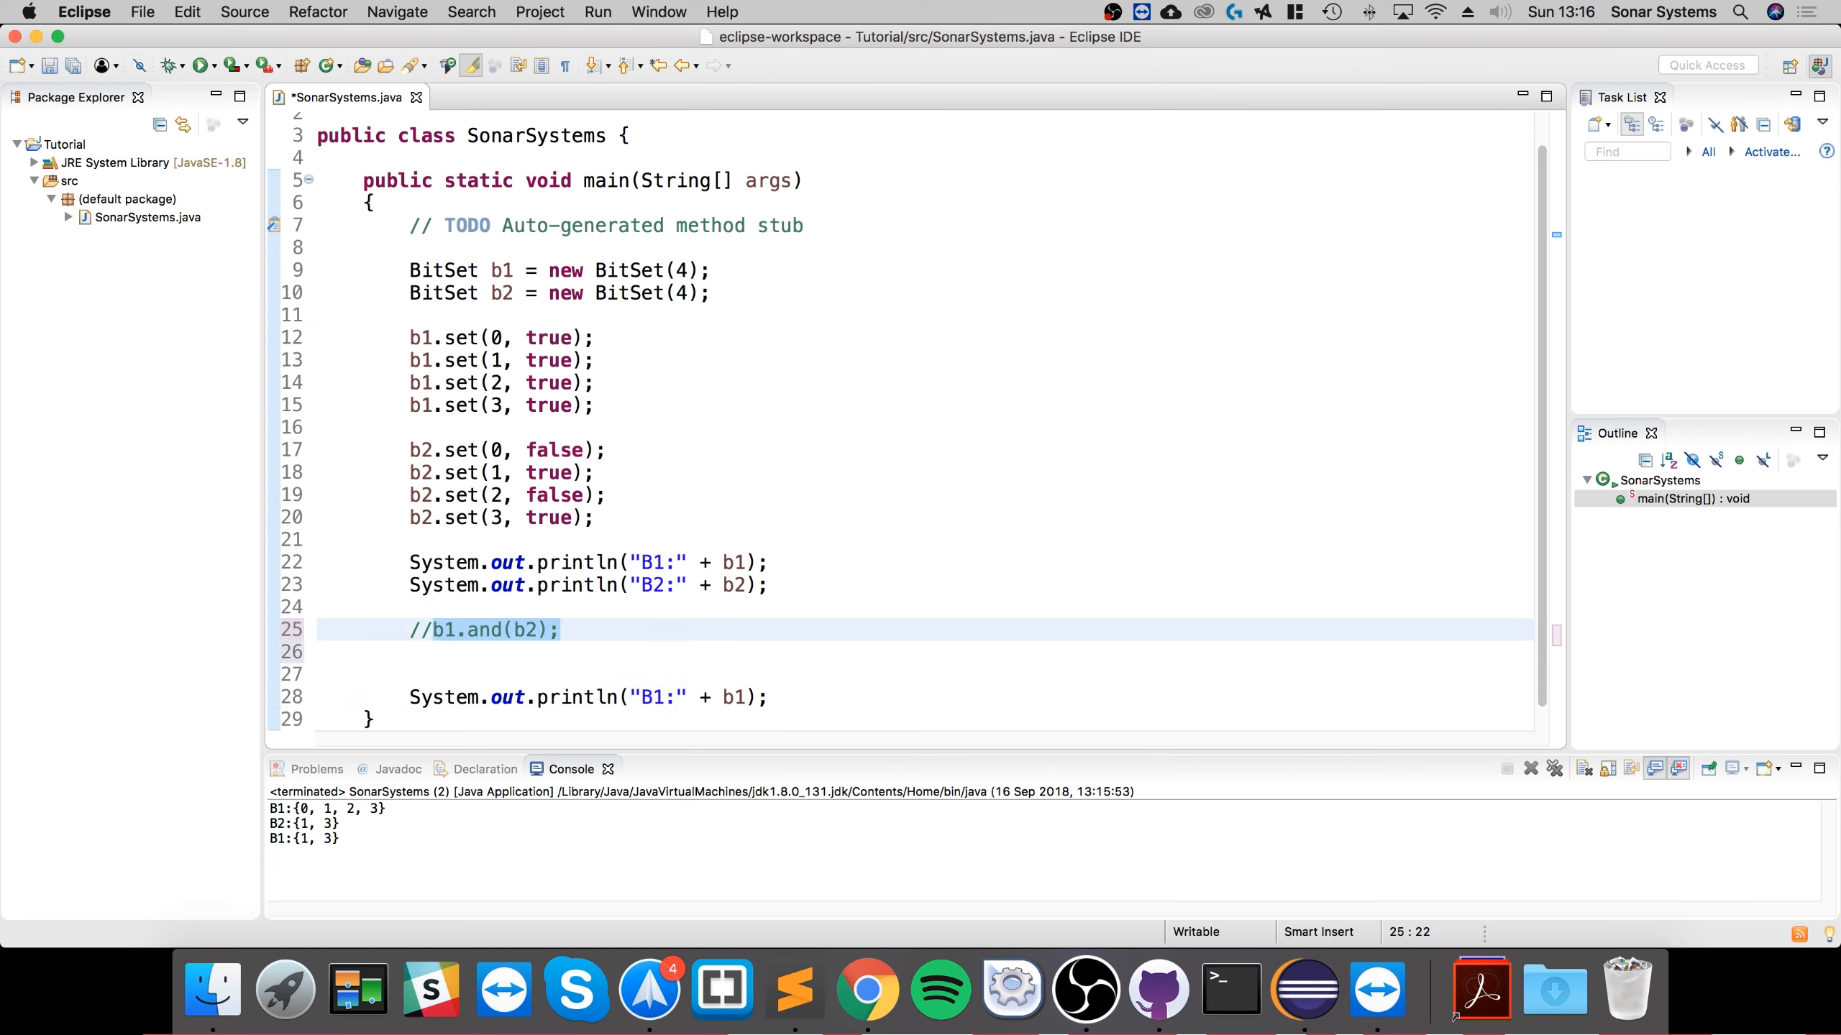
# Comment out b1.and(b2);, add b1.or(b2); and rerun, printing B1:{0, 1, 2, 3}
pyautogui.write('b1.and(b2);')
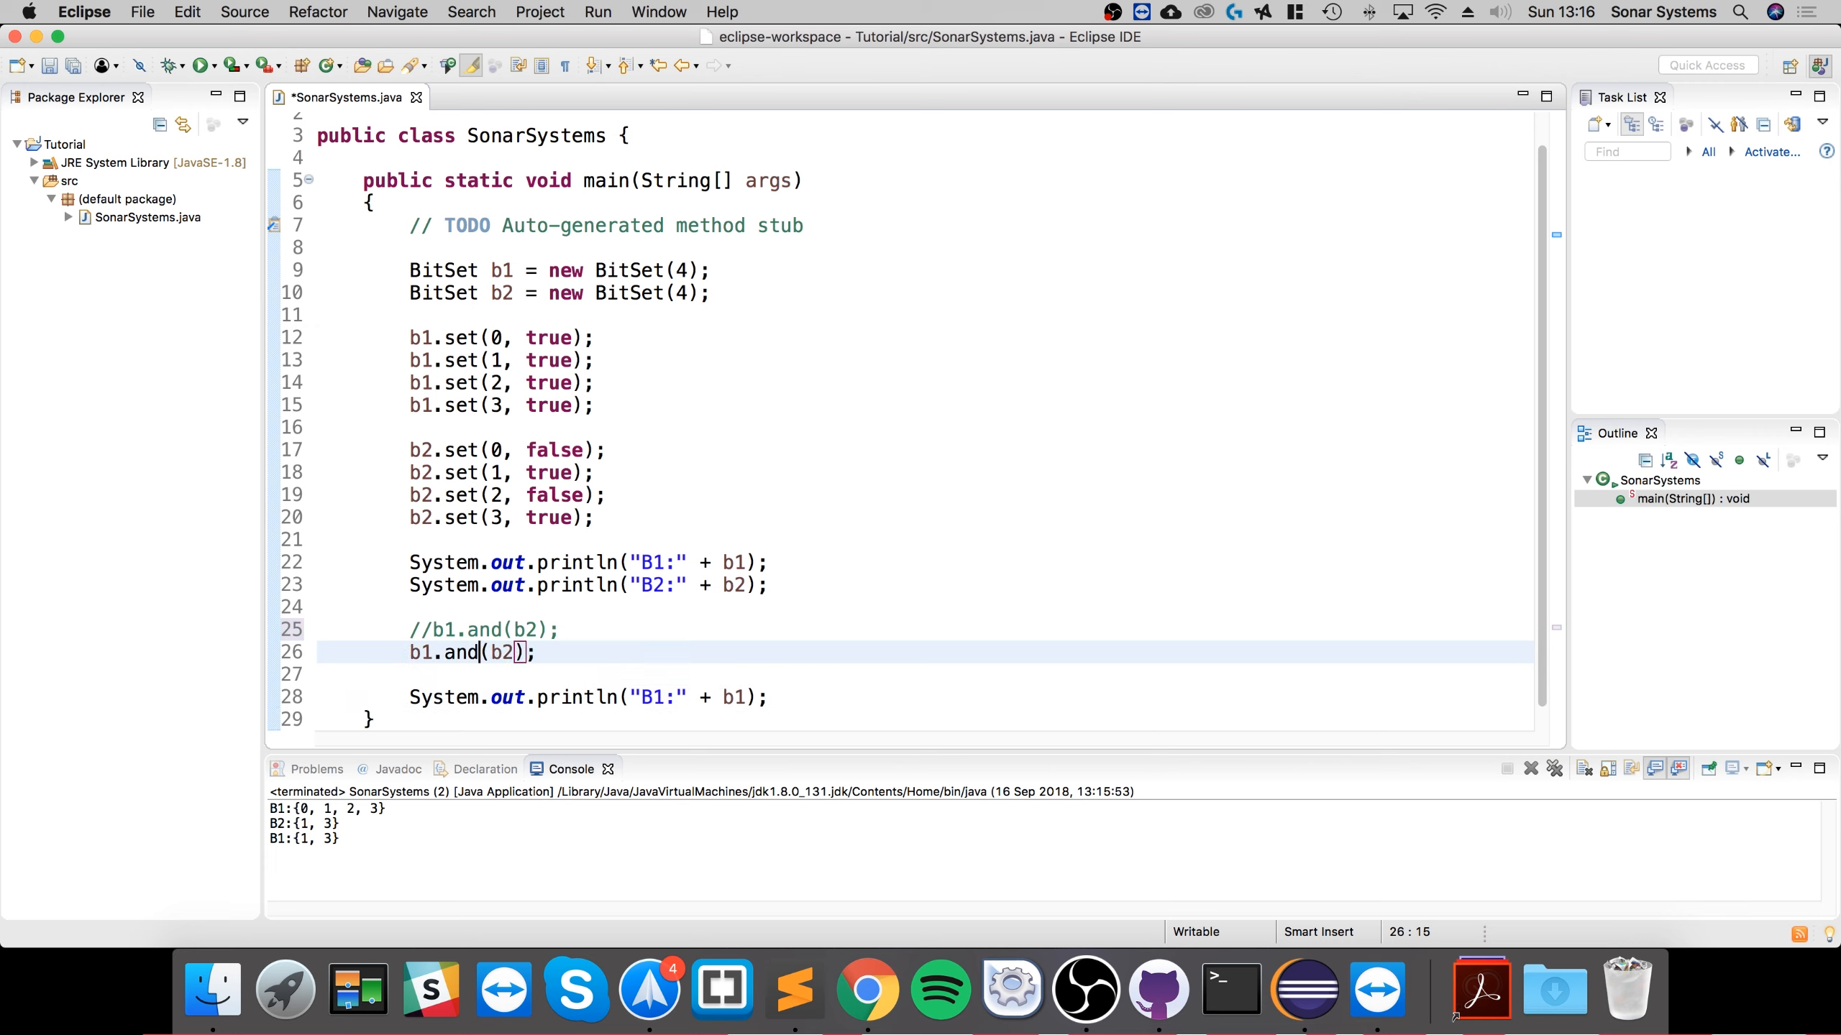
pyautogui.write('or')
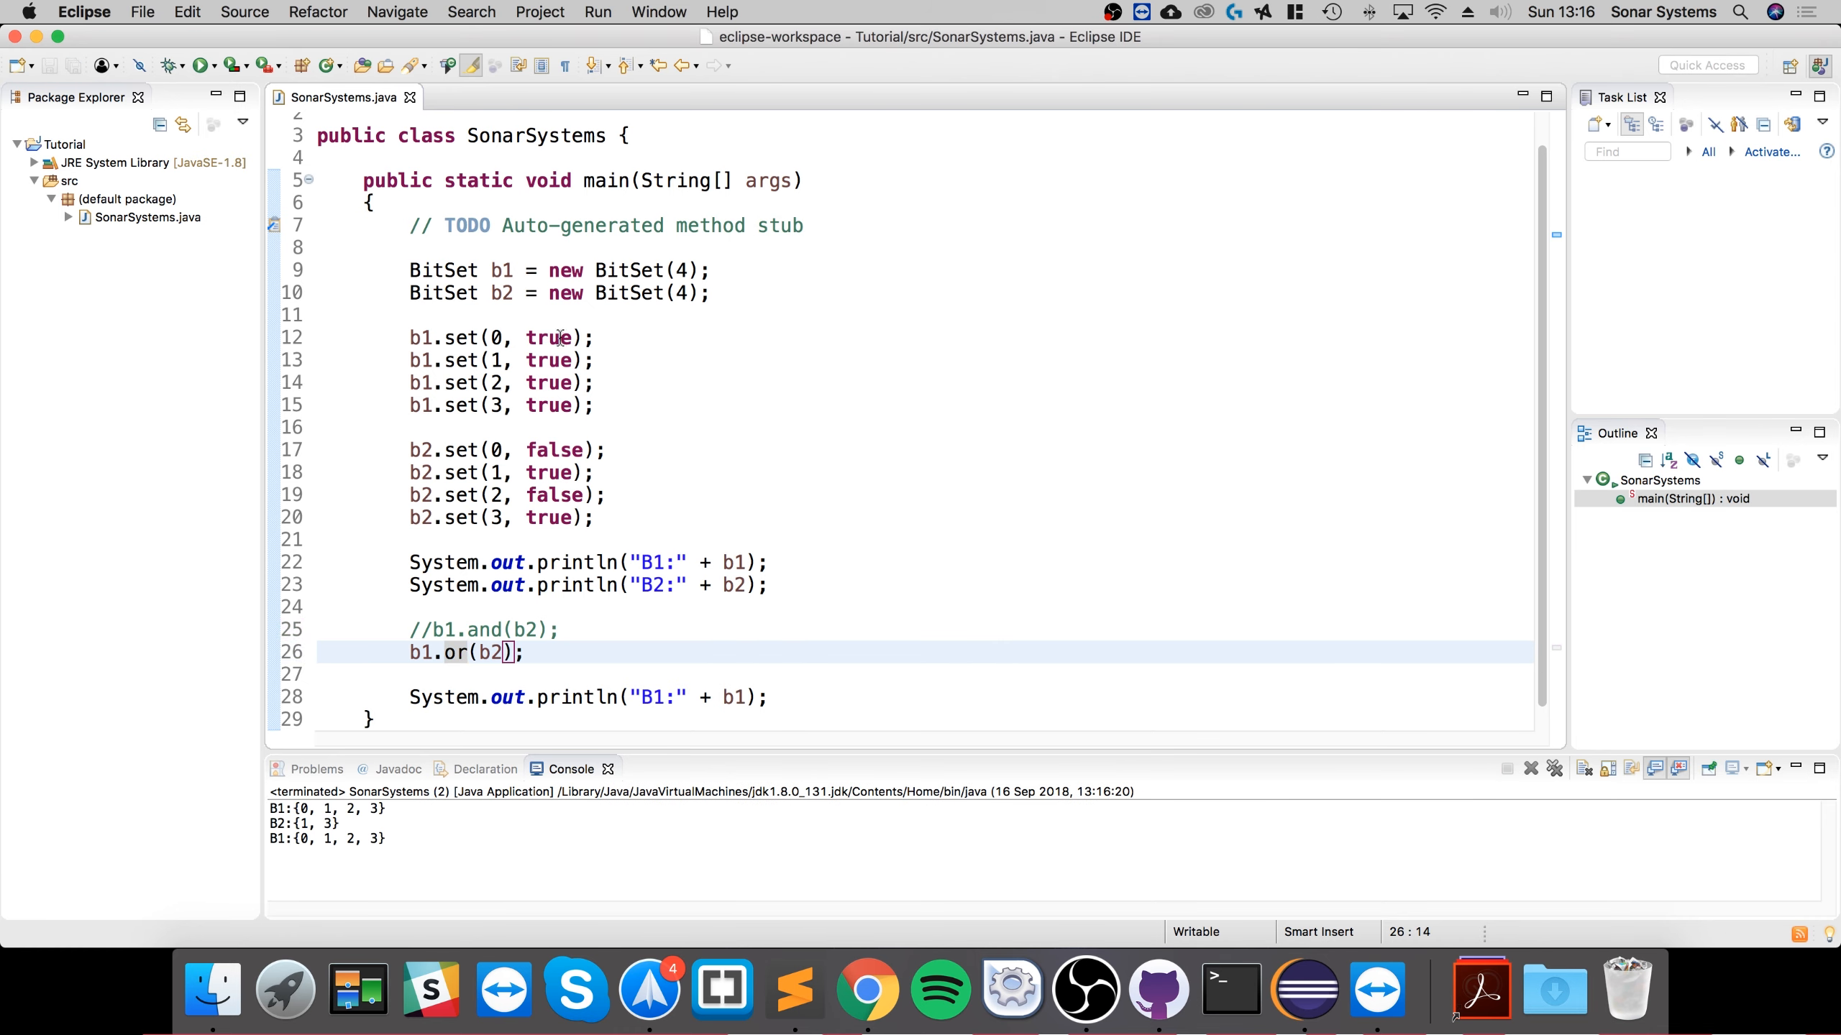
pyautogui.click(560, 338)
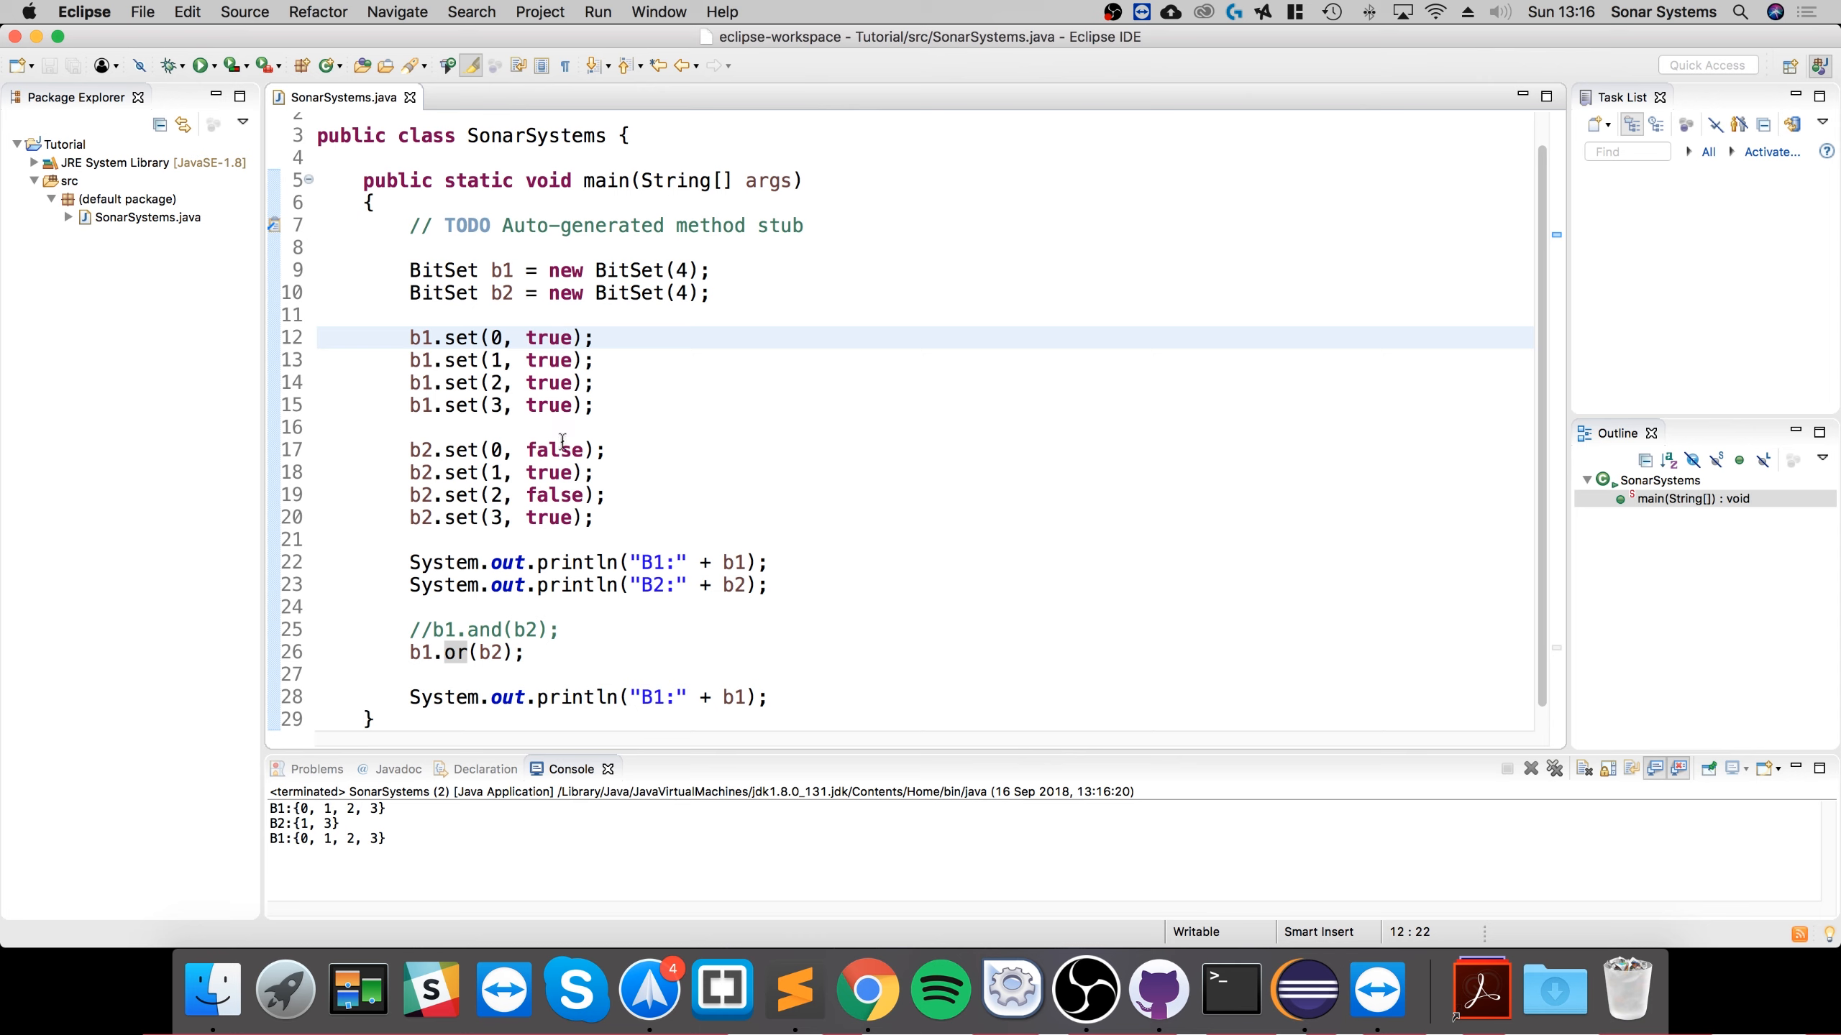
pyautogui.click(564, 450)
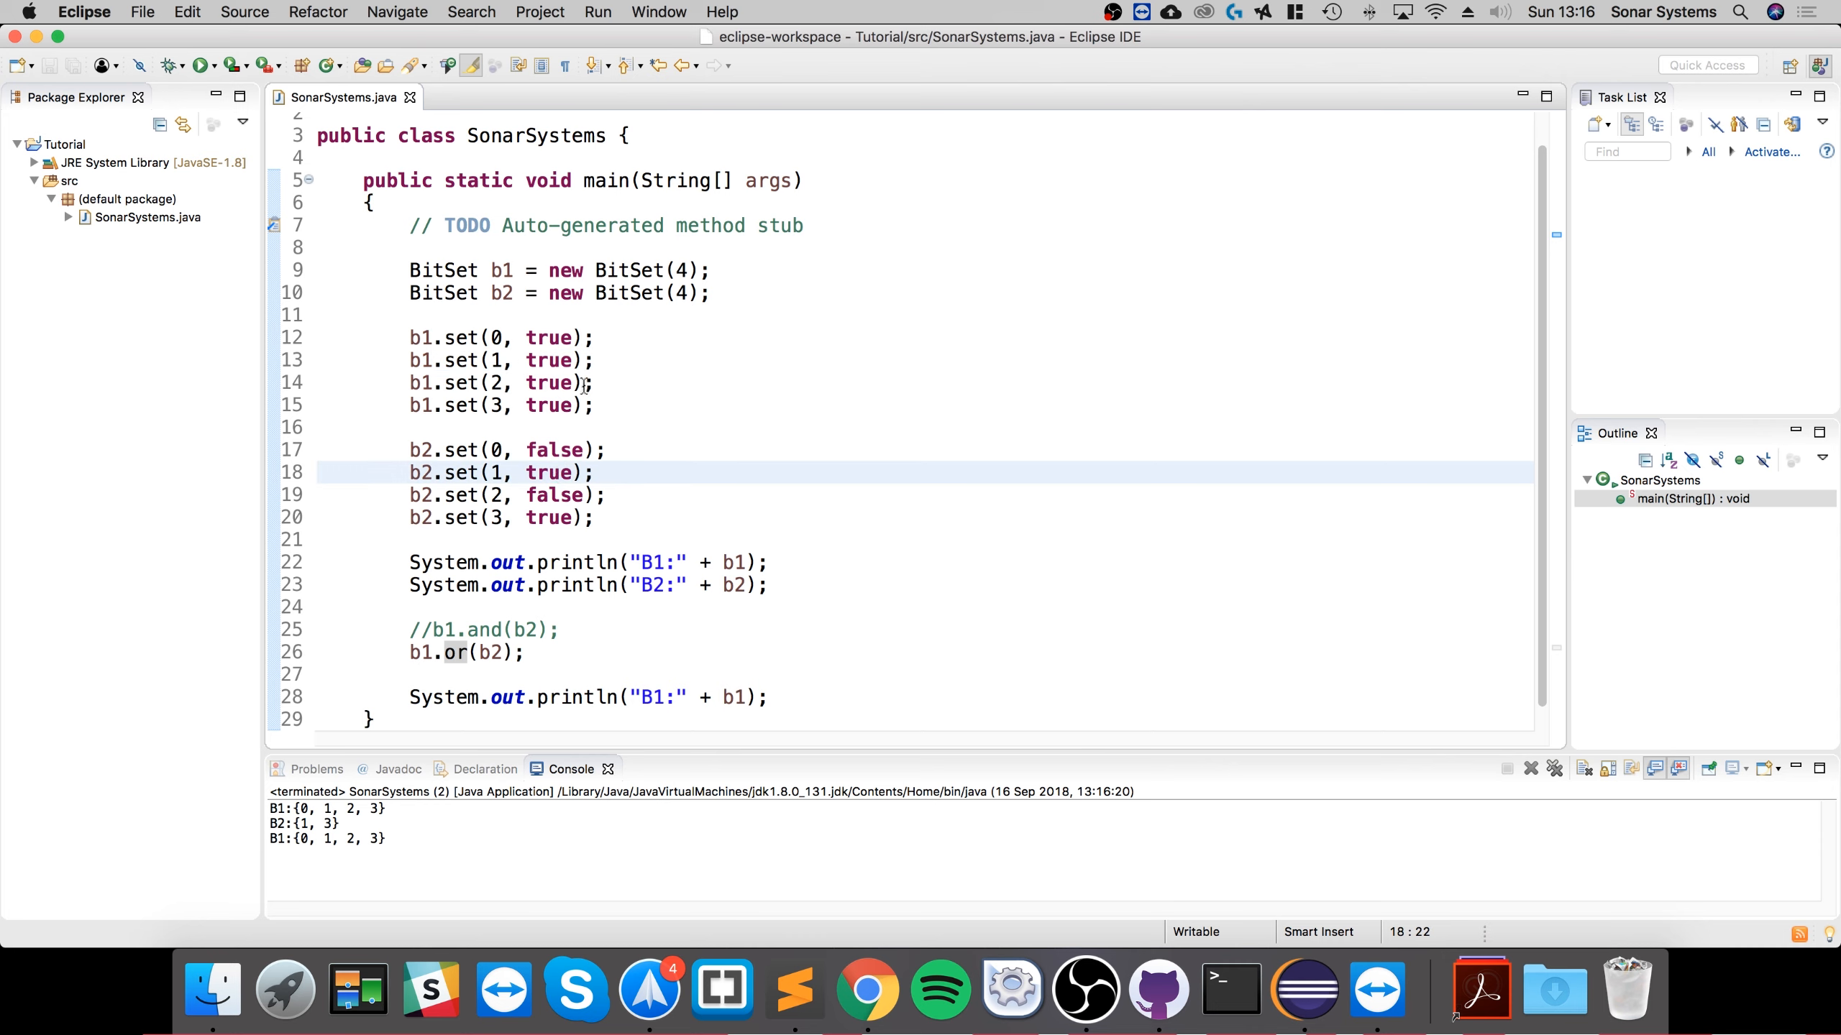
pyautogui.click(545, 494)
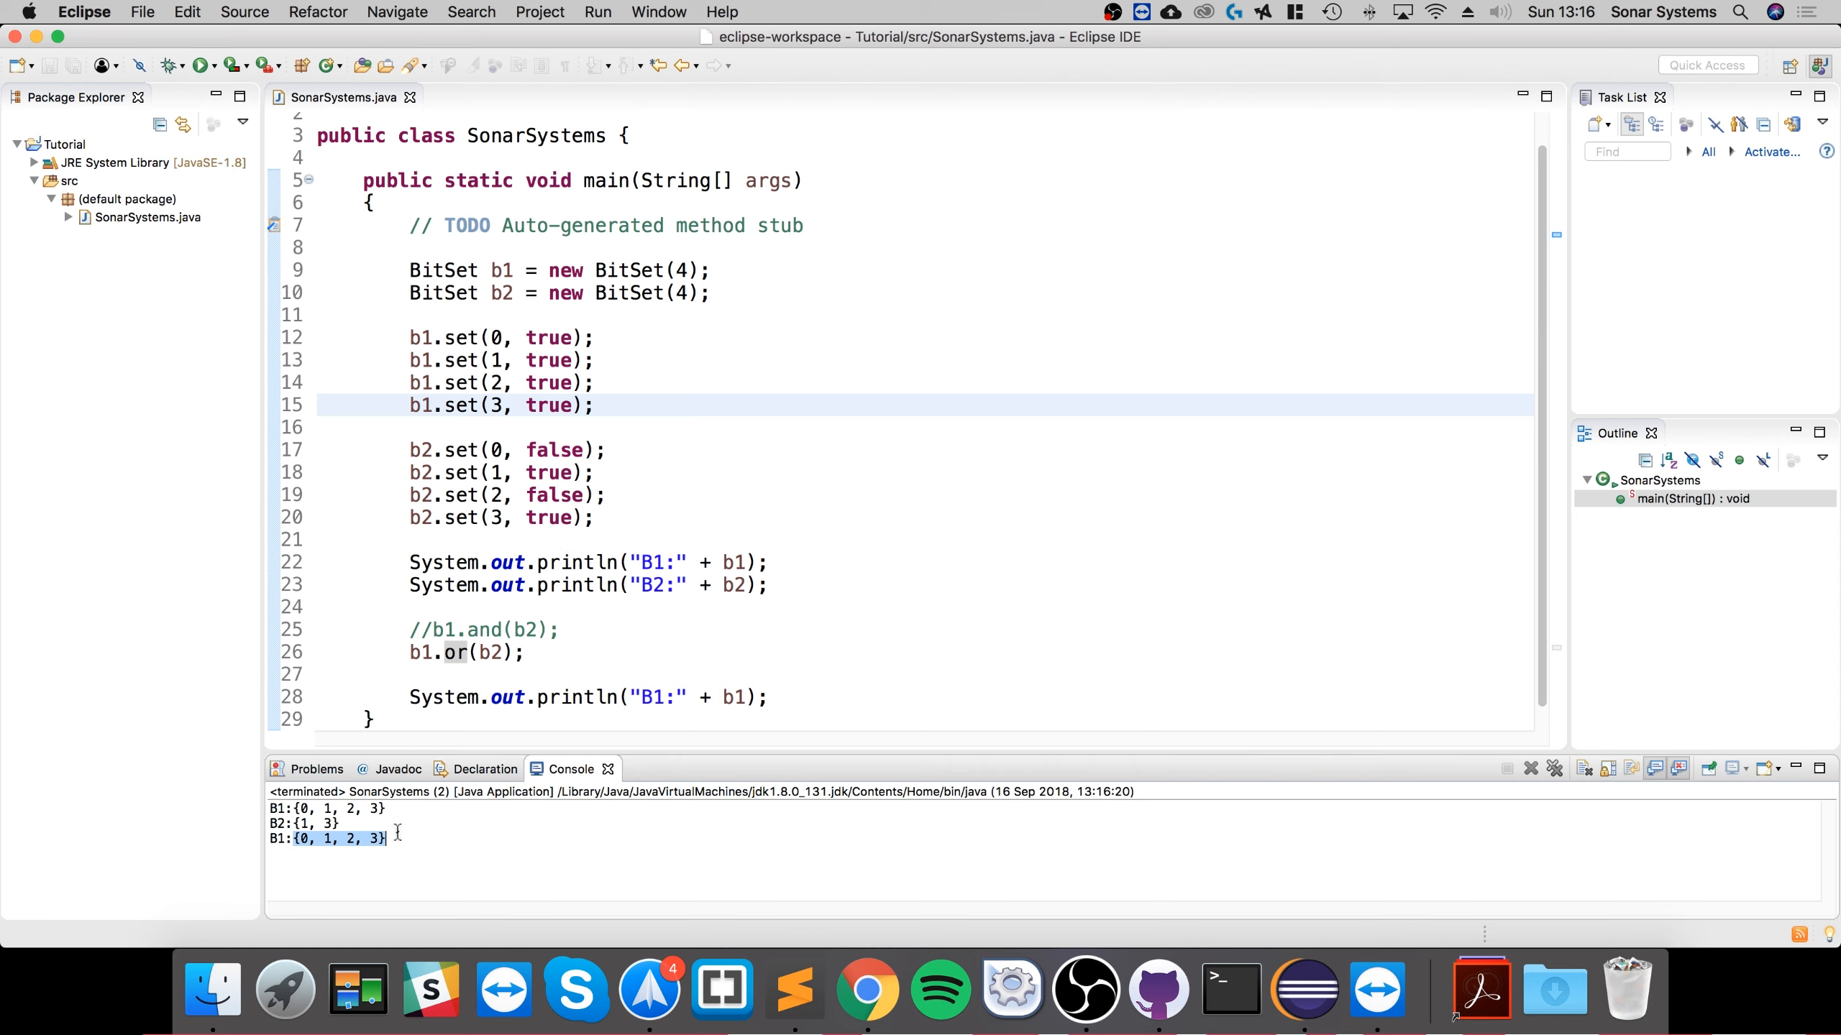
pyautogui.moveTo(420, 791)
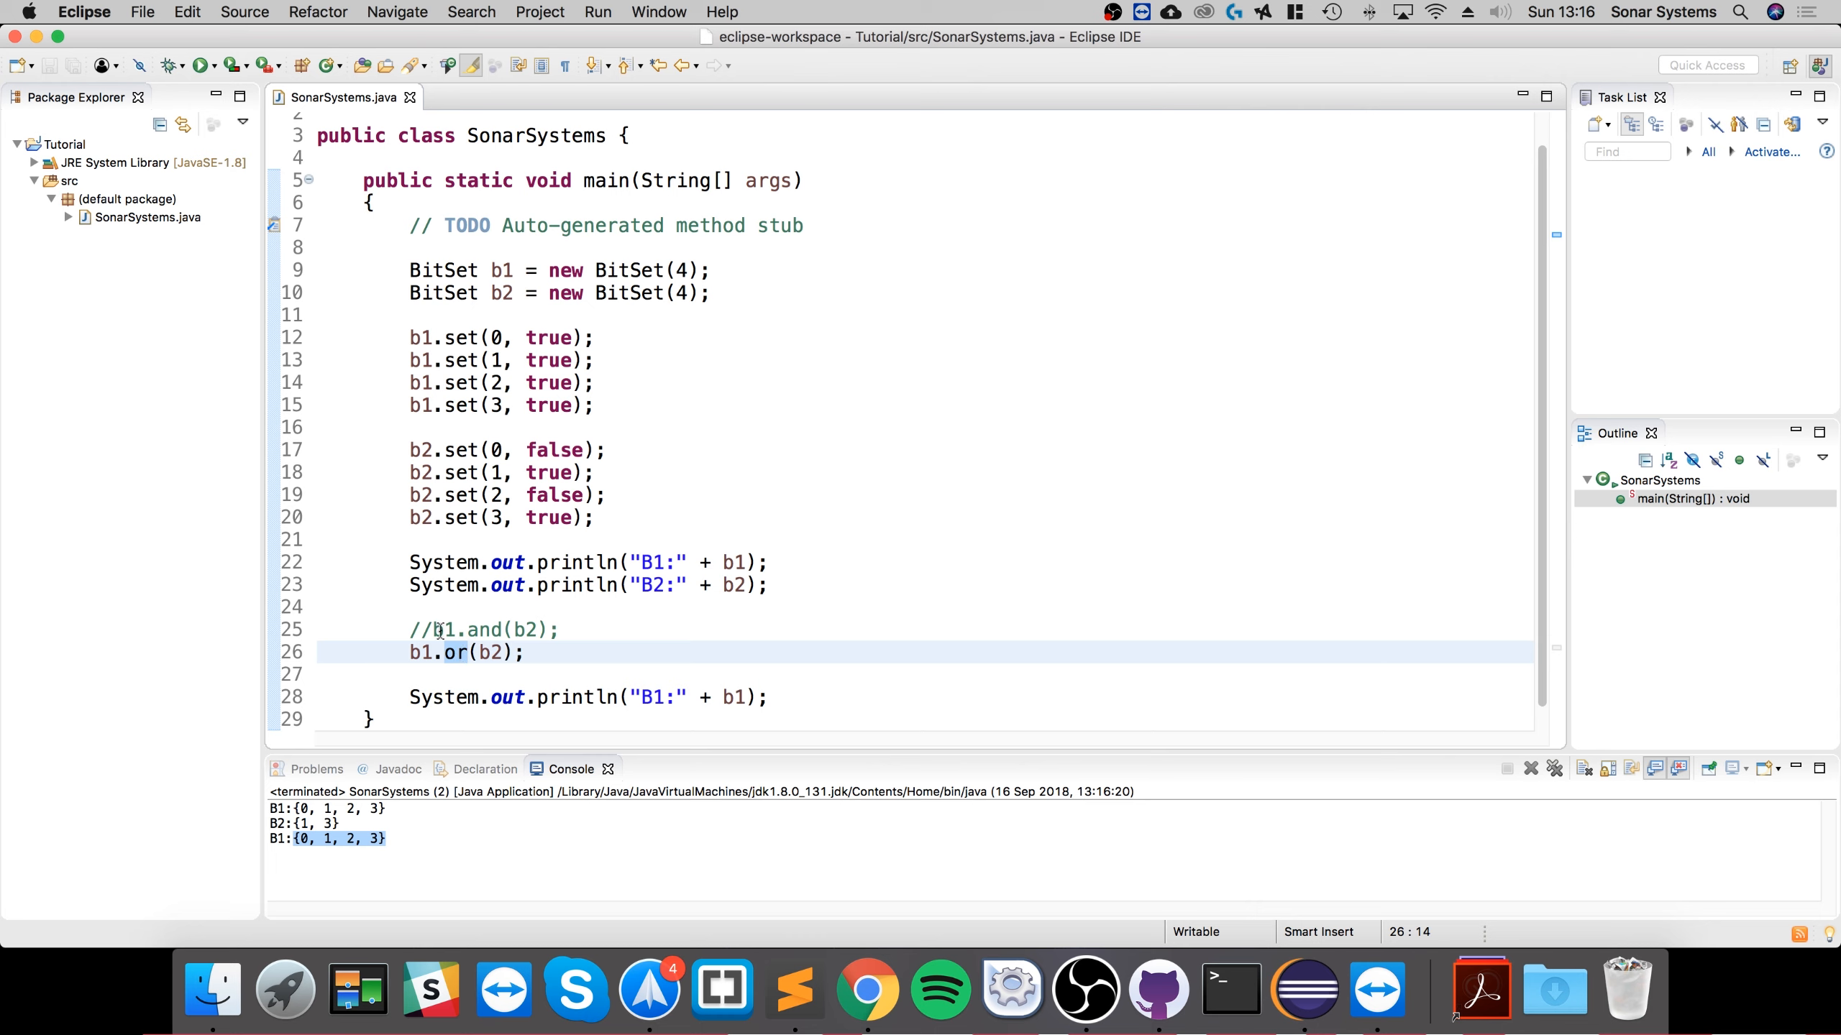
# Change b1.or(b2) to b1.xor(b2) and rerun, printing B1:{0, 2}
pyautogui.write('XOR')
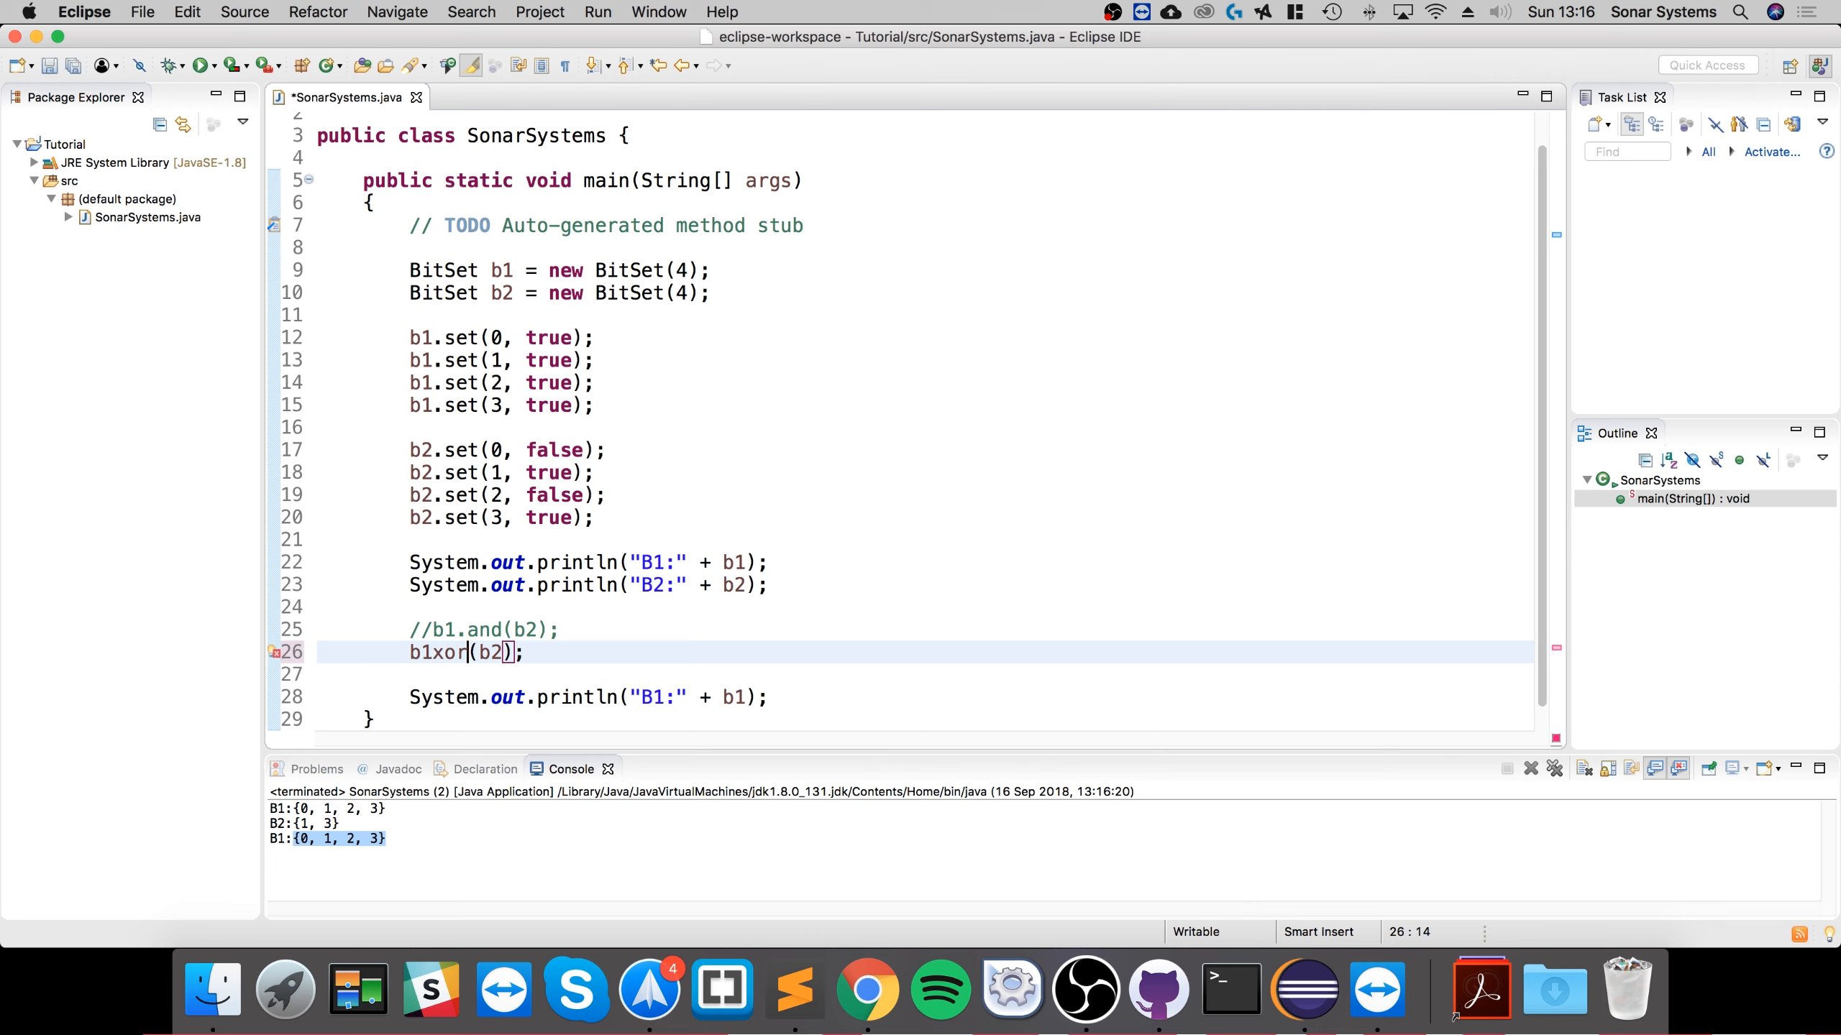
pyautogui.write('.')
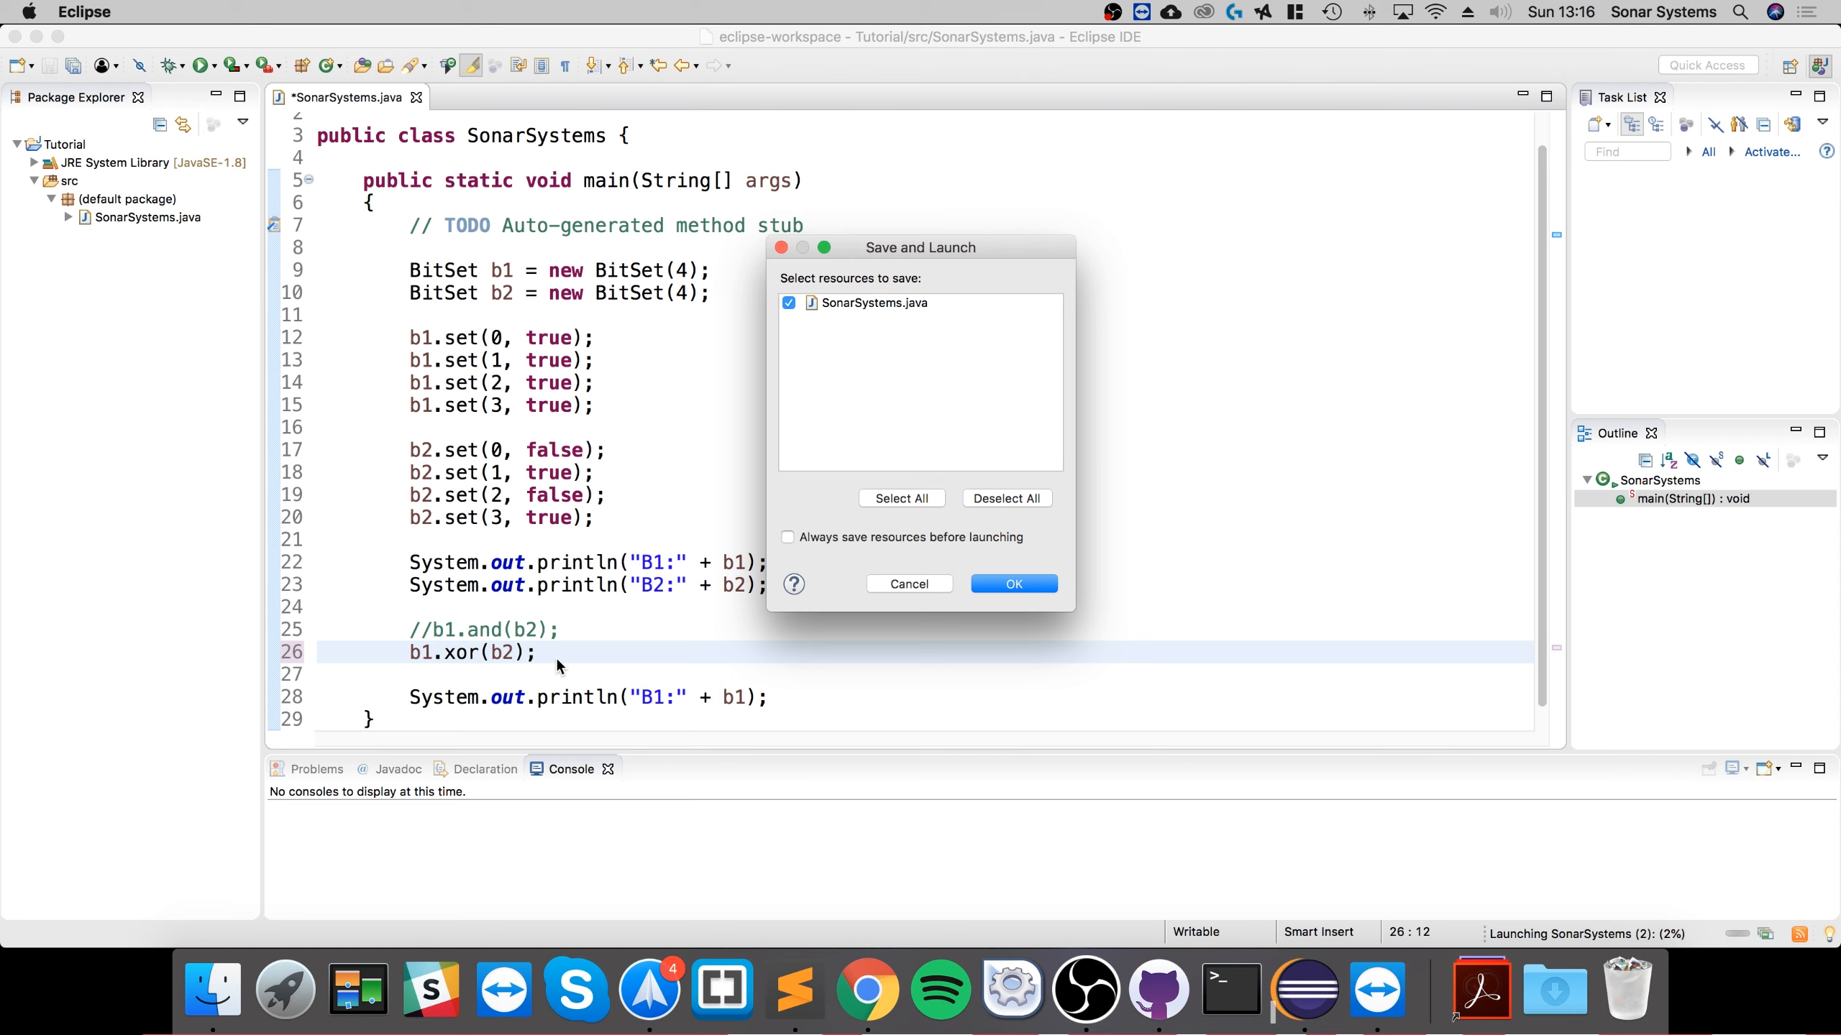
pyautogui.click(1011, 583)
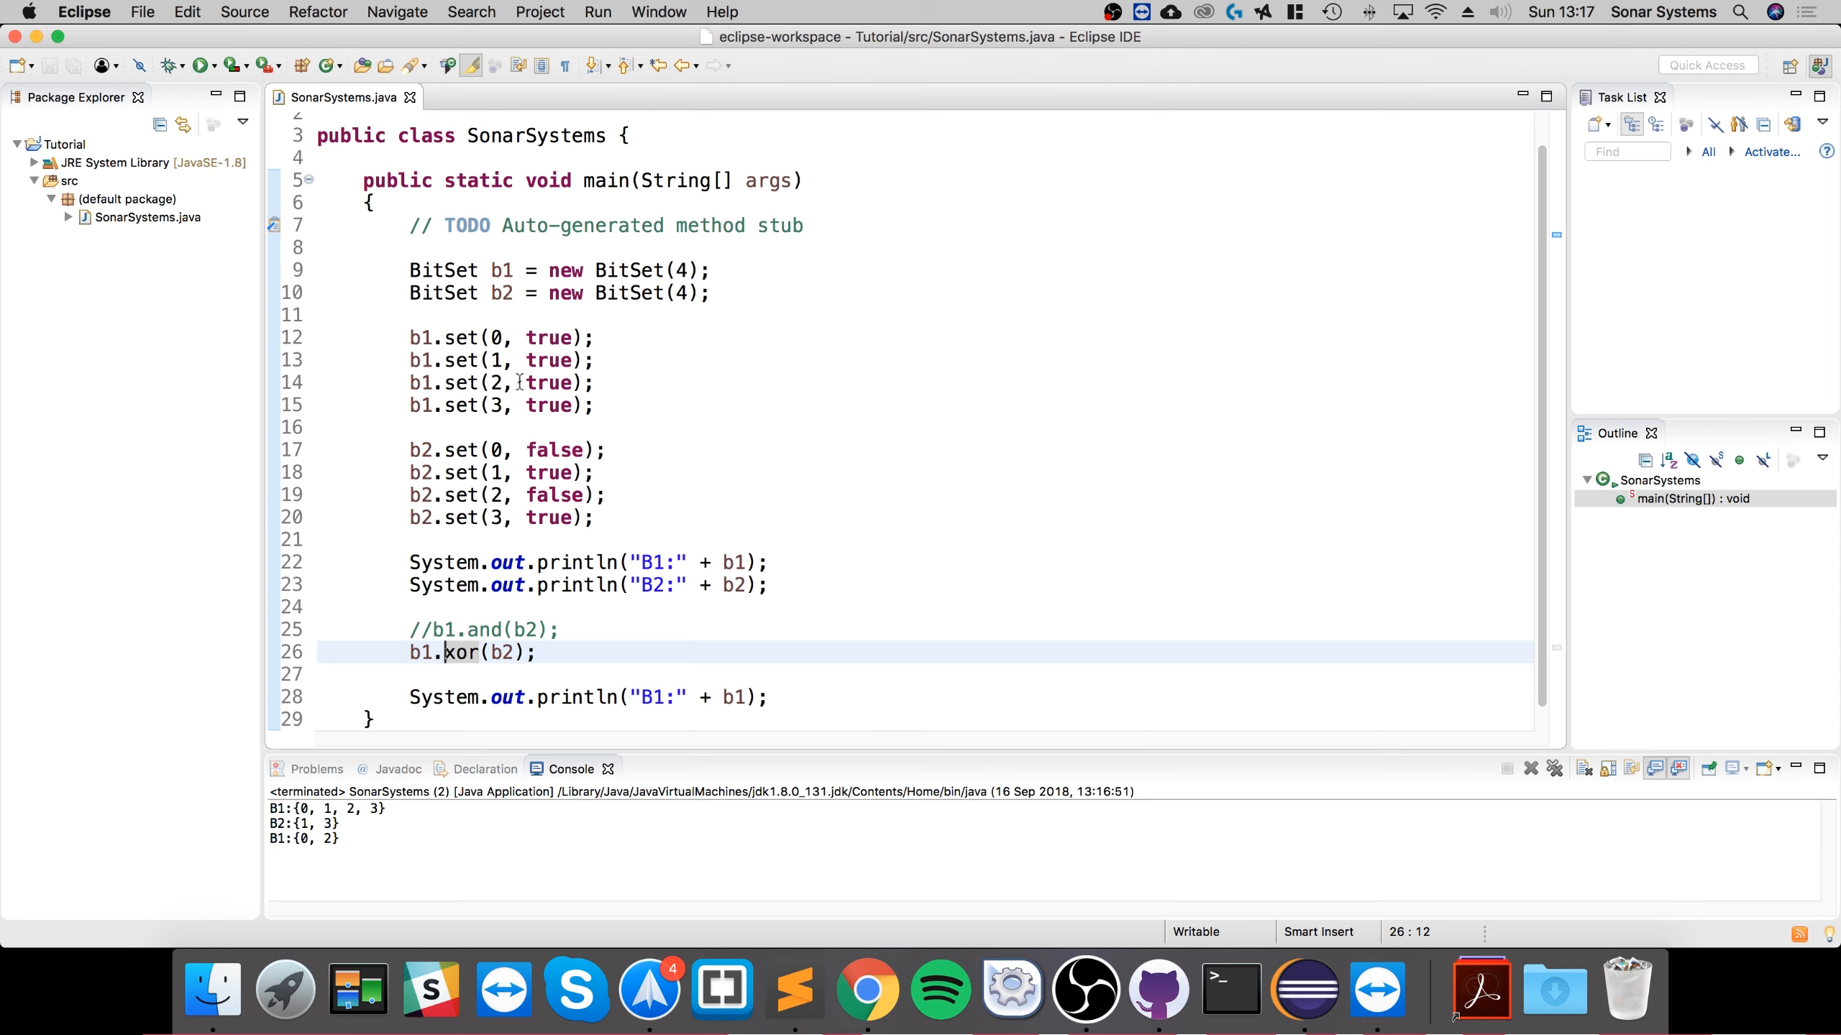
pyautogui.click(525, 494)
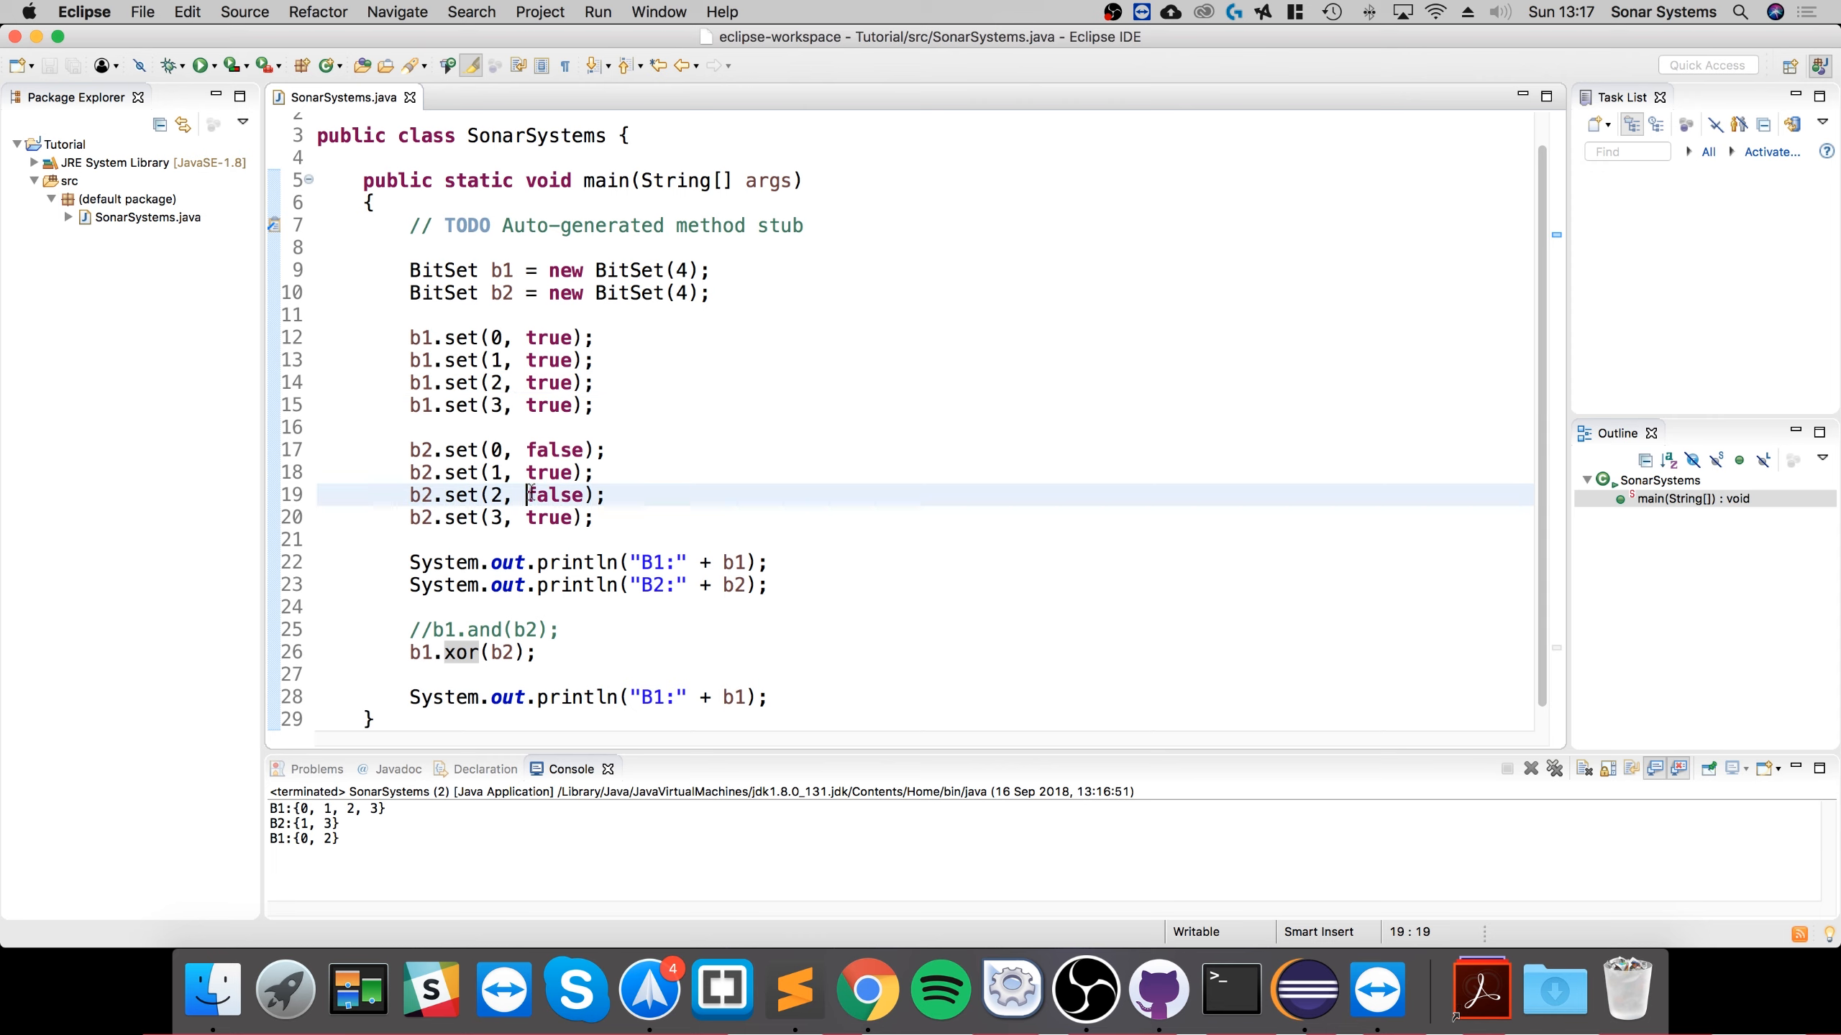